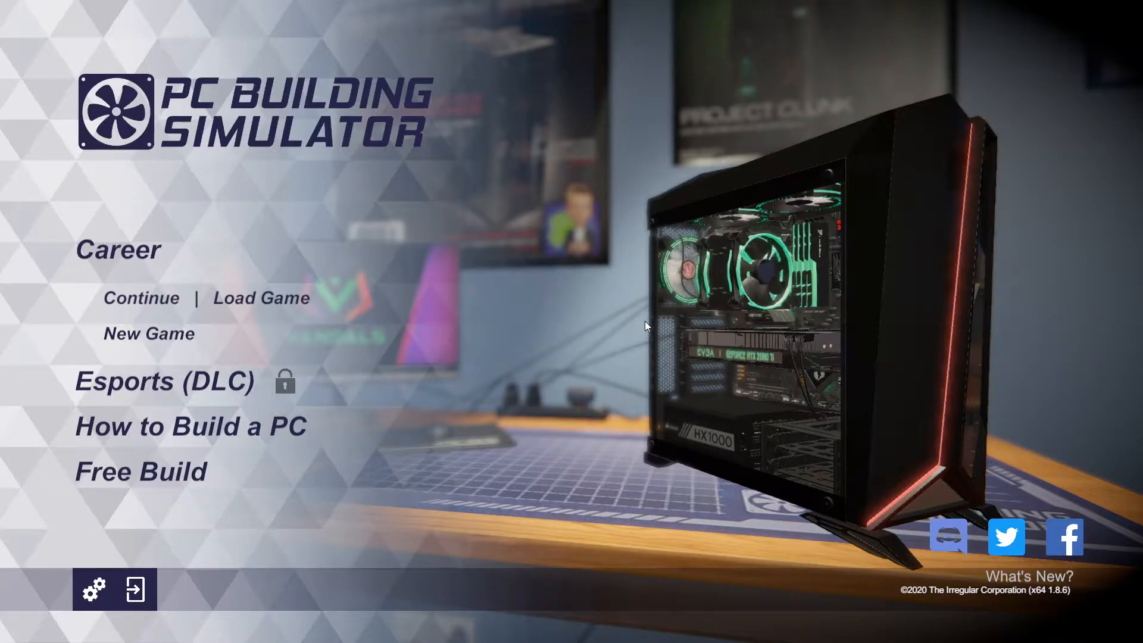
mouse_move(304, 65)
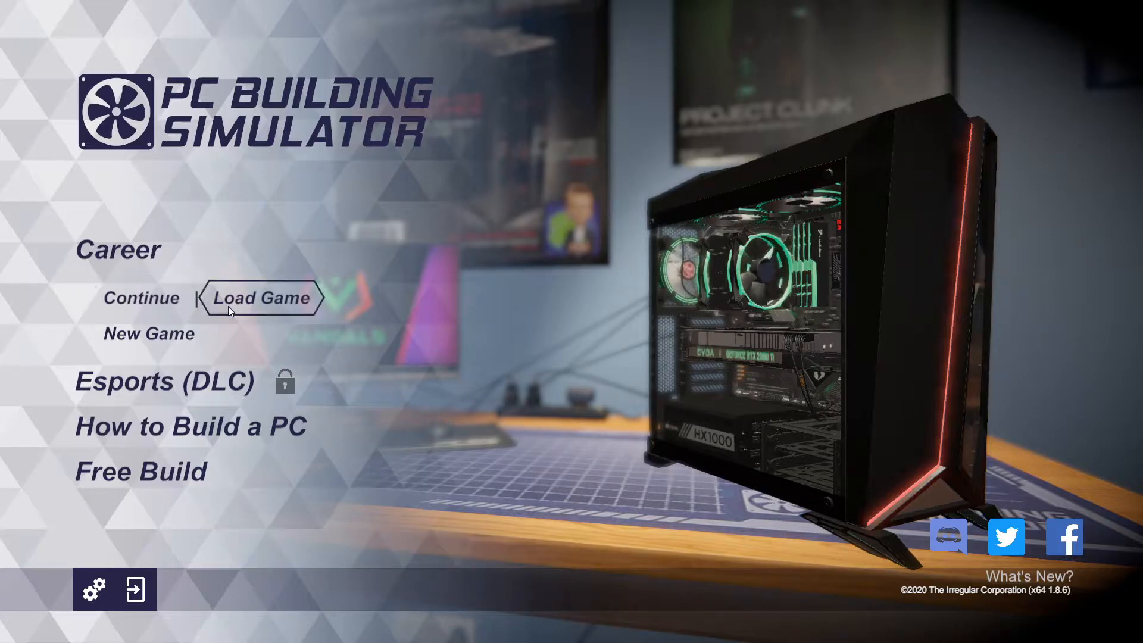
mouse_move(485, 359)
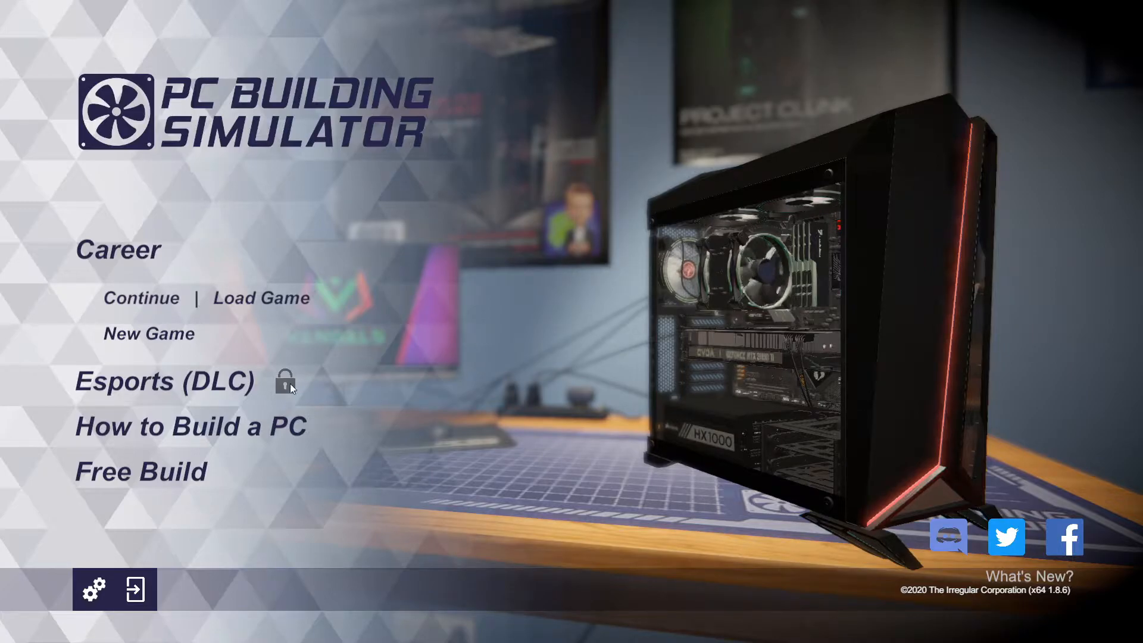
mouse_move(806, 299)
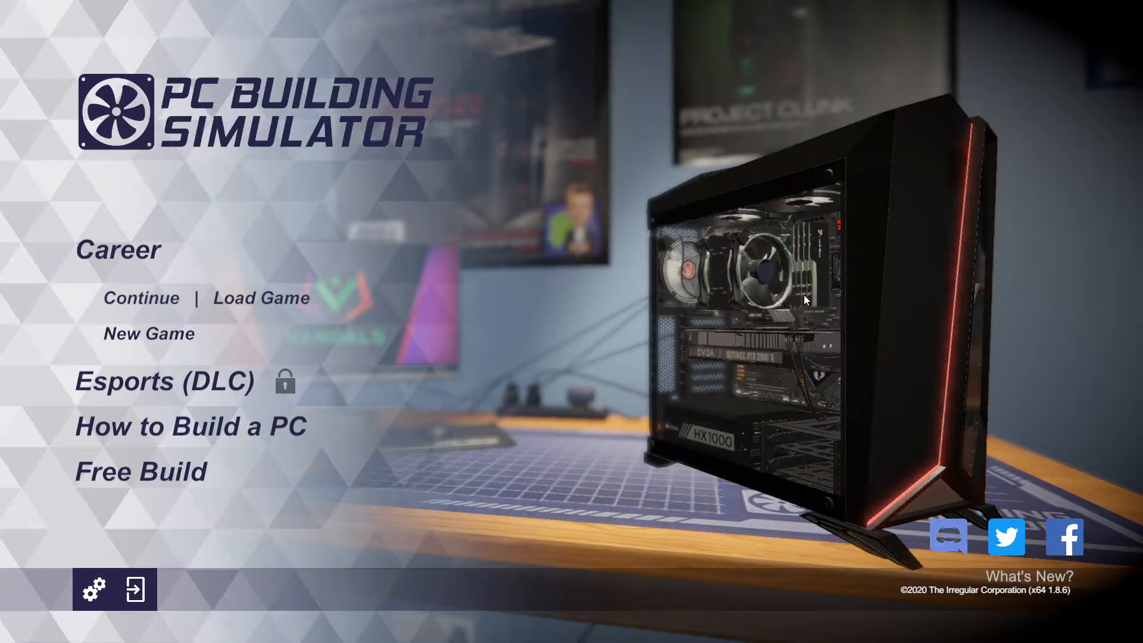
mouse_move(881, 450)
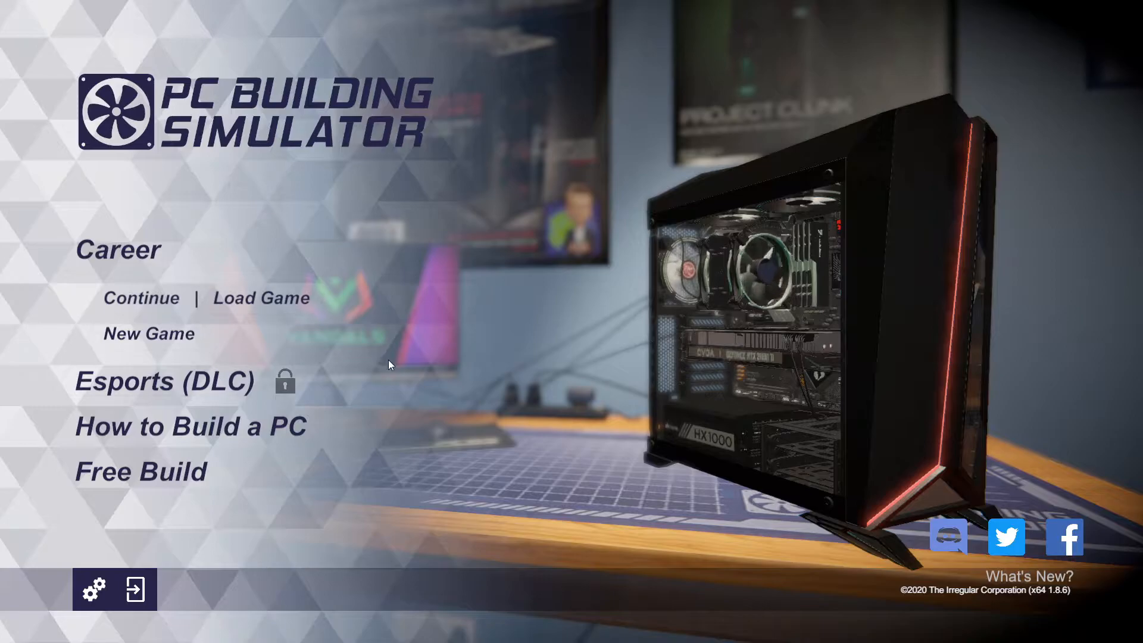
mouse_move(357, 299)
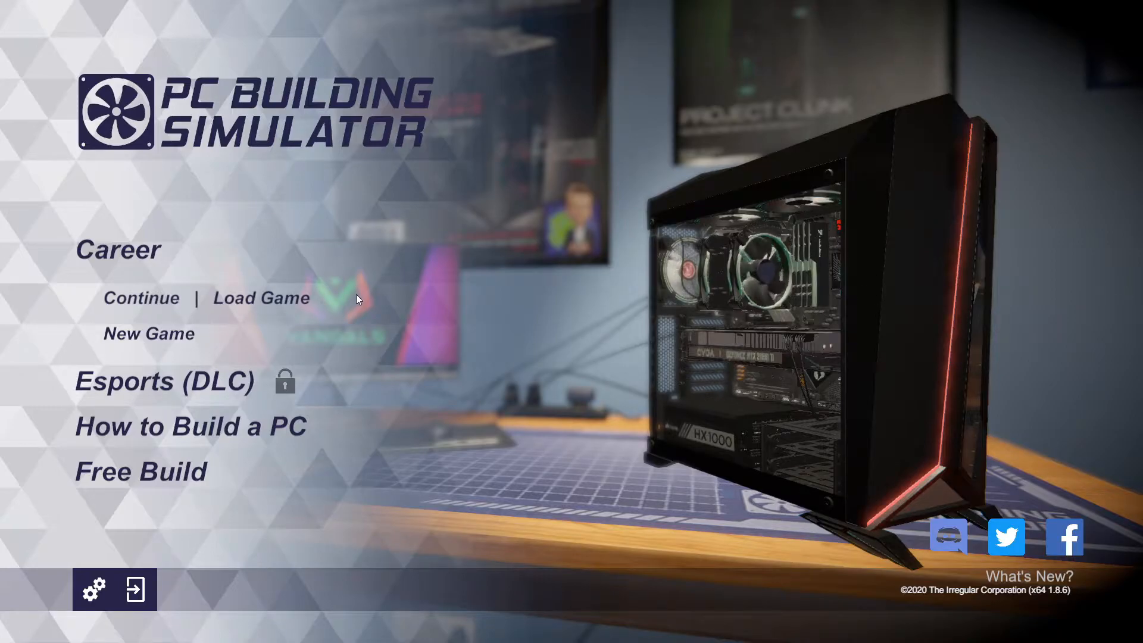
mouse_move(939, 286)
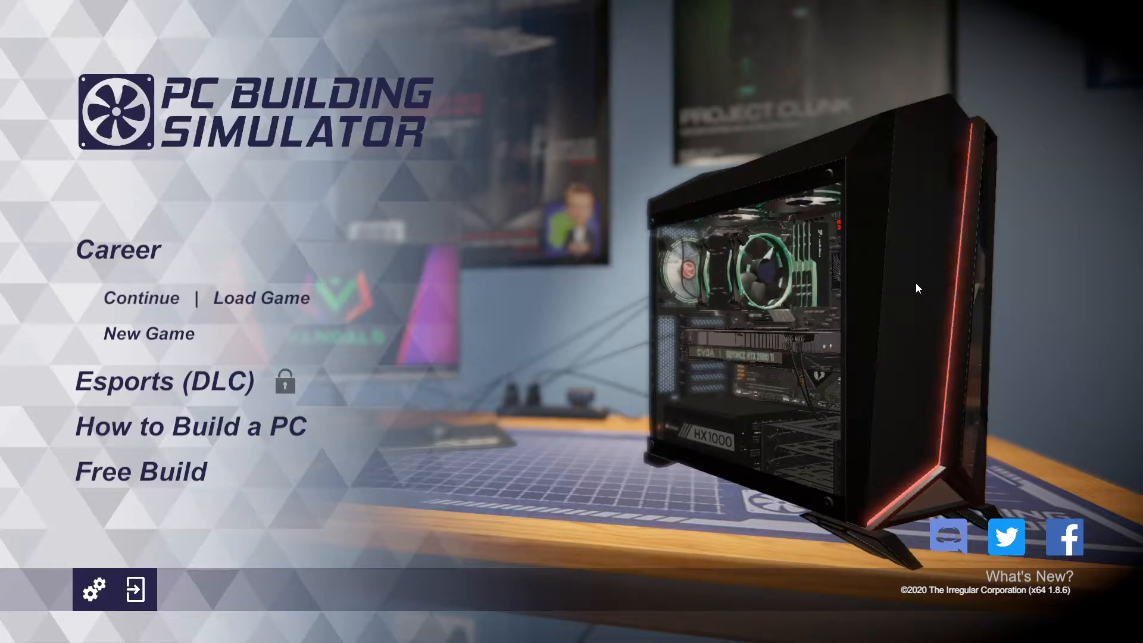
mouse_move(787, 394)
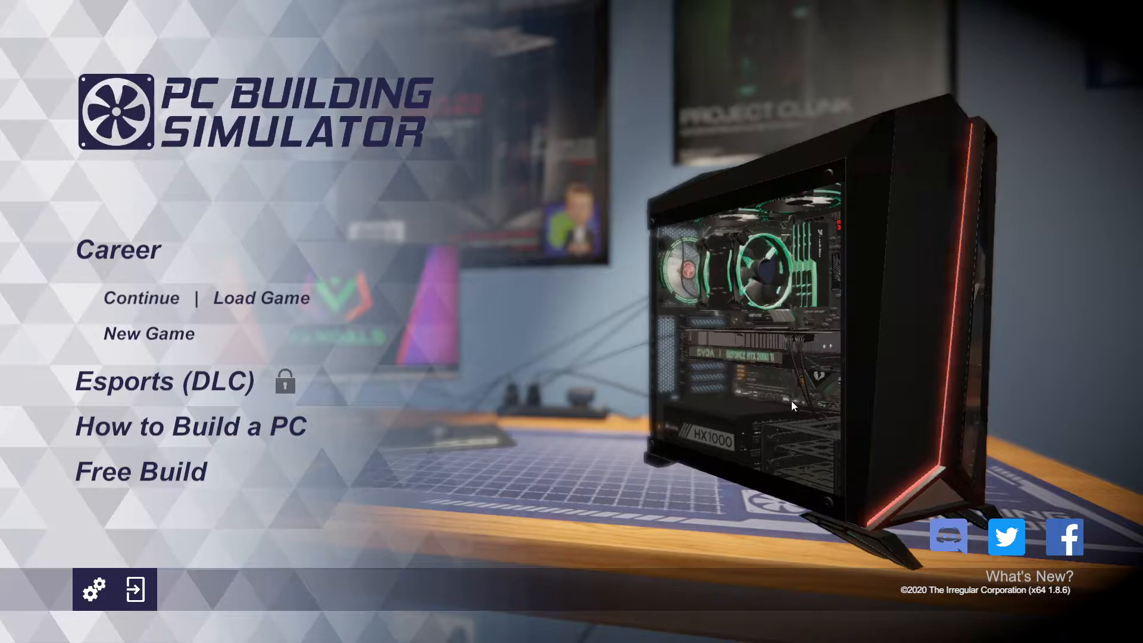
mouse_move(804, 454)
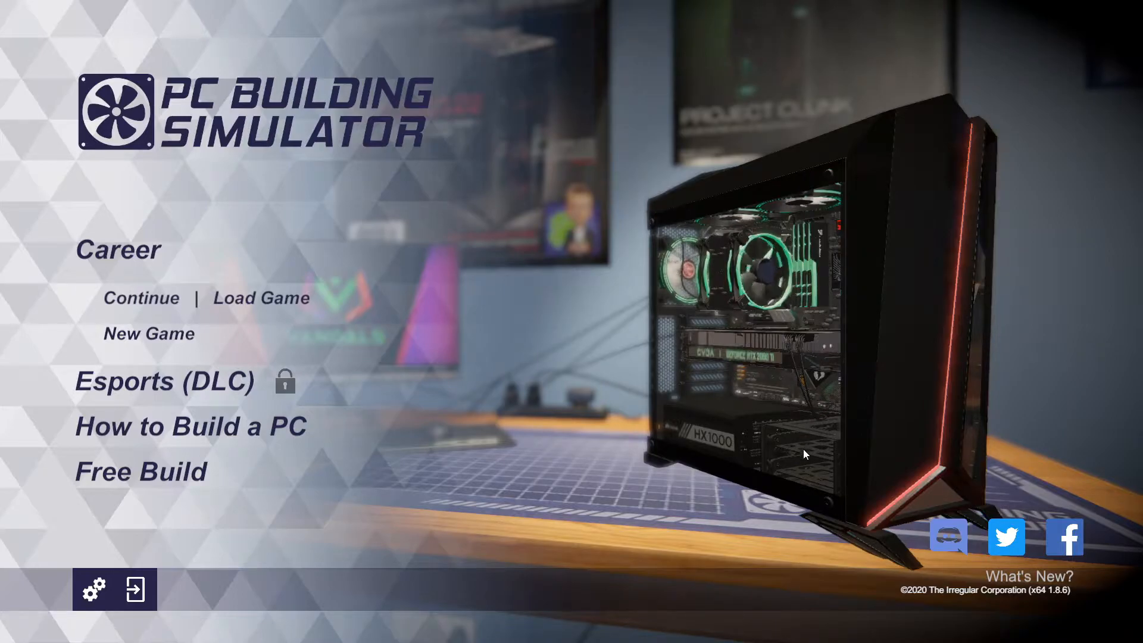
mouse_move(758, 367)
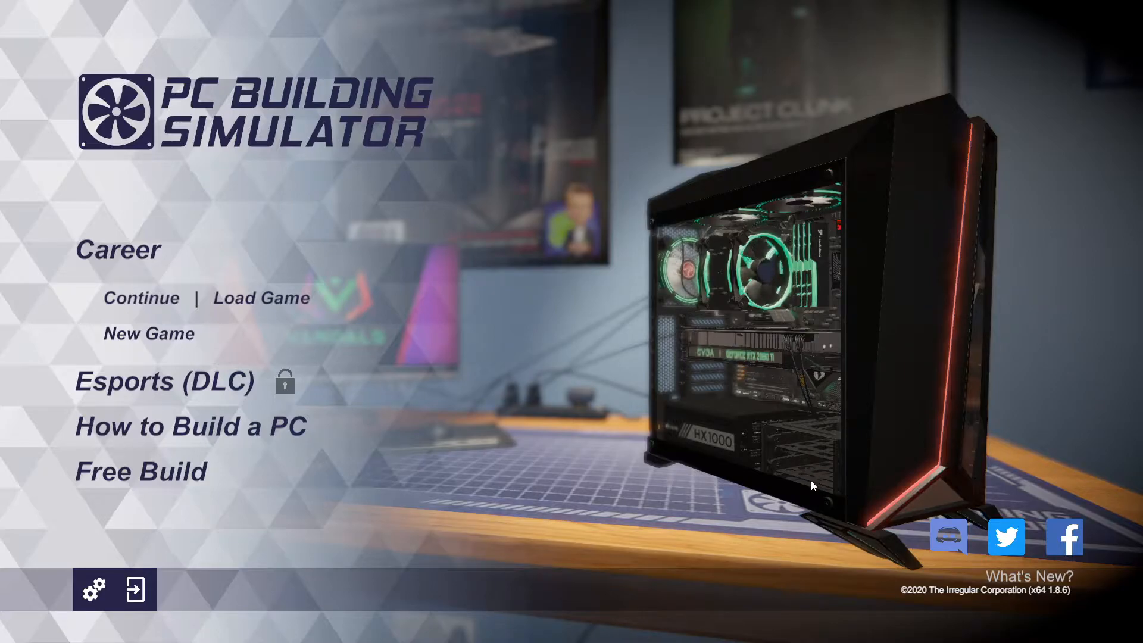
mouse_move(762, 357)
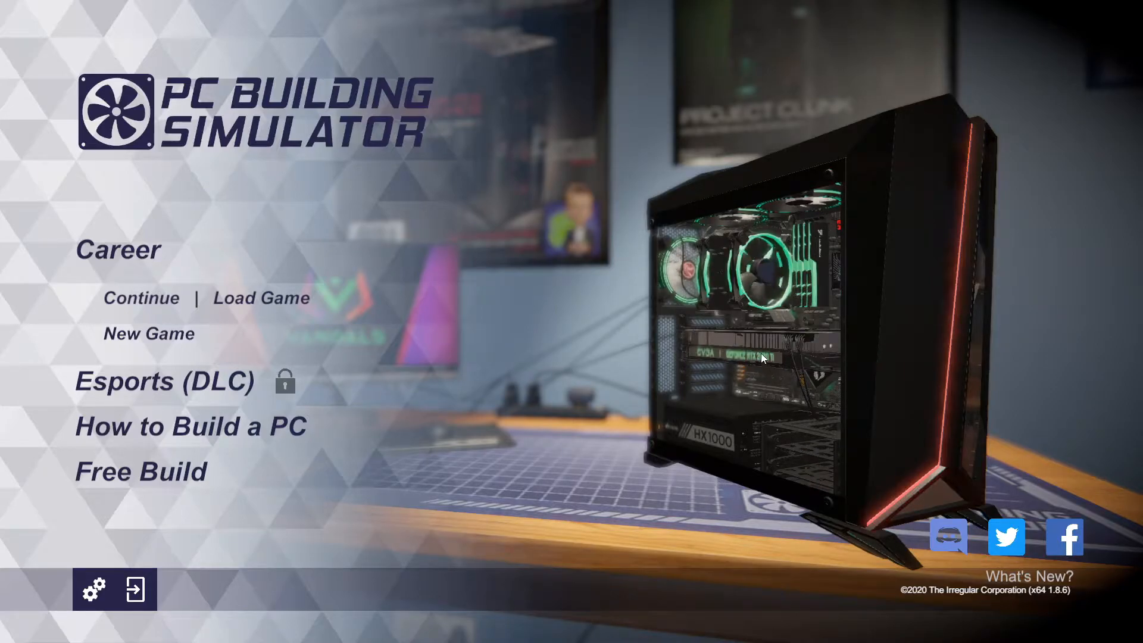
mouse_move(809, 274)
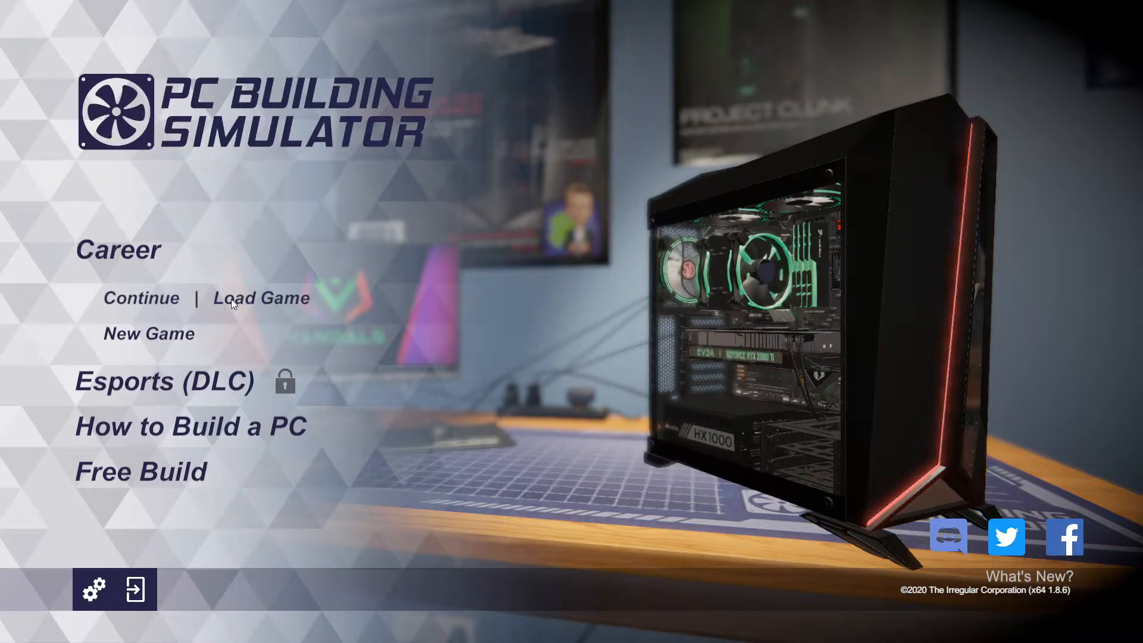
Start a New Game under Career and confirm overwriting the existing auto save.
click(149, 333)
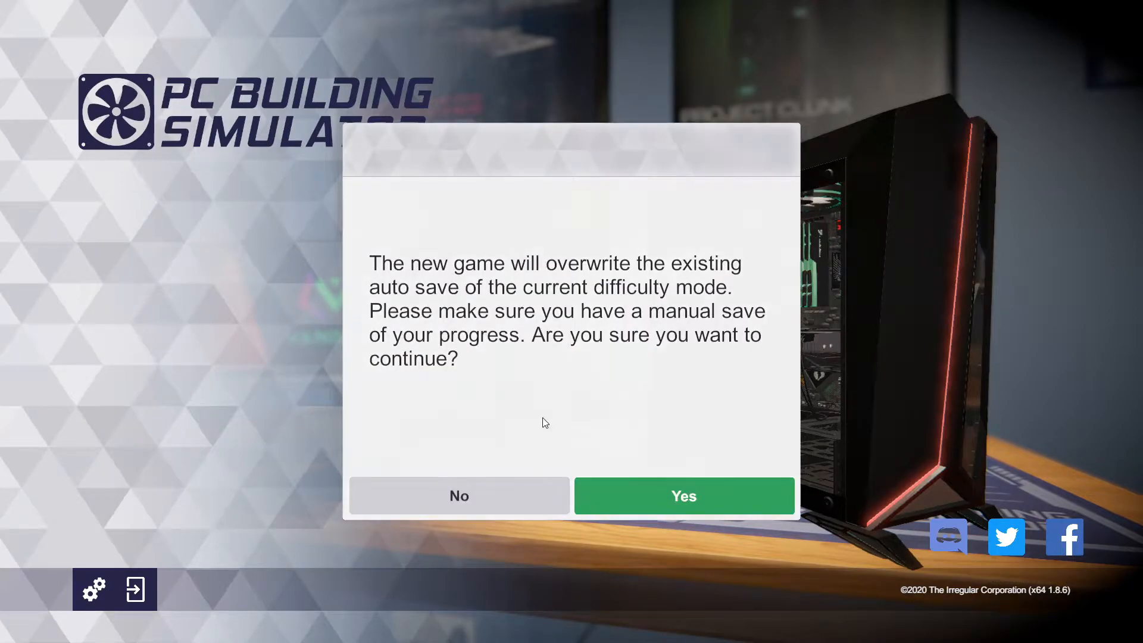
mouse_move(667, 369)
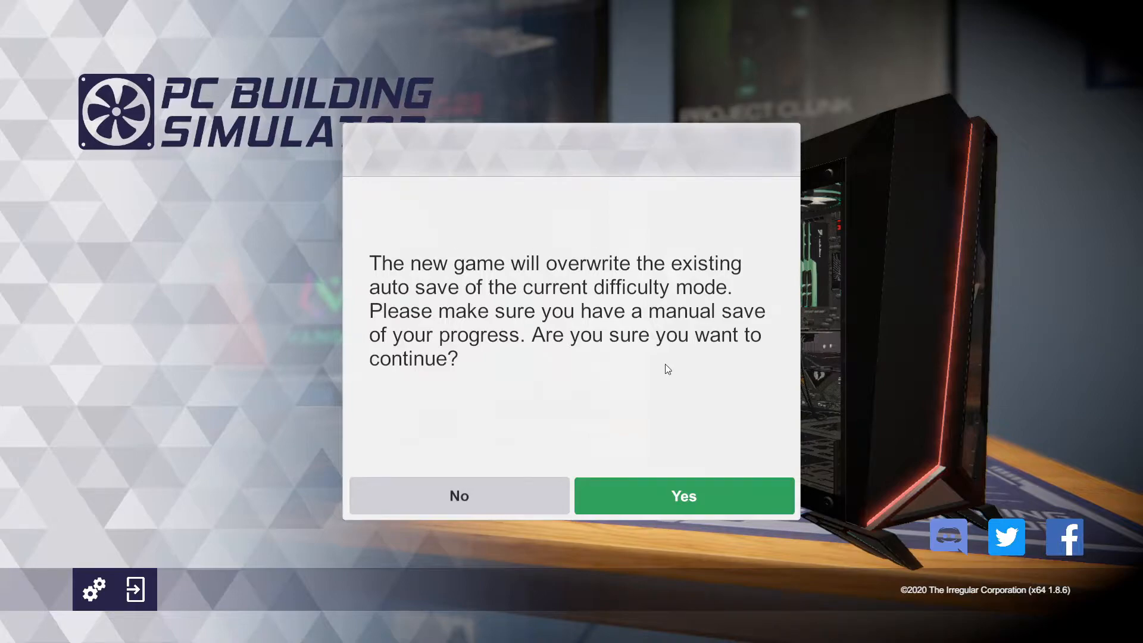
mouse_move(631, 519)
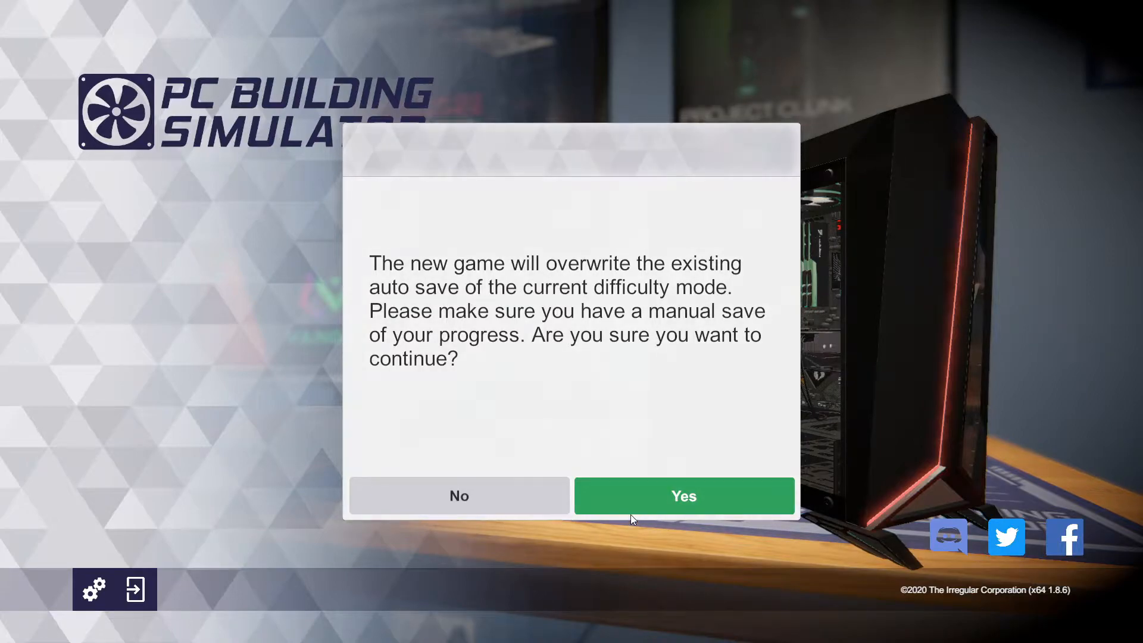
click(683, 495)
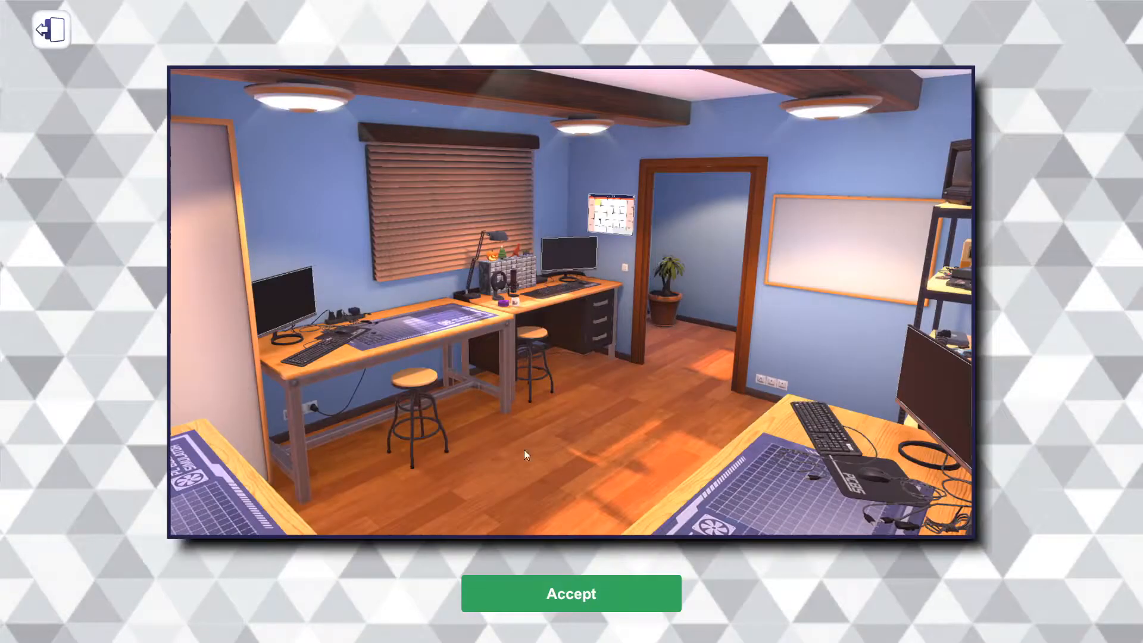
Accept the shop preview and dismiss the welcome popup to begin the career.
click(570, 593)
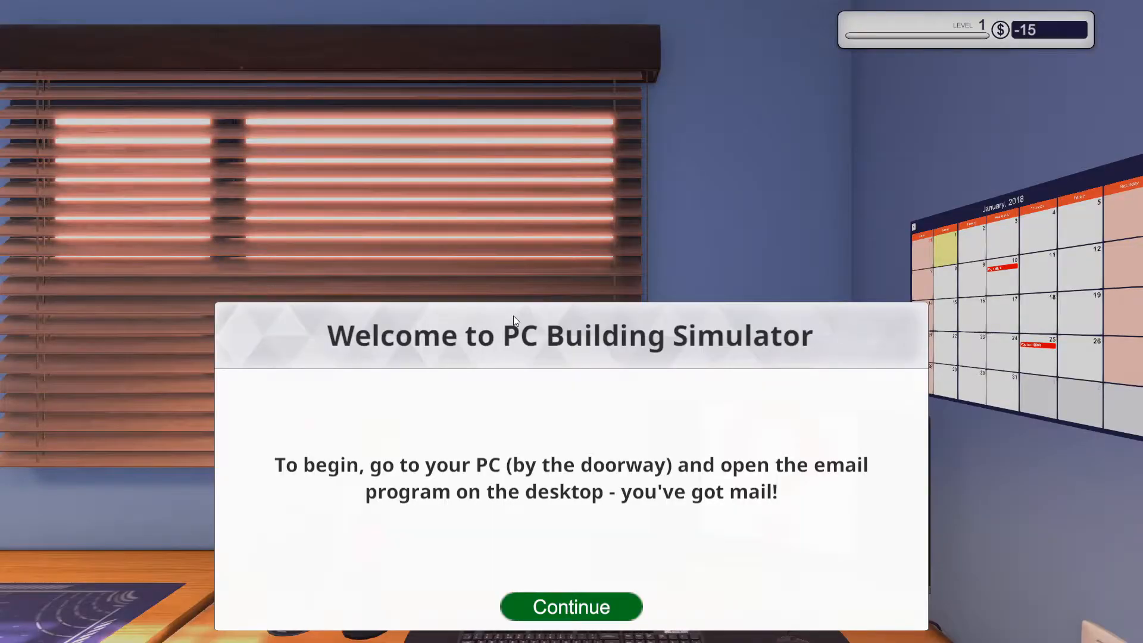
mouse_move(543, 319)
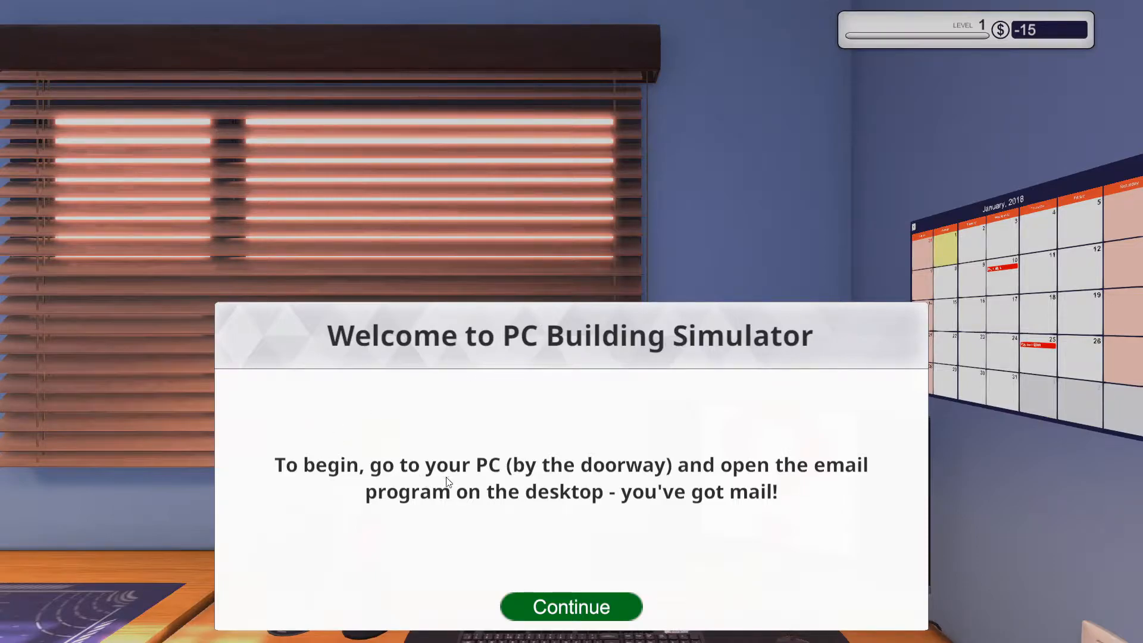
mouse_move(882, 473)
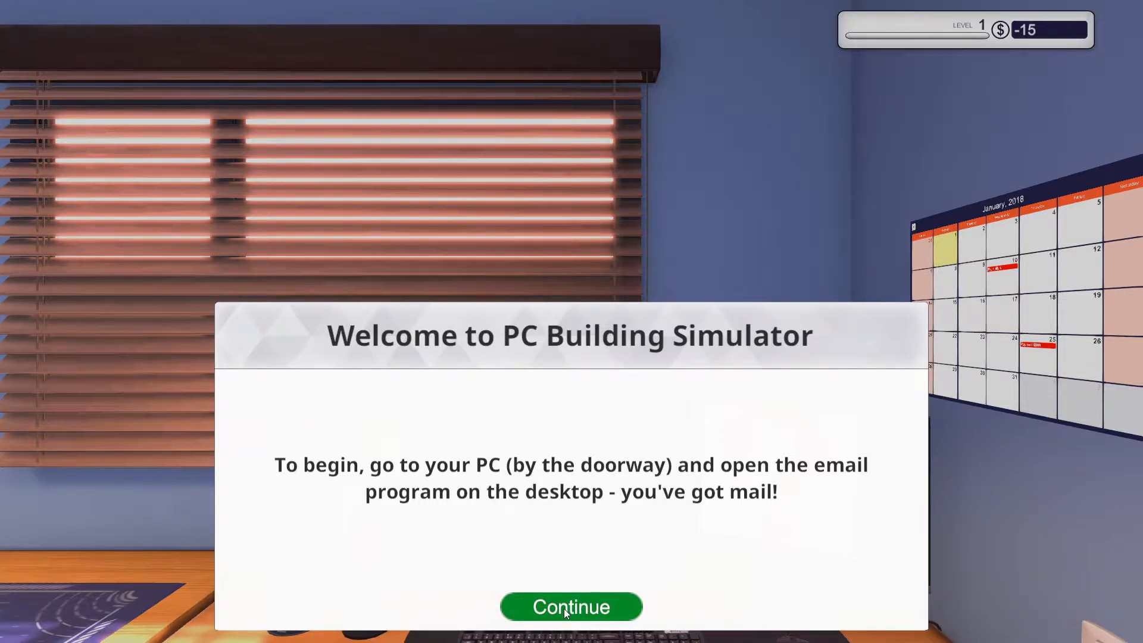
click(571, 606)
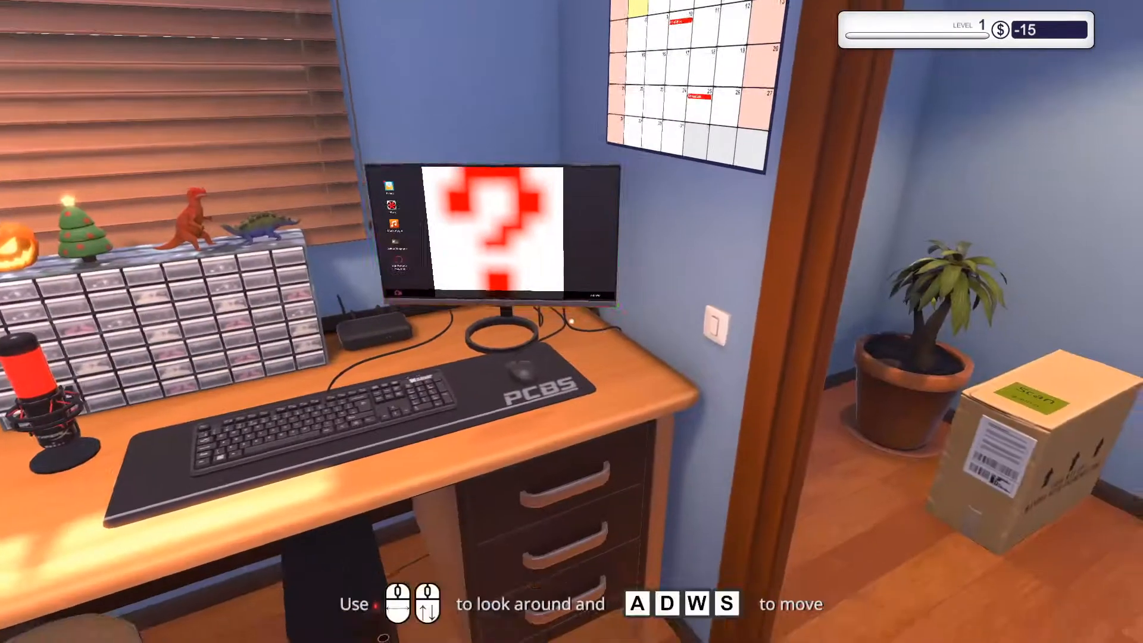
mouse_move(571, 321)
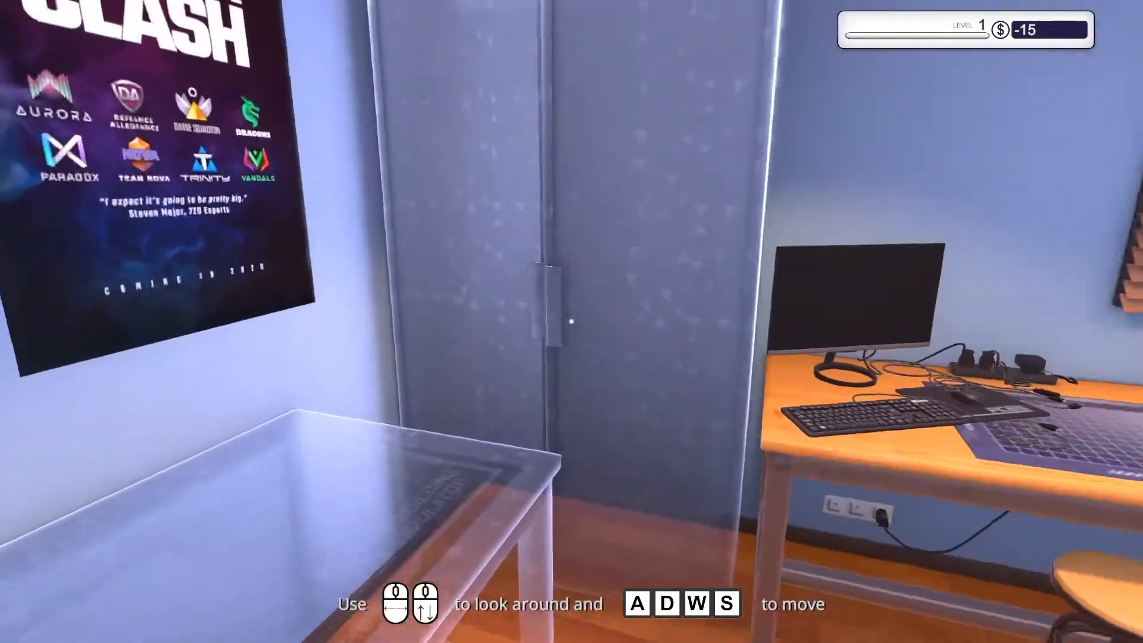
mouse_move(571, 321)
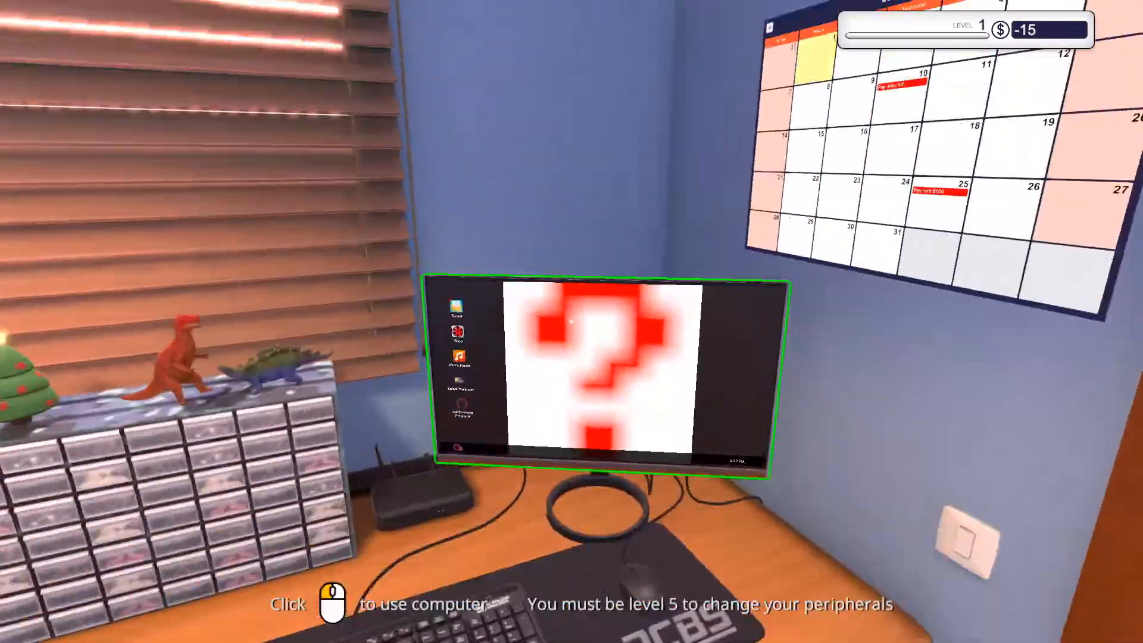
Use the desk computer to bring up the previous owner's welcome email.
click(601, 372)
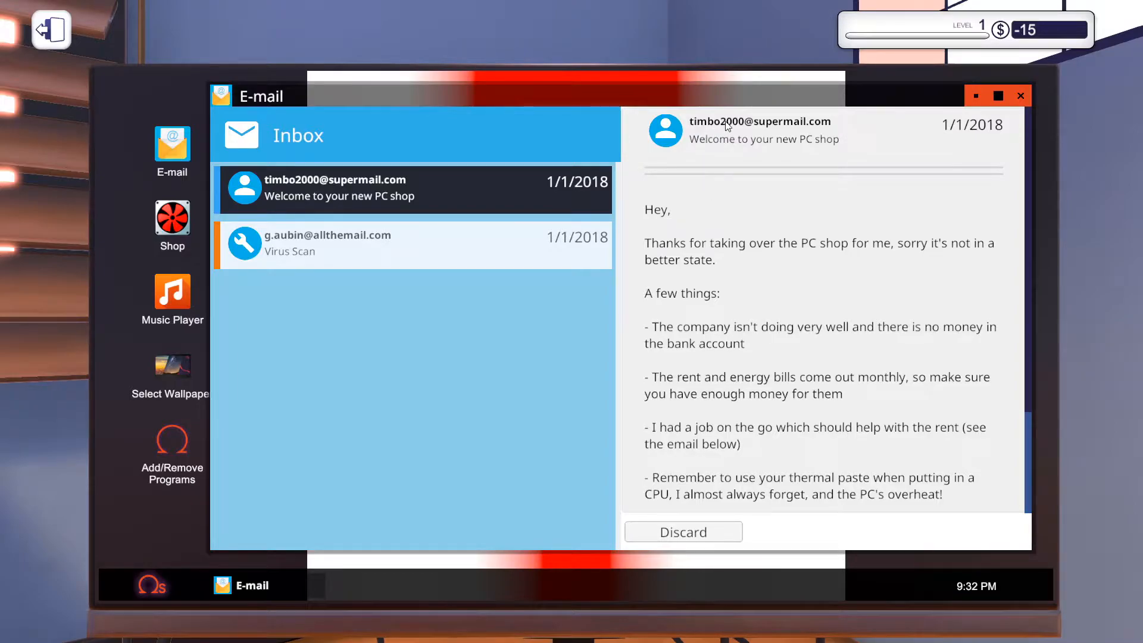
mouse_move(763, 264)
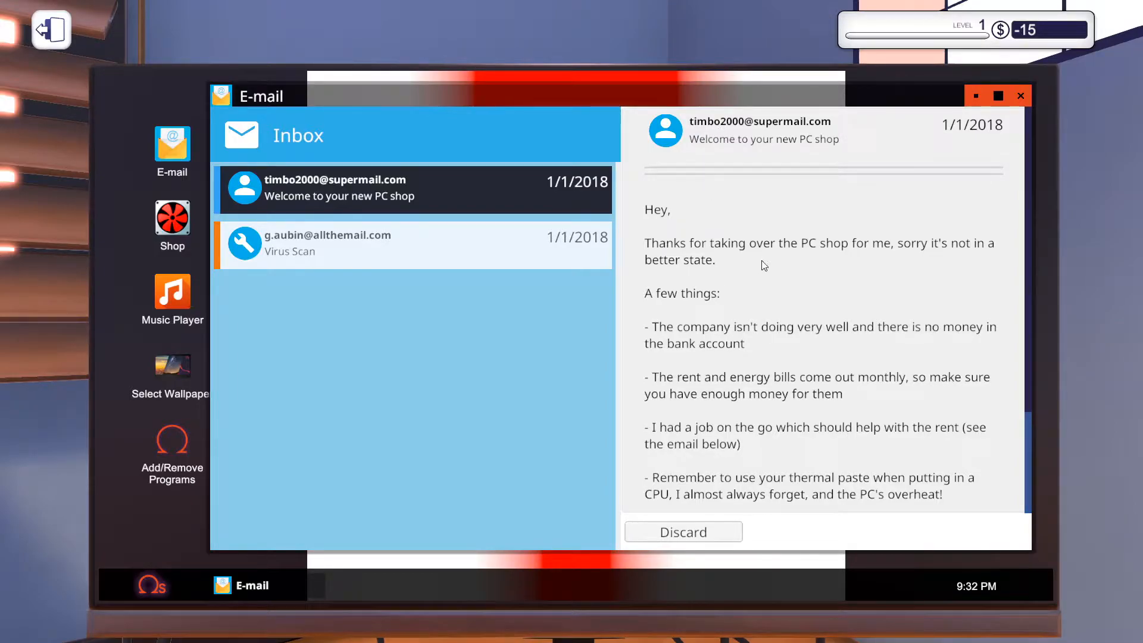
mouse_move(676, 307)
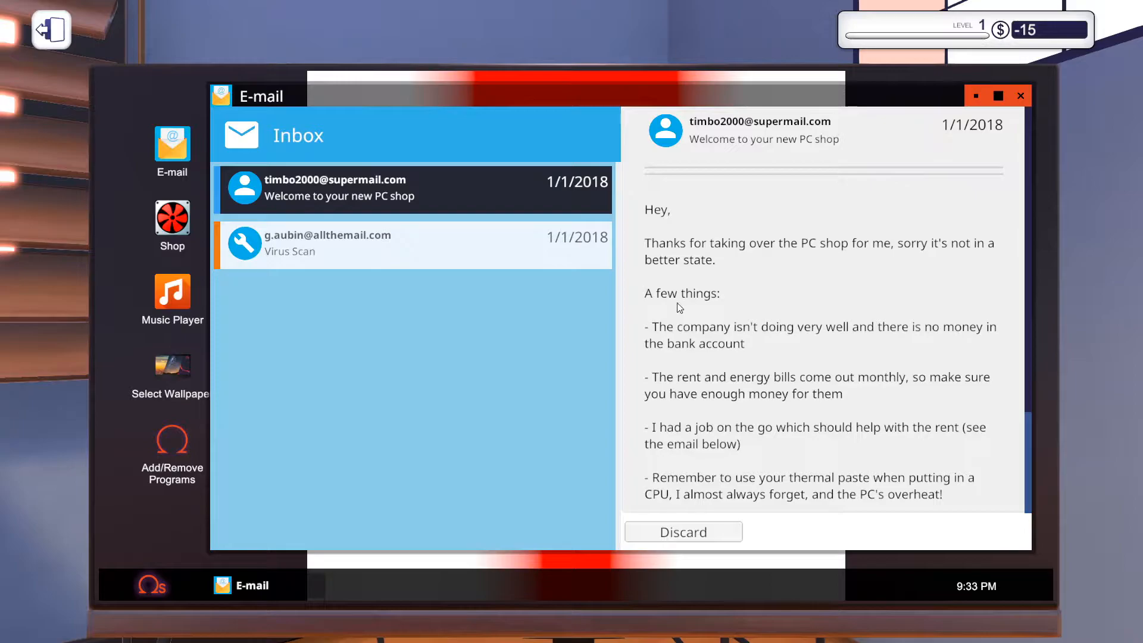
mouse_move(927, 335)
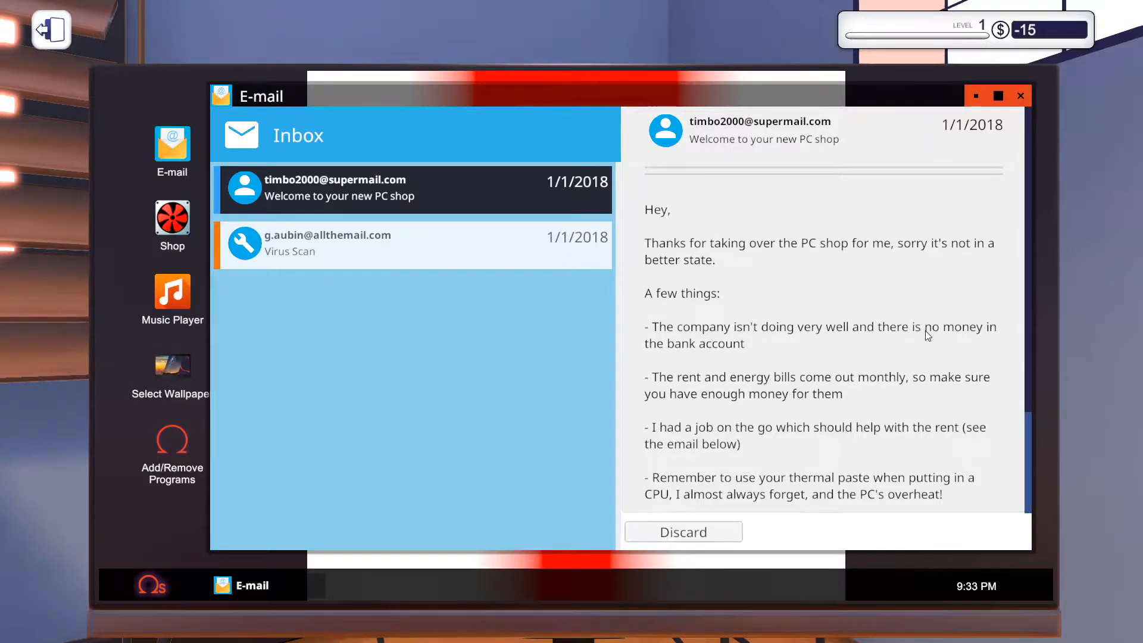
mouse_move(741, 378)
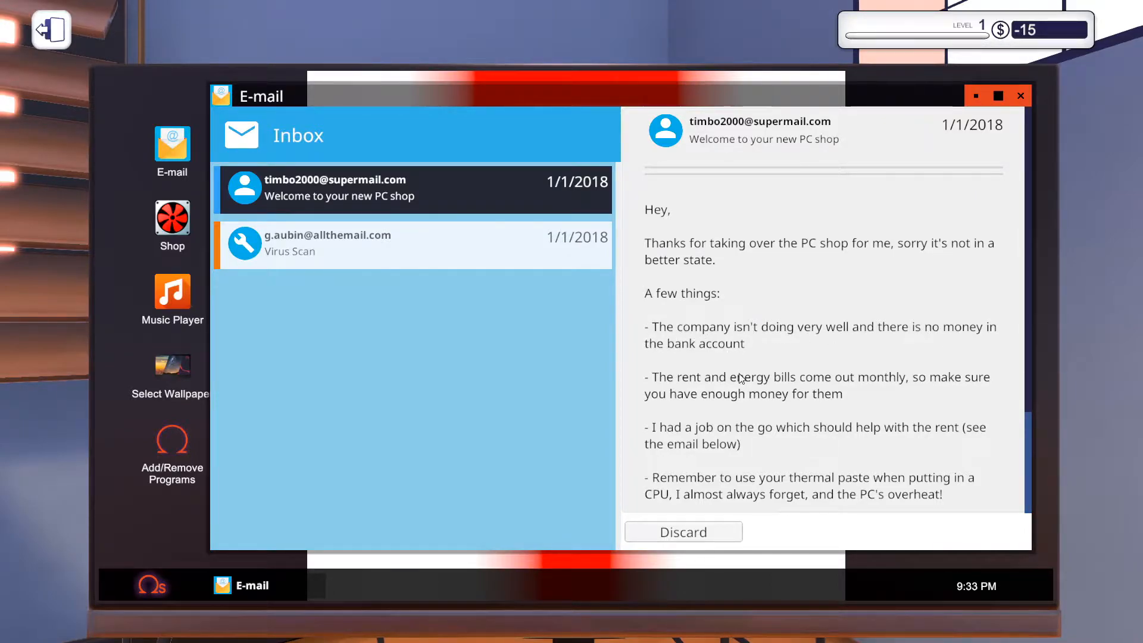
mouse_move(843, 395)
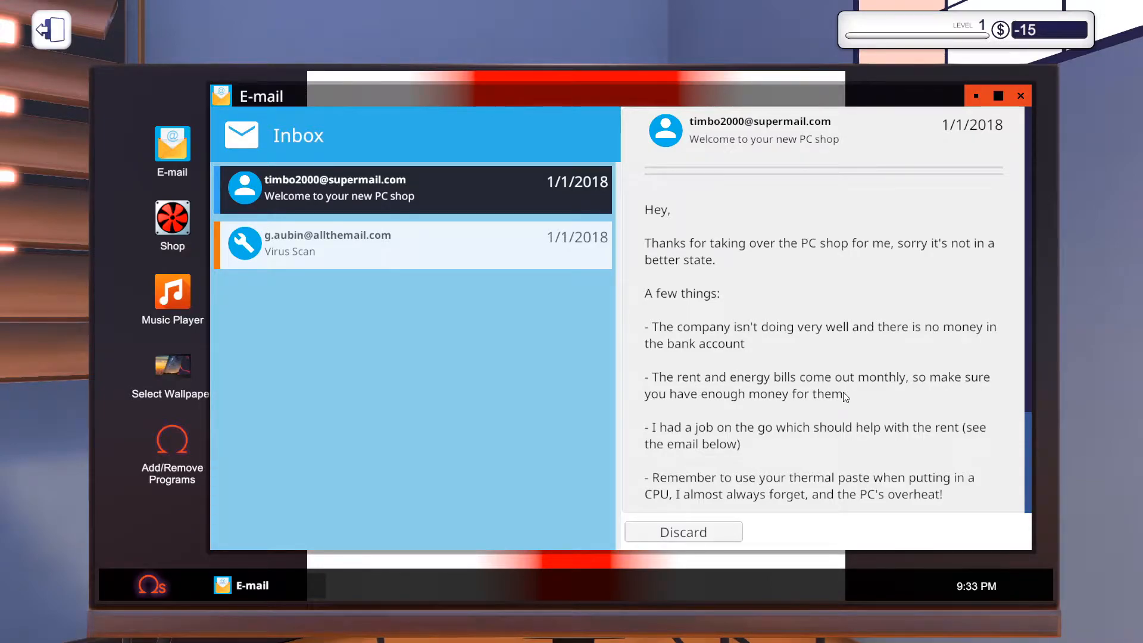
mouse_move(759, 441)
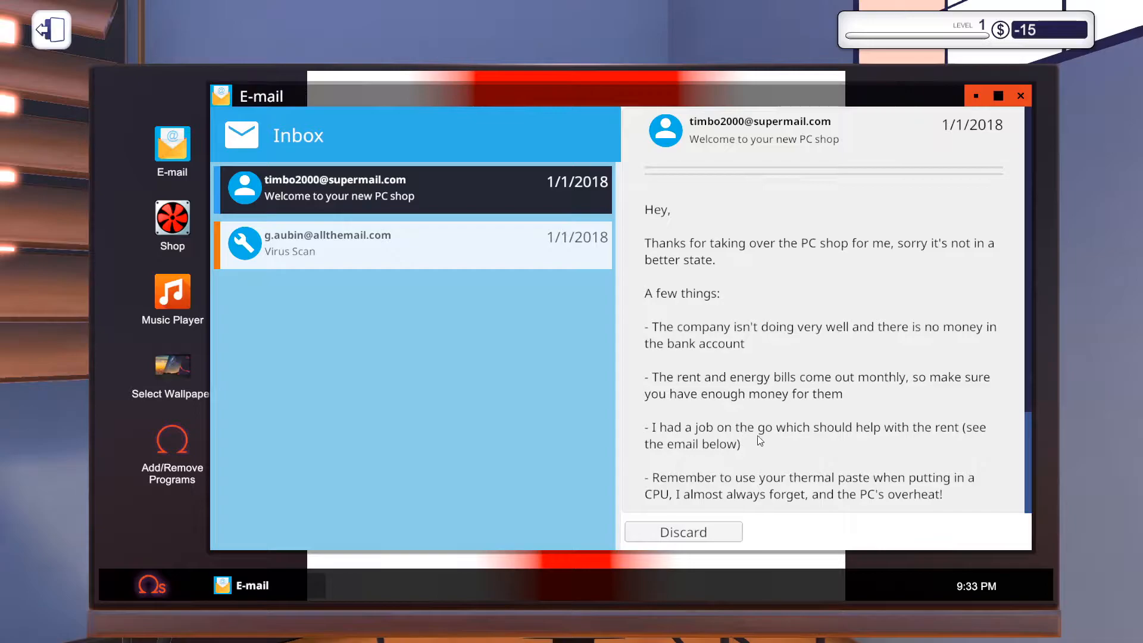
mouse_move(714, 457)
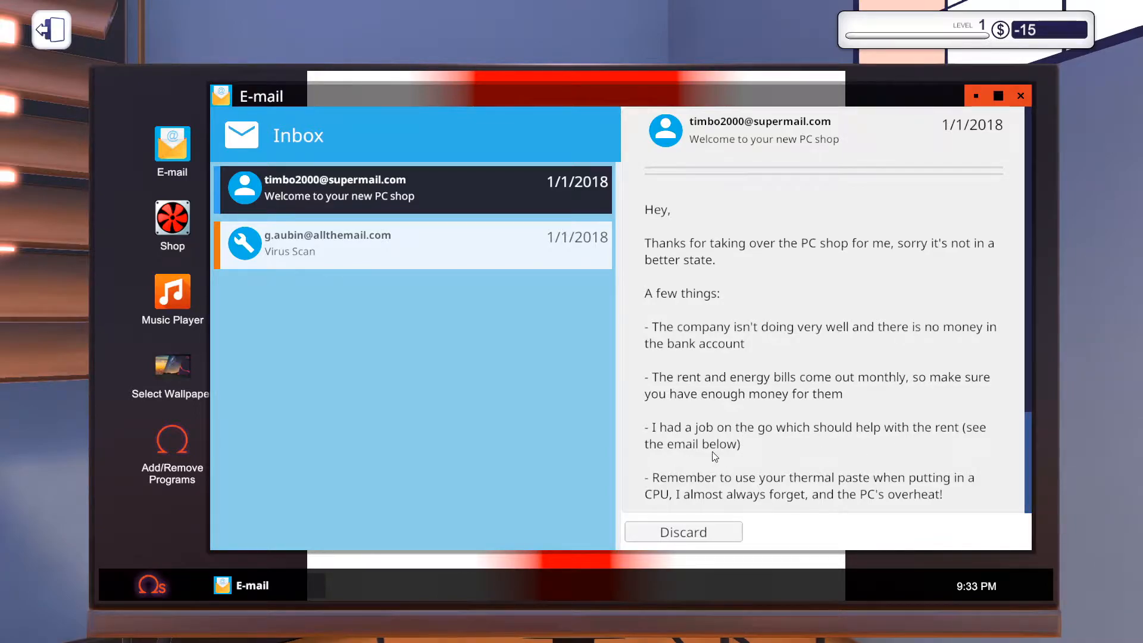
mouse_move(706, 490)
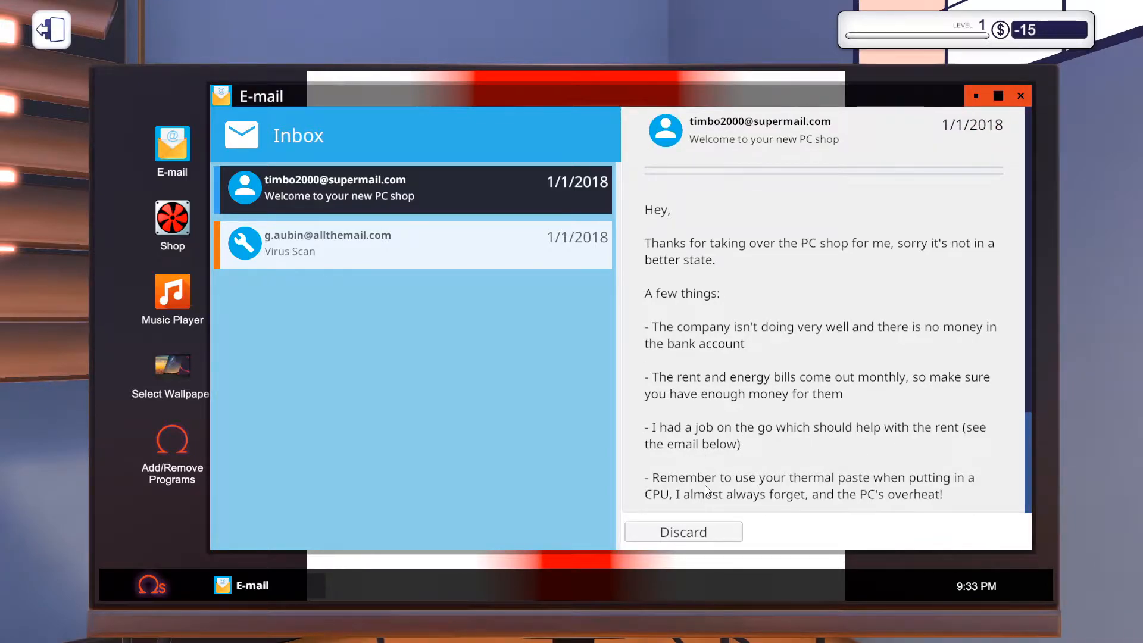
mouse_move(786, 508)
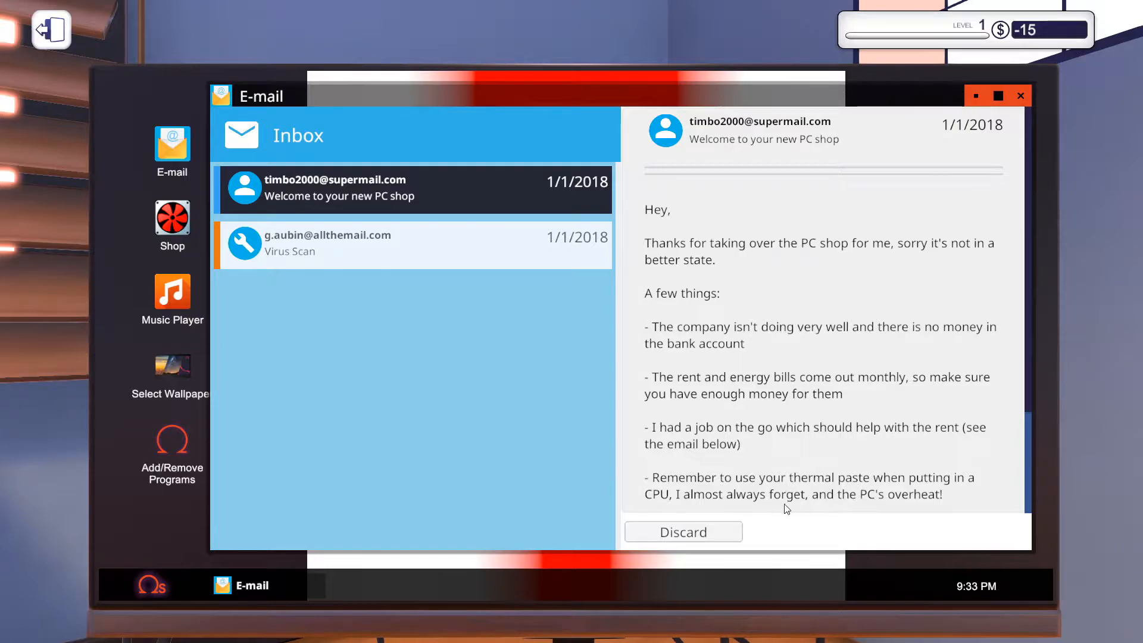
mouse_move(826, 554)
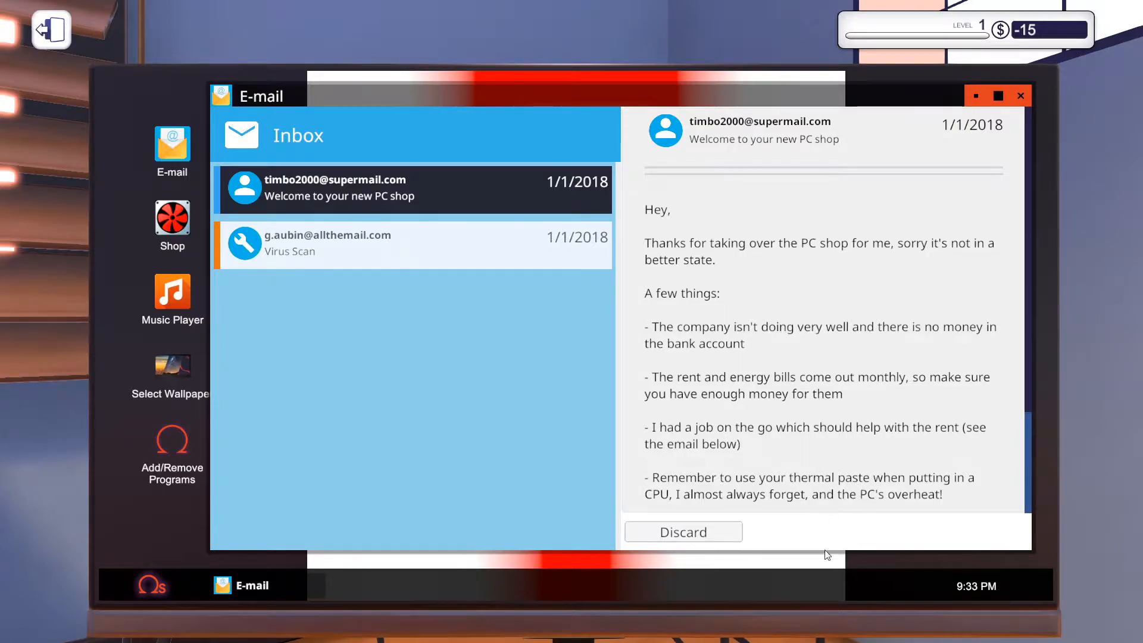
mouse_move(683, 531)
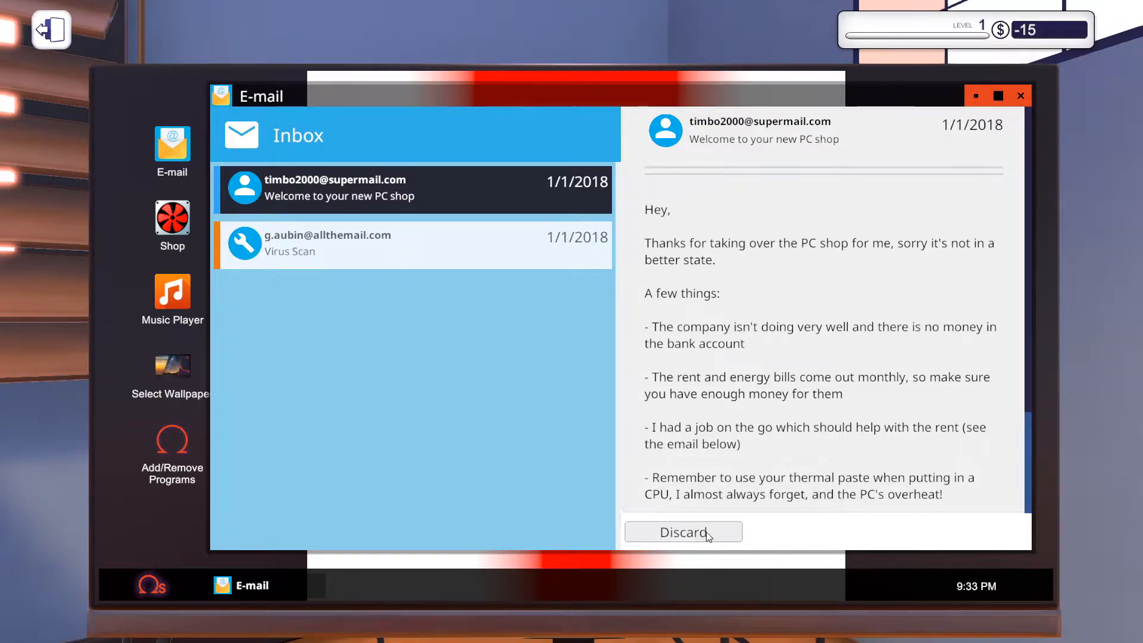
Discard the welcome email so the Virus Scan job request shows.
click(682, 530)
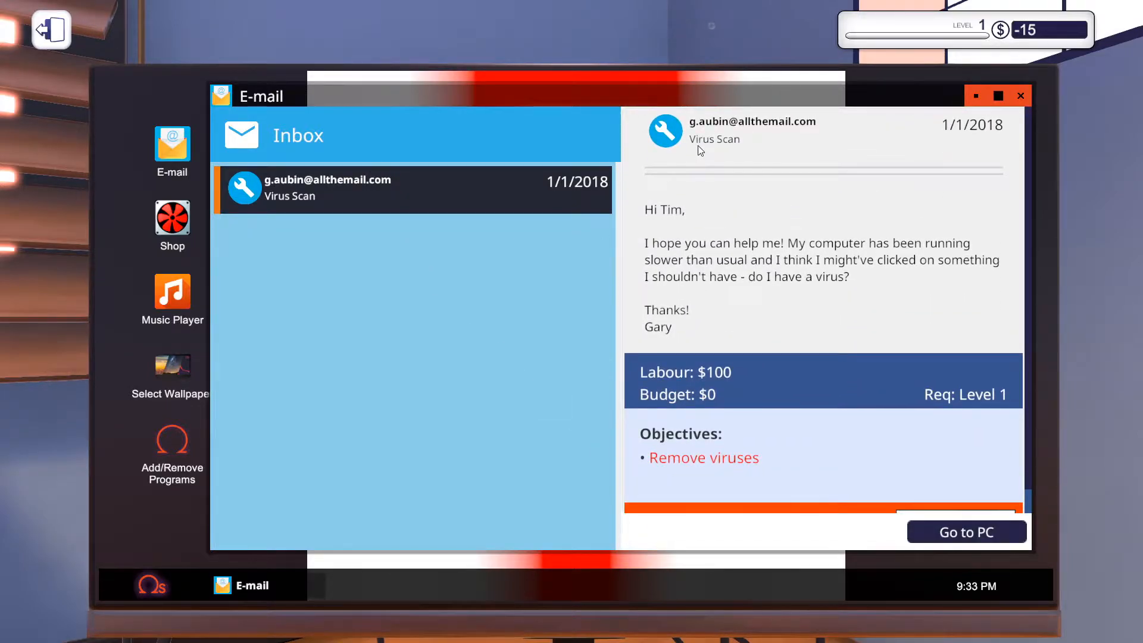
mouse_move(648, 251)
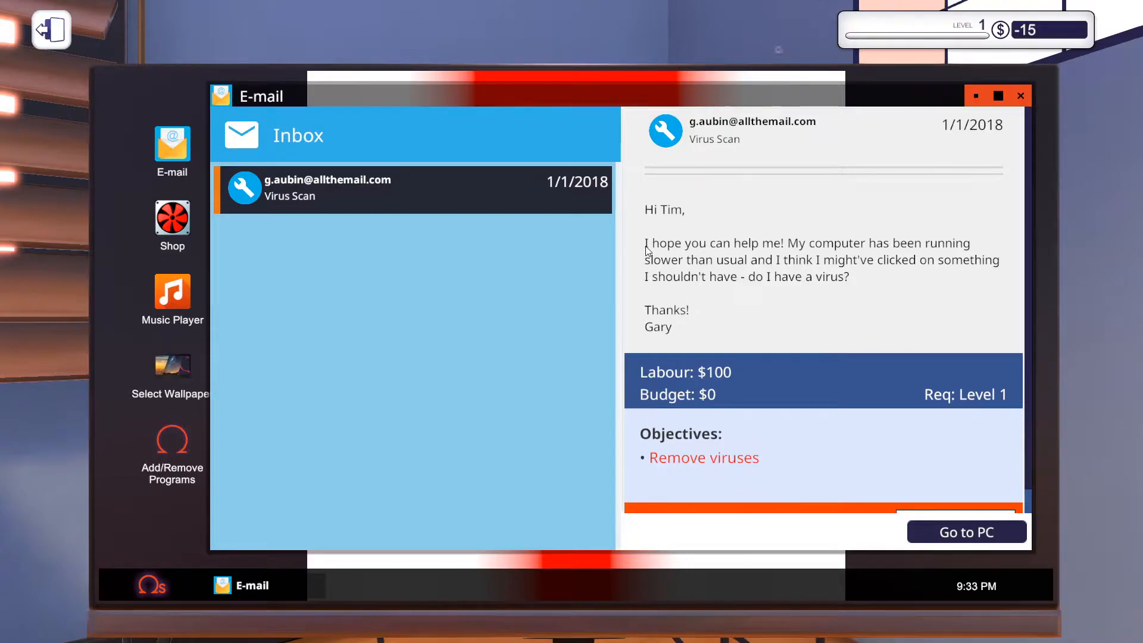
mouse_move(854, 249)
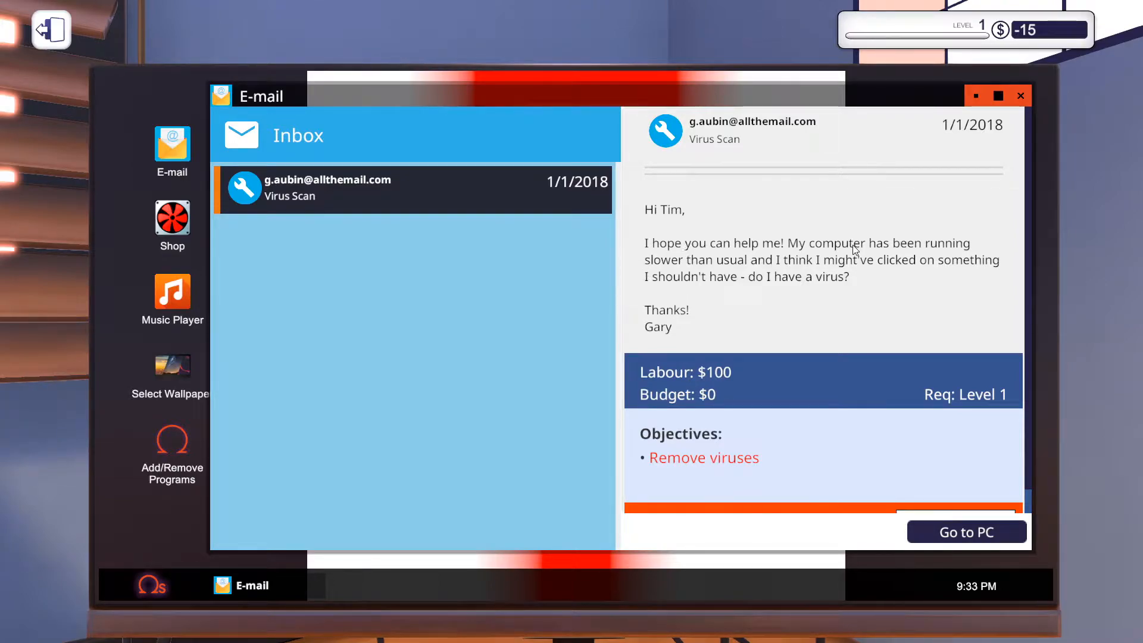
mouse_move(871, 300)
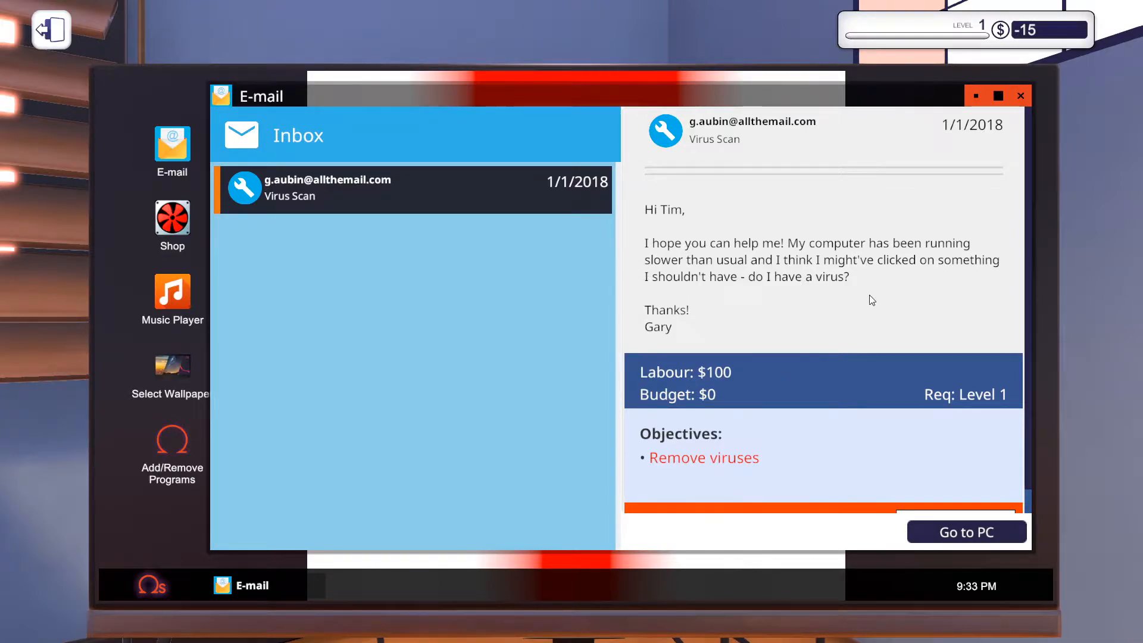
mouse_move(839, 304)
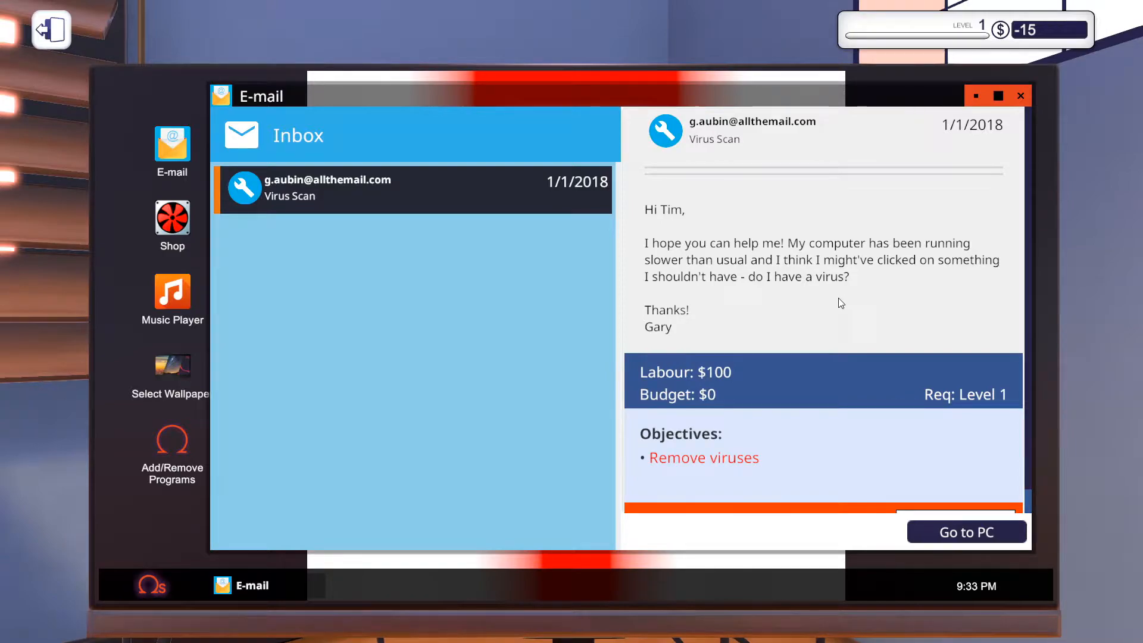
mouse_move(683, 418)
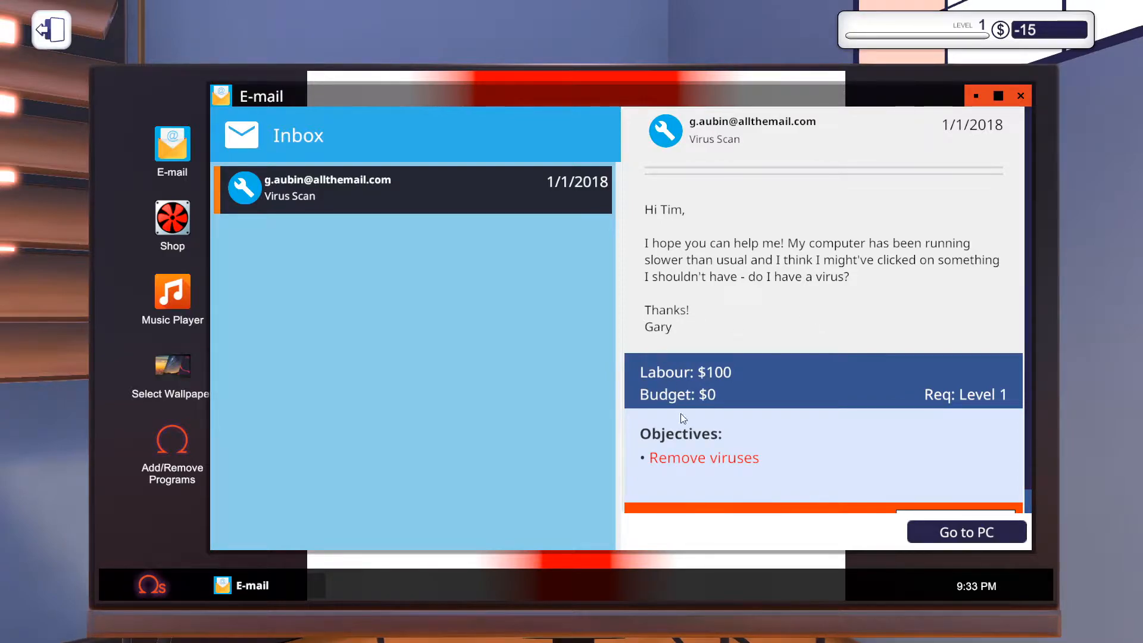
Go to the Virus Scan customer's PC, dismissing the cabling, USB and power-on tutorials.
click(965, 531)
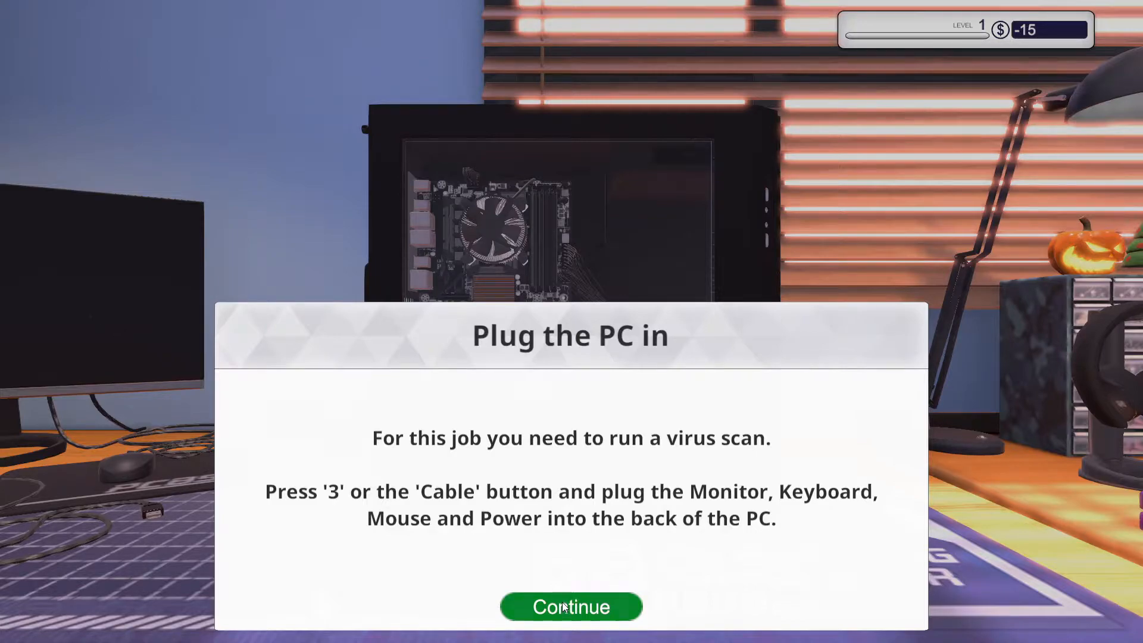
click(570, 606)
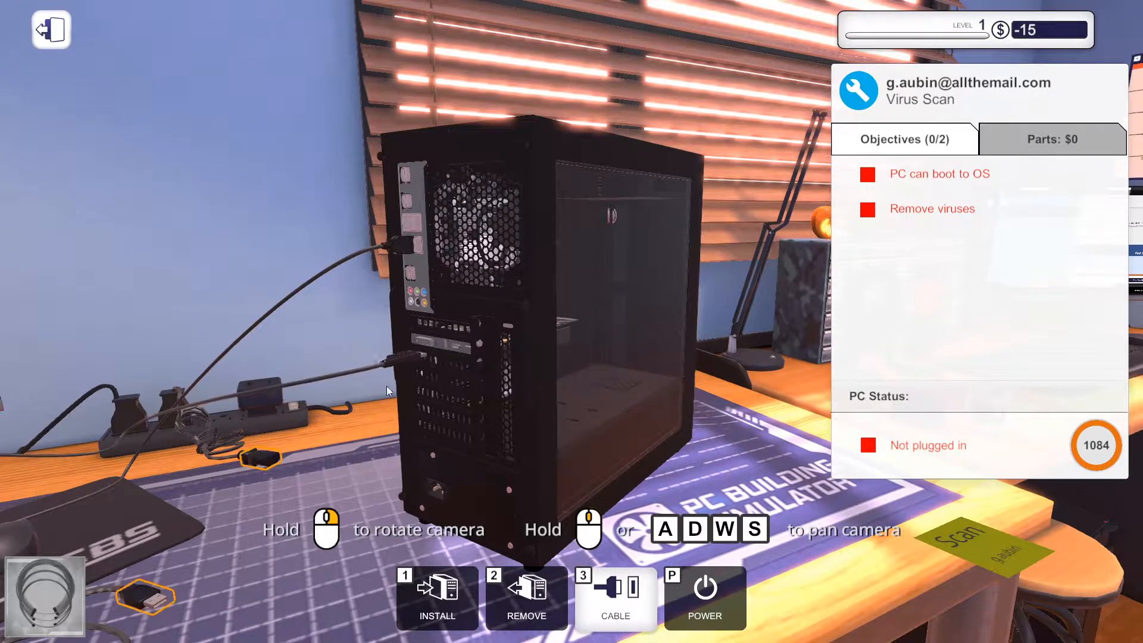
mouse_move(430, 488)
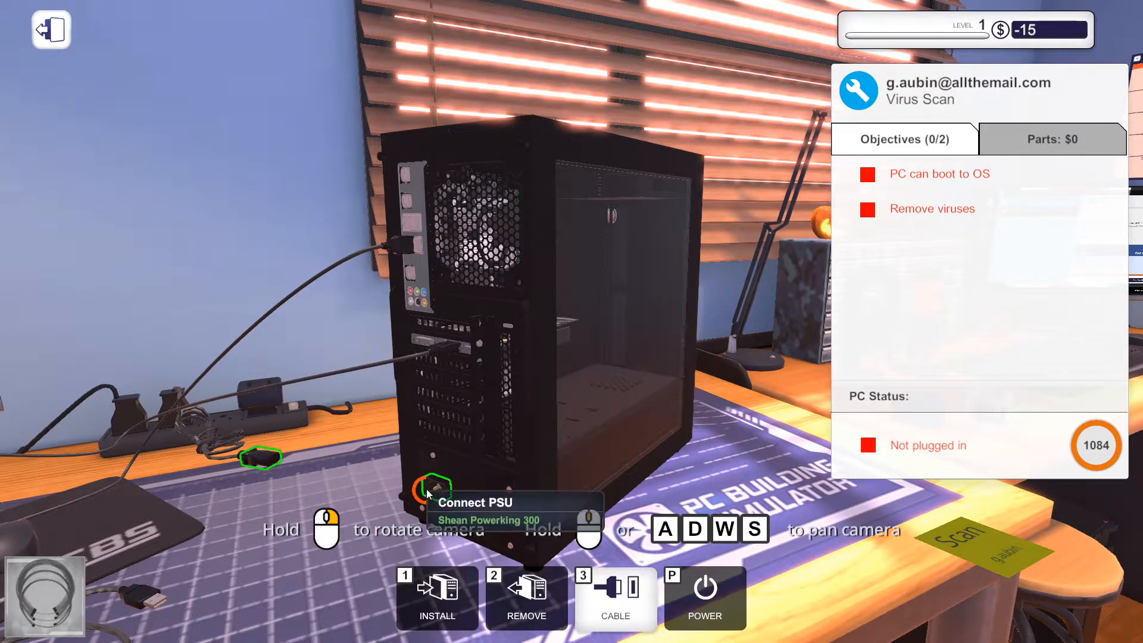
mouse_move(326, 302)
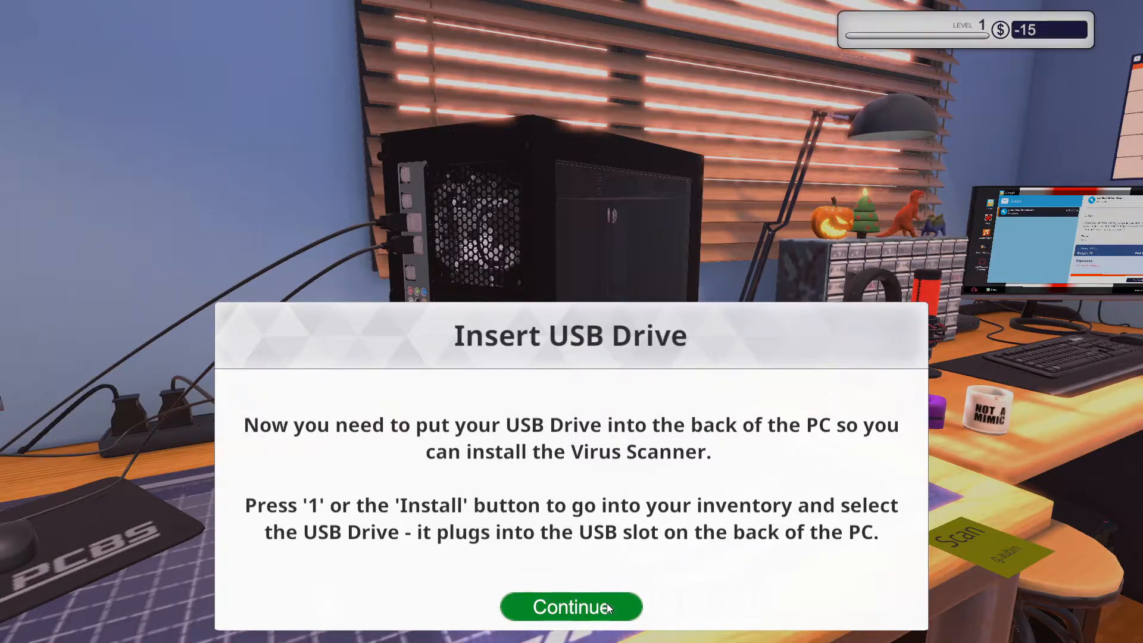
click(570, 606)
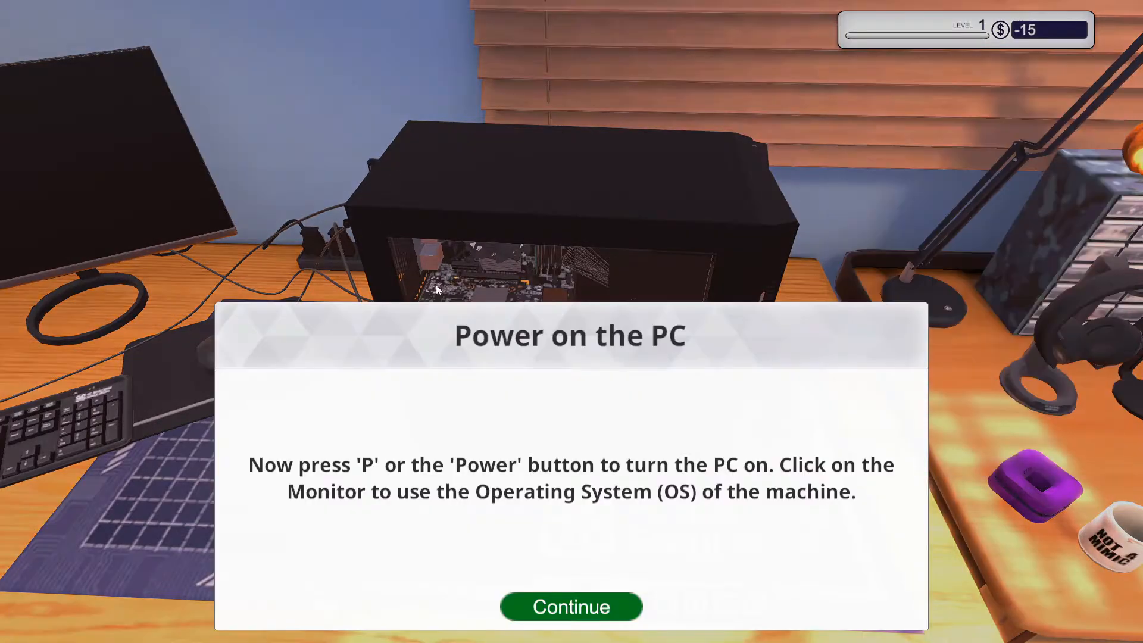
click(571, 606)
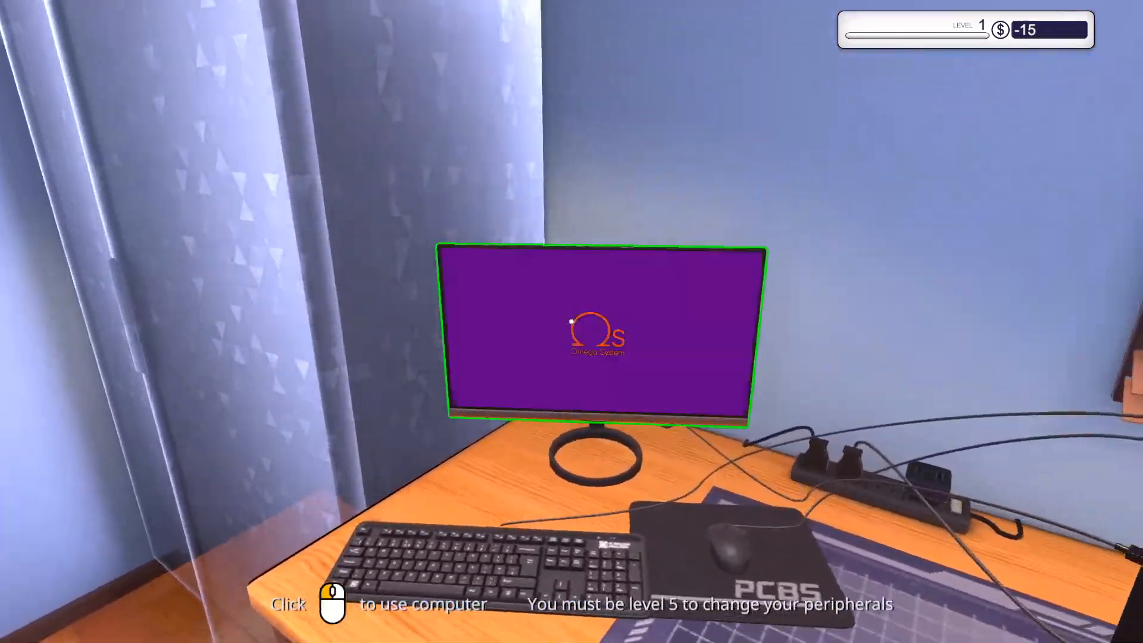
Install the Virus Scanner via Add/Remove Programs and restart the customer's PC.
click(598, 336)
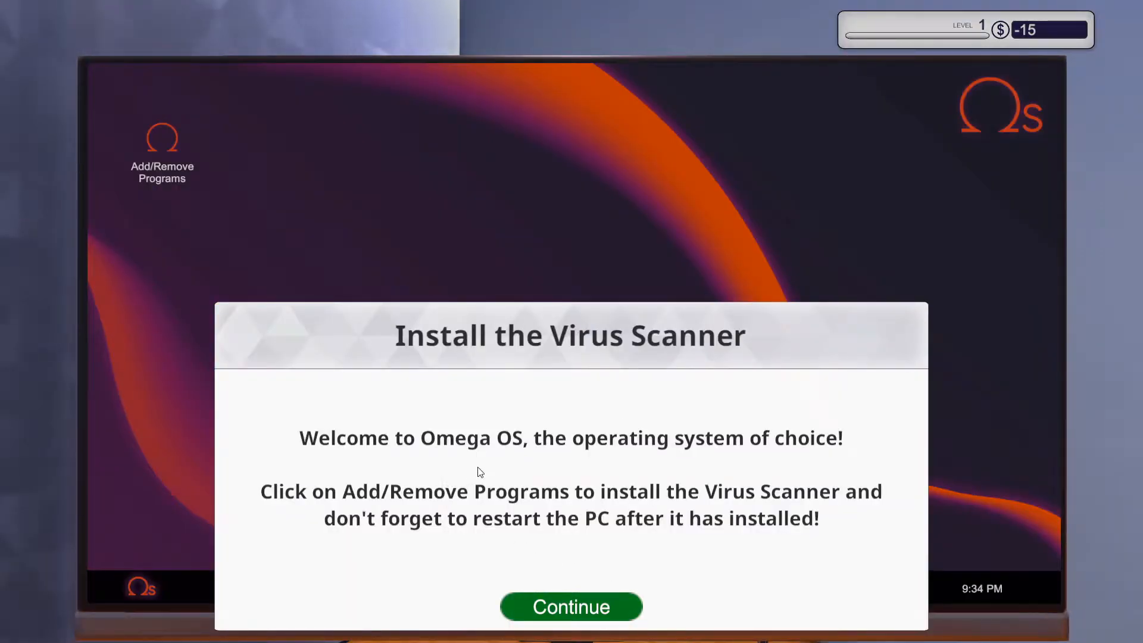
mouse_move(509, 501)
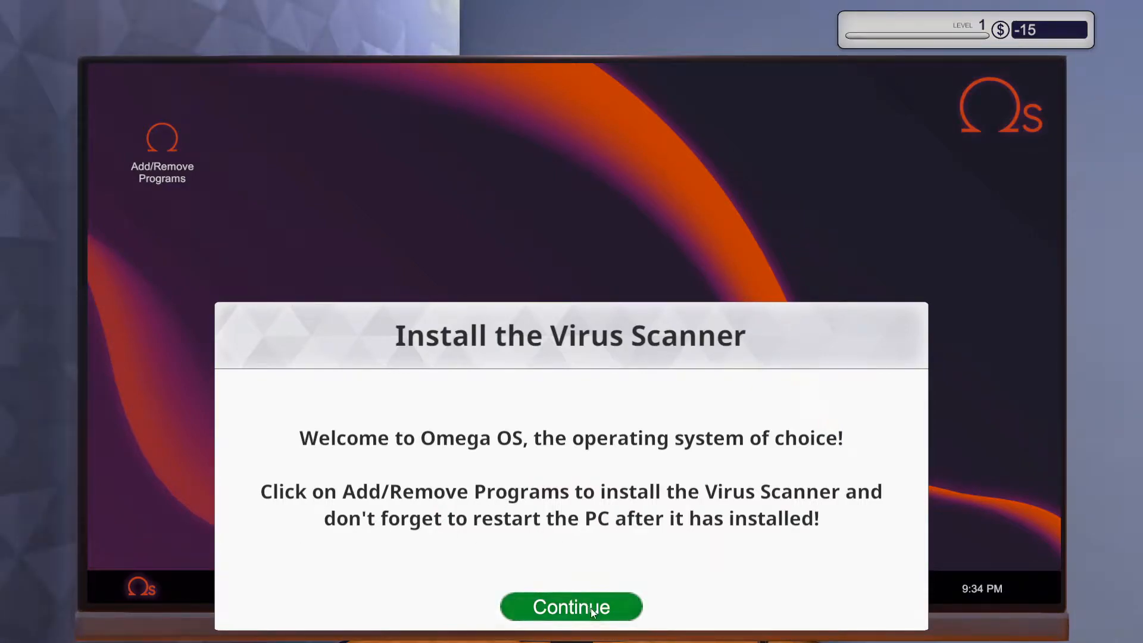
click(570, 606)
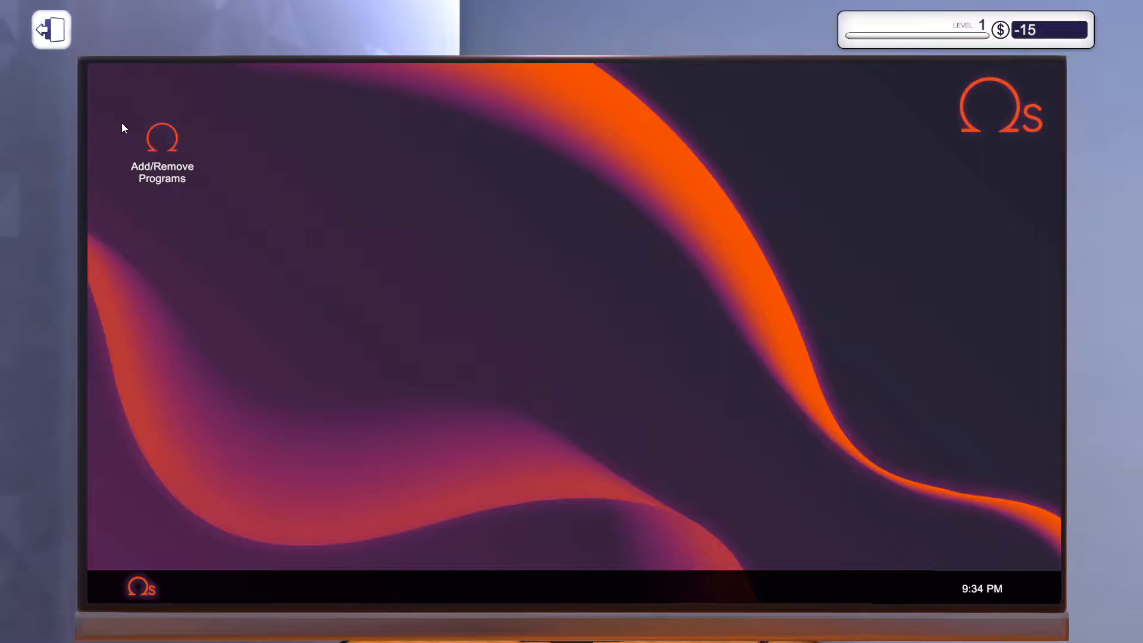
double_click(162, 138)
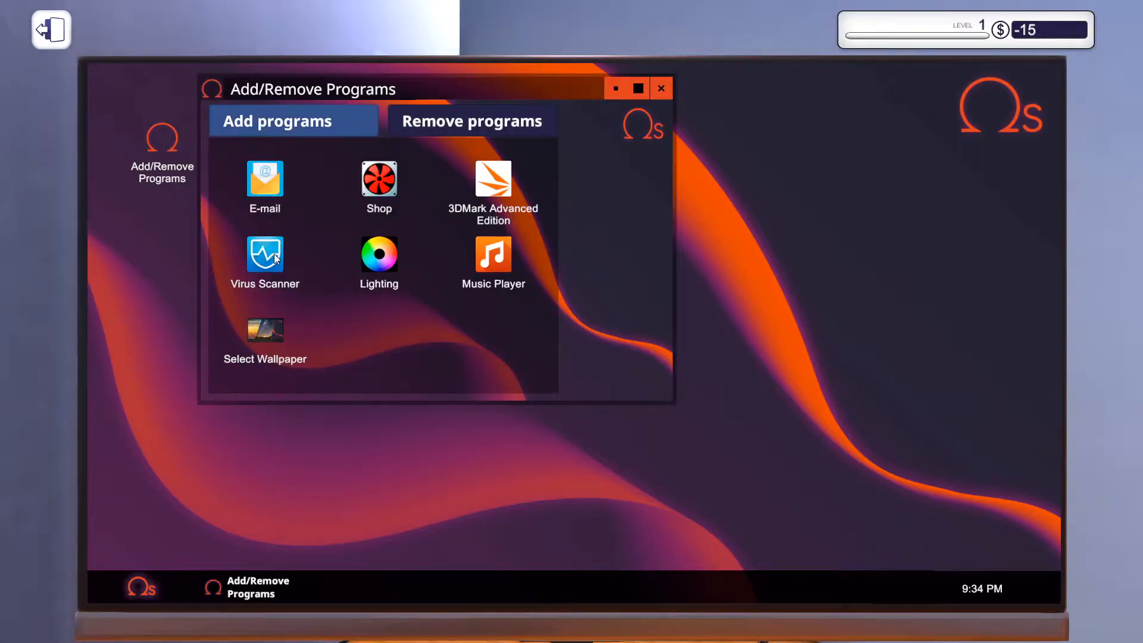
click(264, 255)
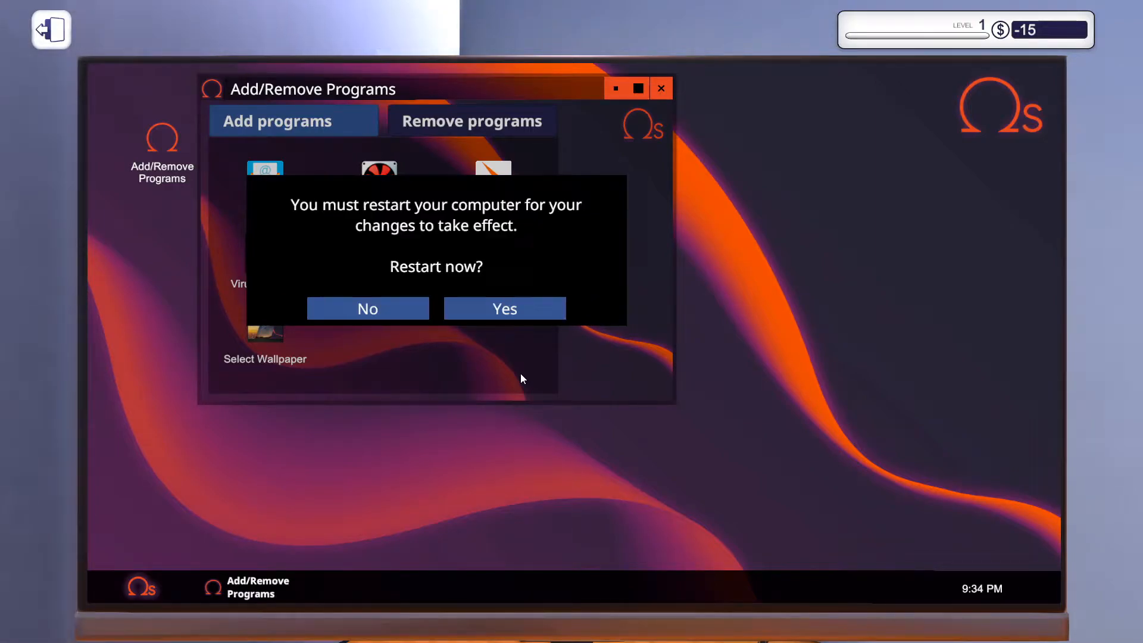
click(504, 307)
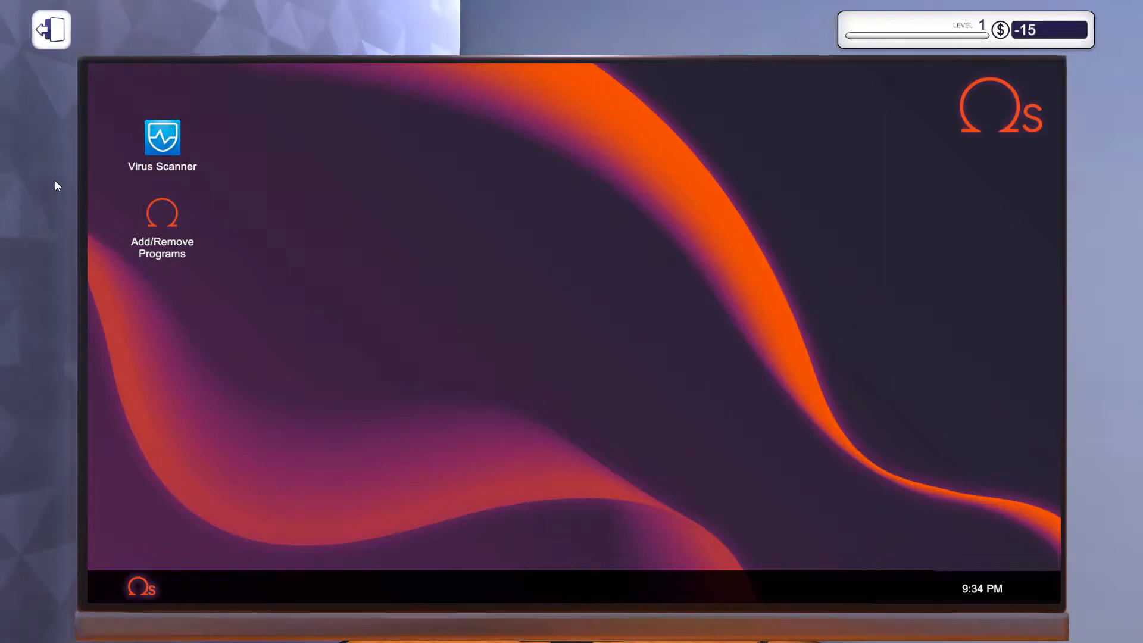
Run the Virus Scanner, collect the $100 pay and complete the Virus Scan job.
double_click(162, 138)
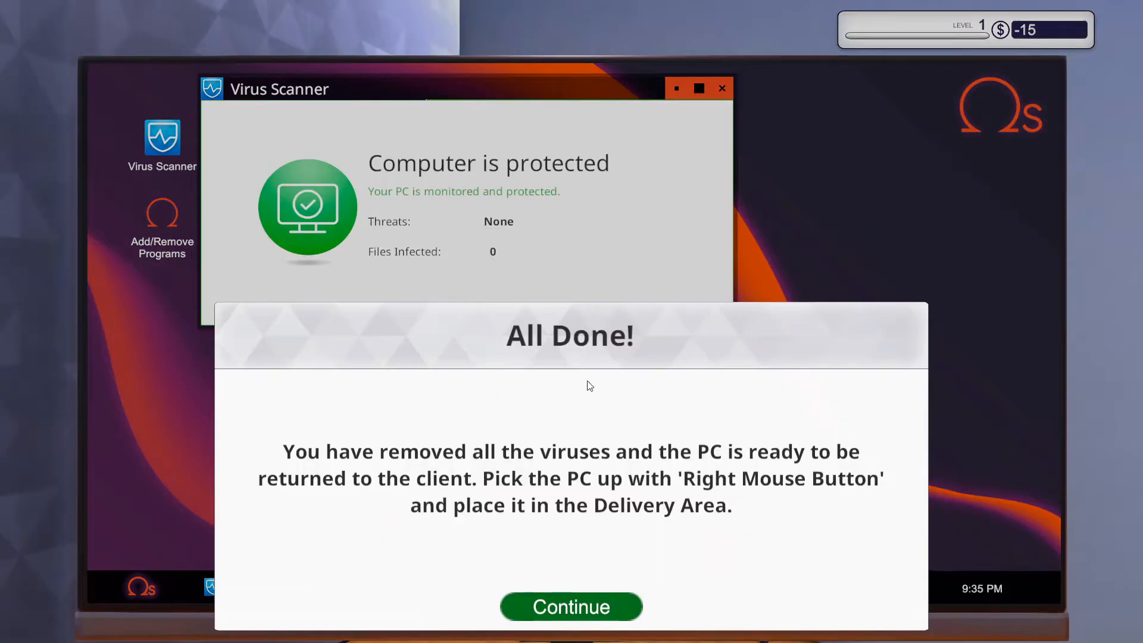
mouse_move(450, 291)
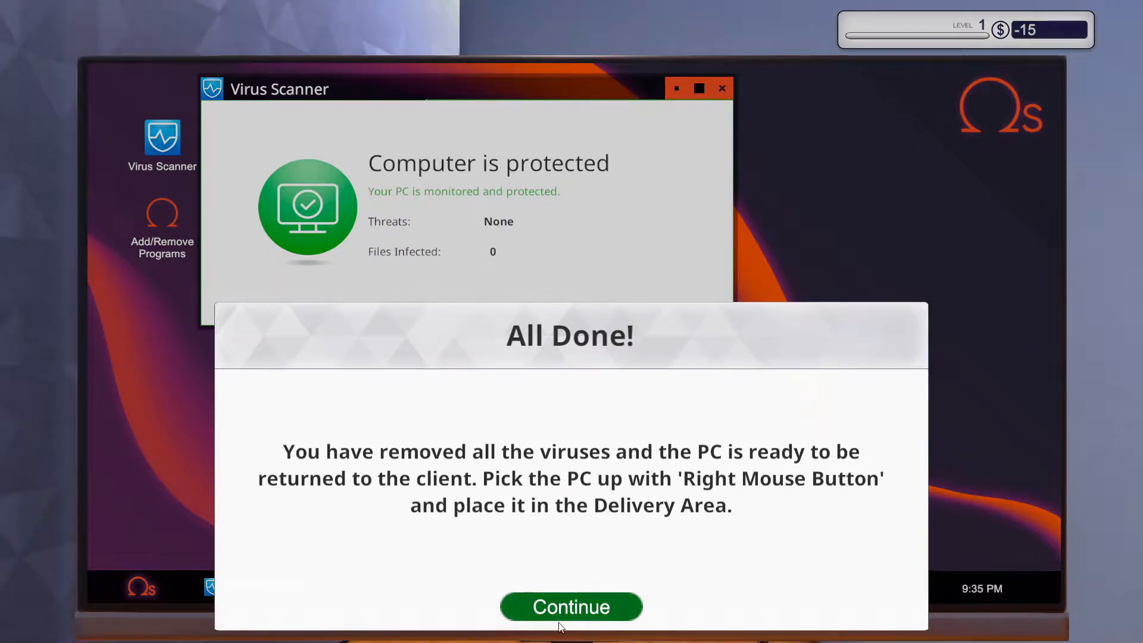
click(570, 606)
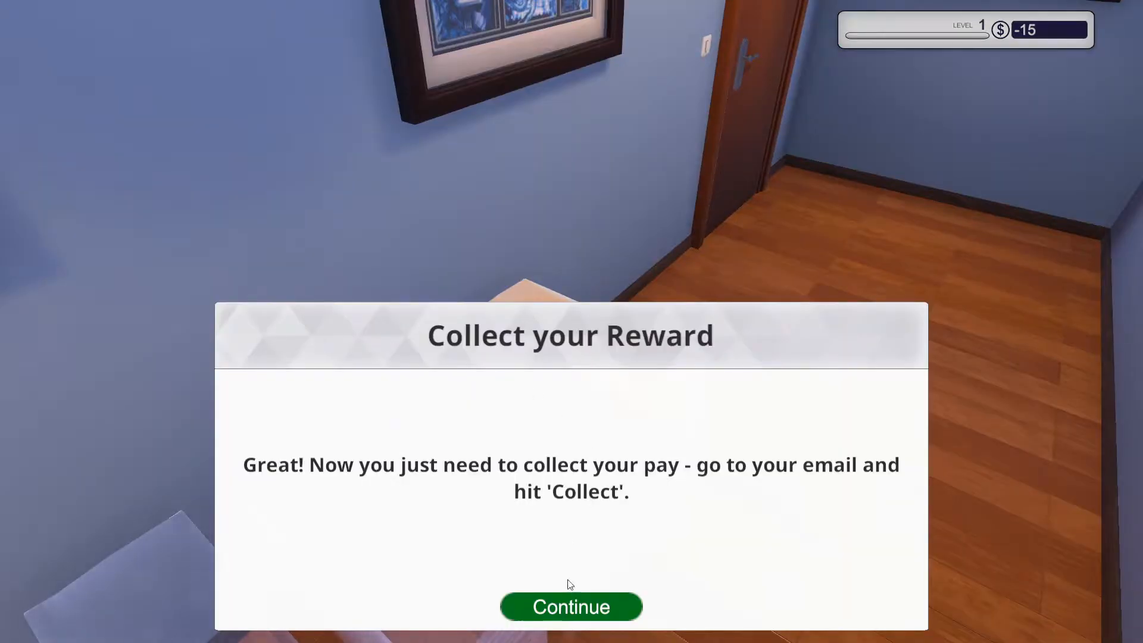
click(570, 606)
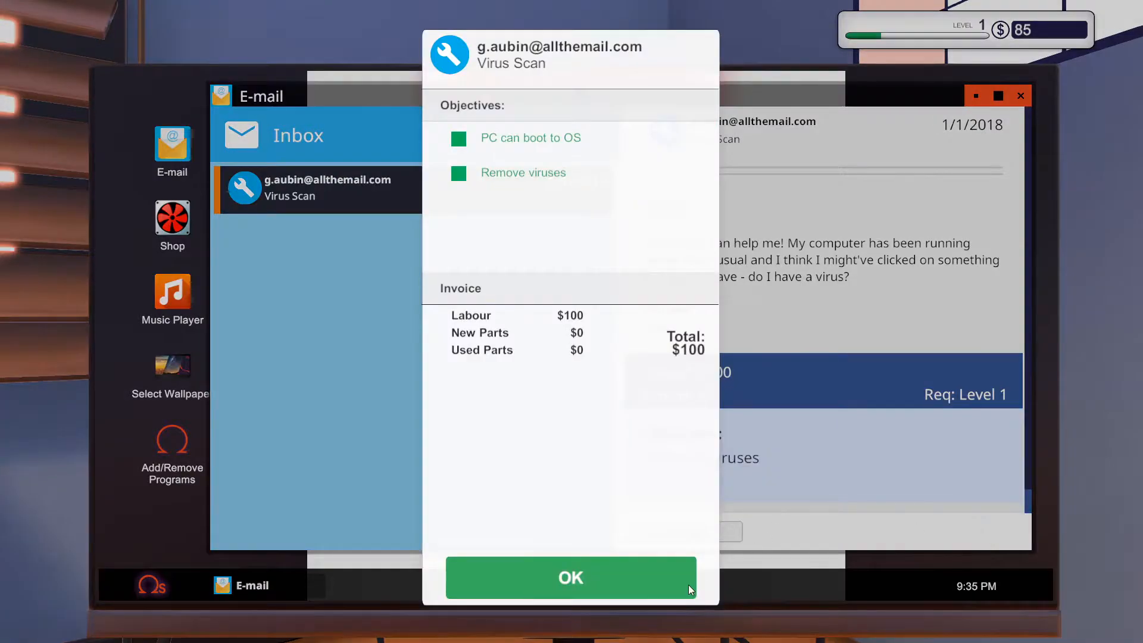
click(570, 577)
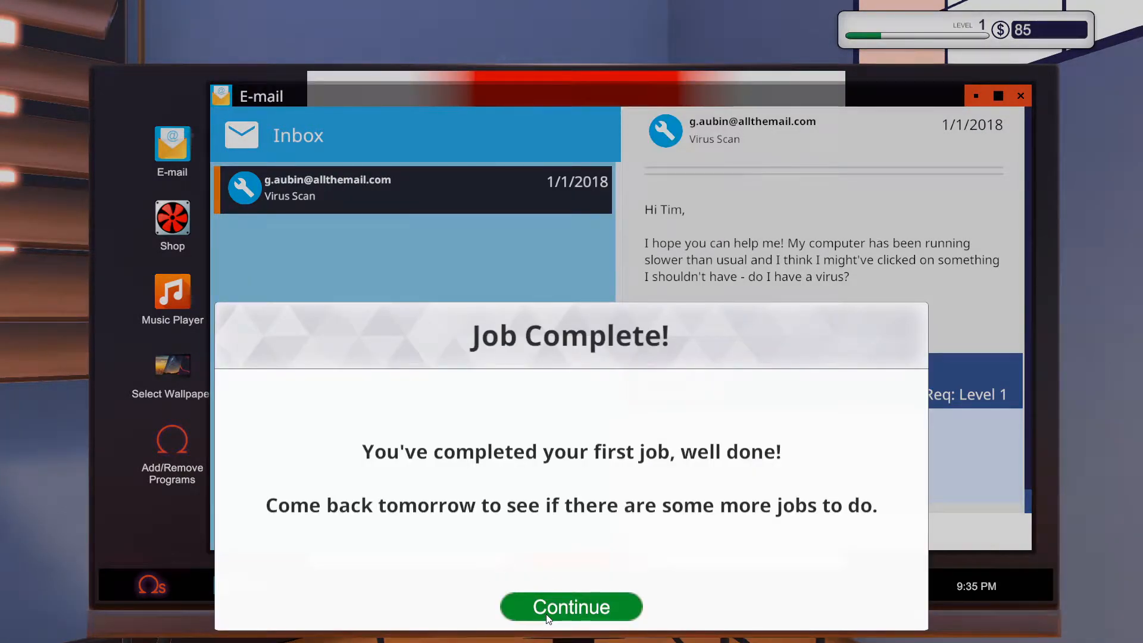
click(571, 606)
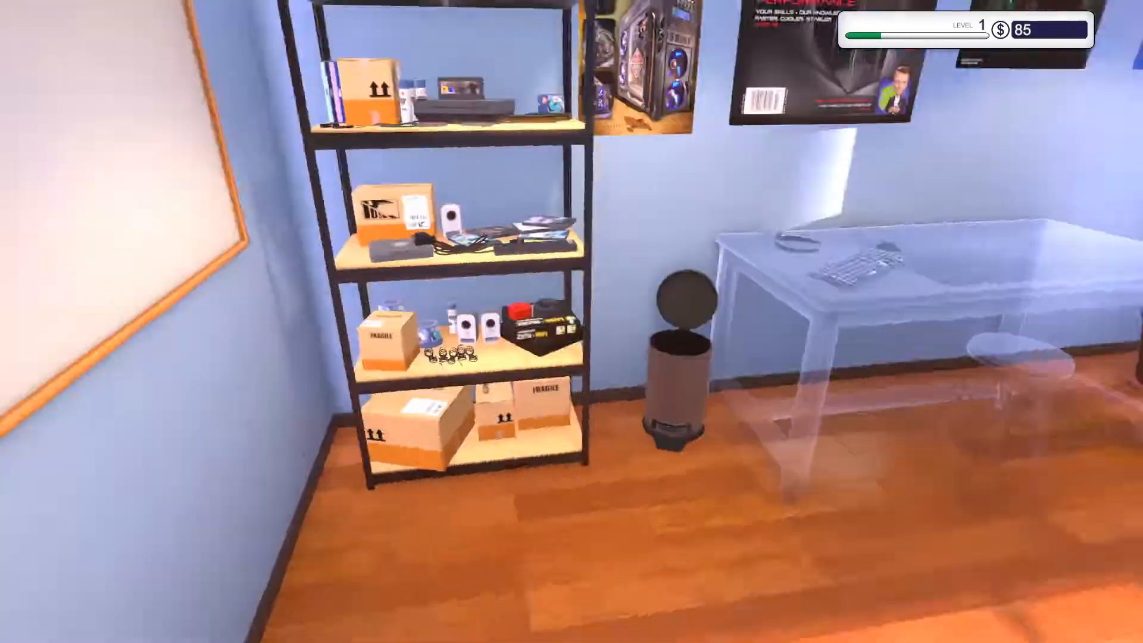
mouse_move(572, 321)
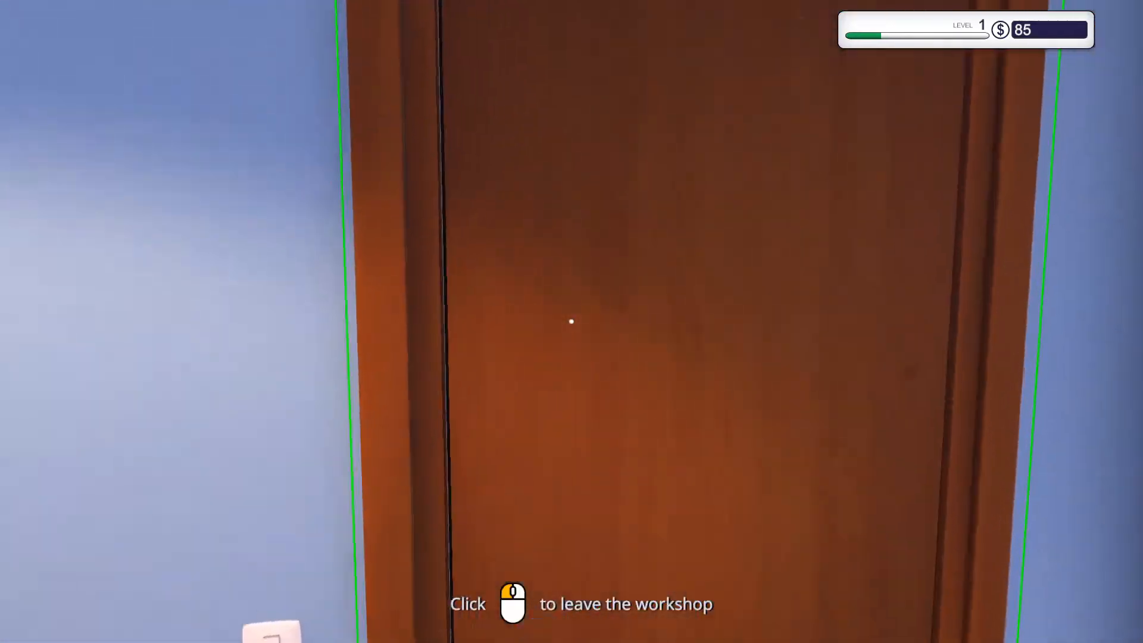
Leave through the workshop door, end the day and go to work on Tuesday, January 2.
click(570, 321)
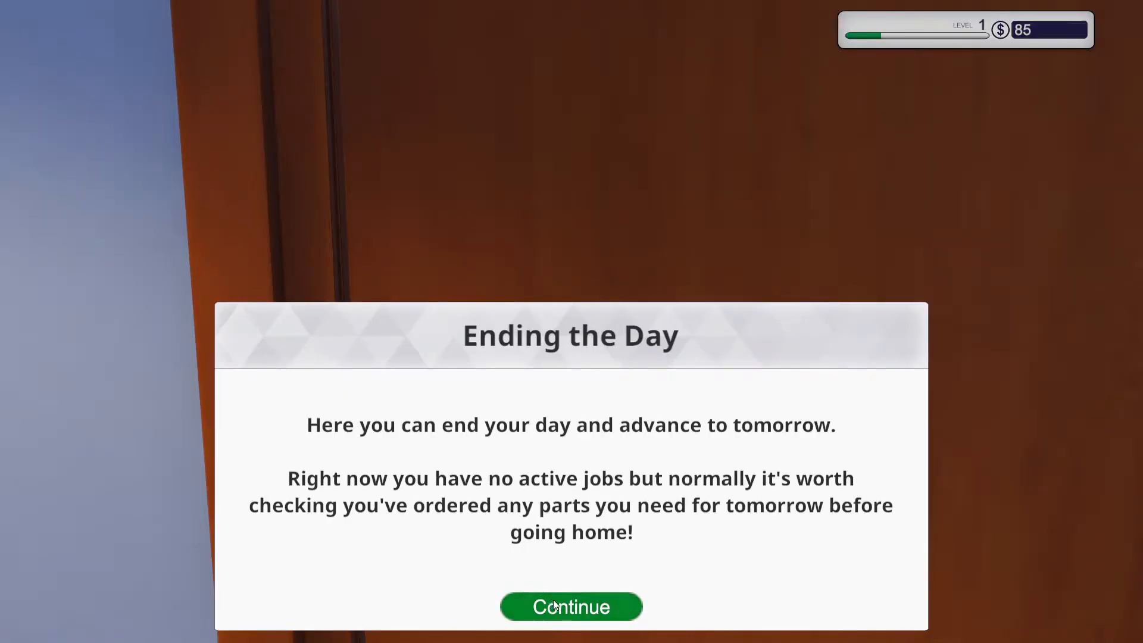
mouse_move(430, 508)
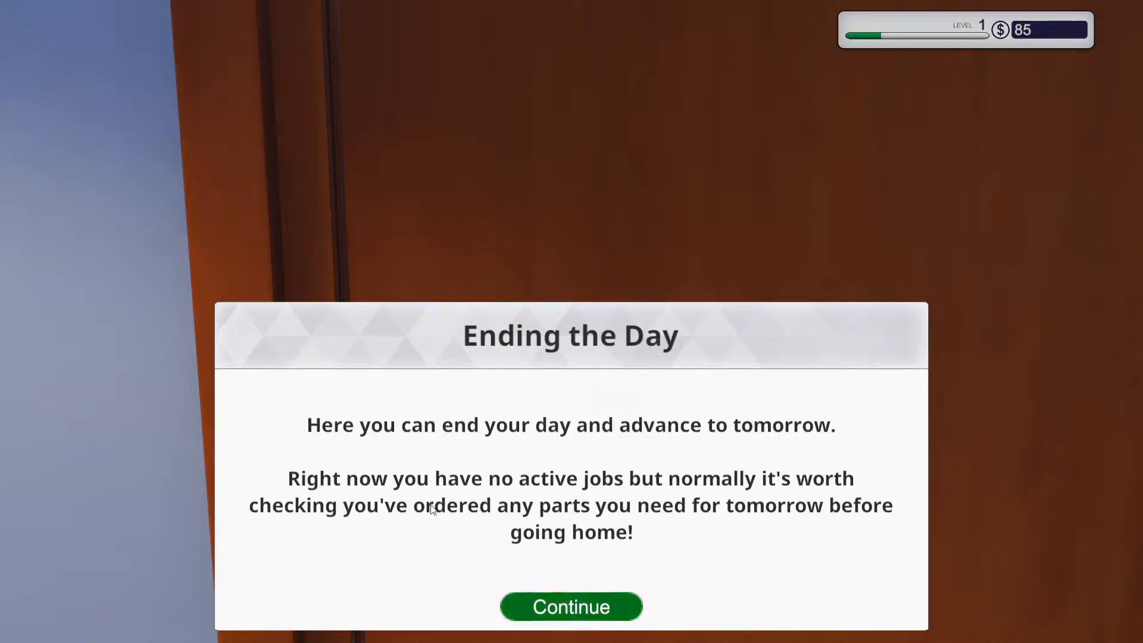
mouse_move(712, 526)
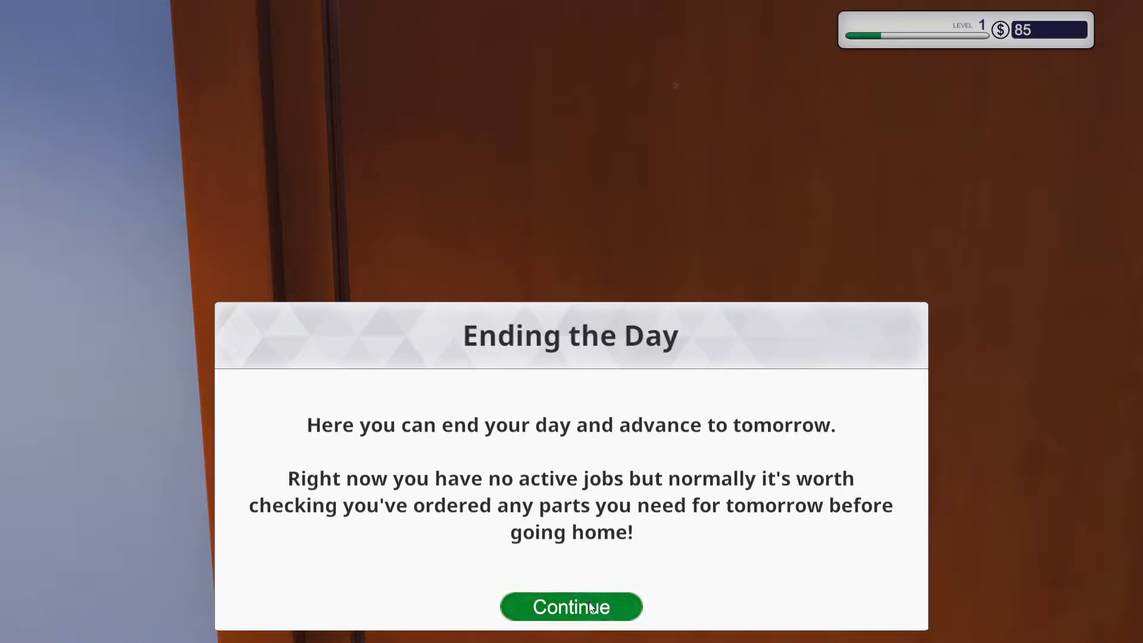
click(570, 606)
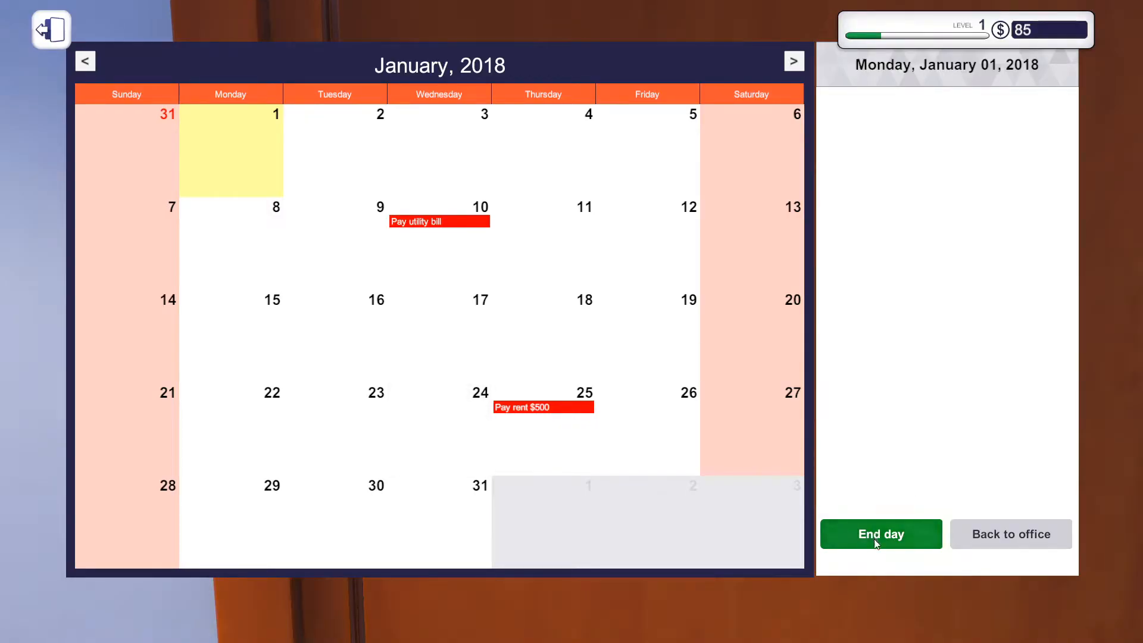
click(881, 534)
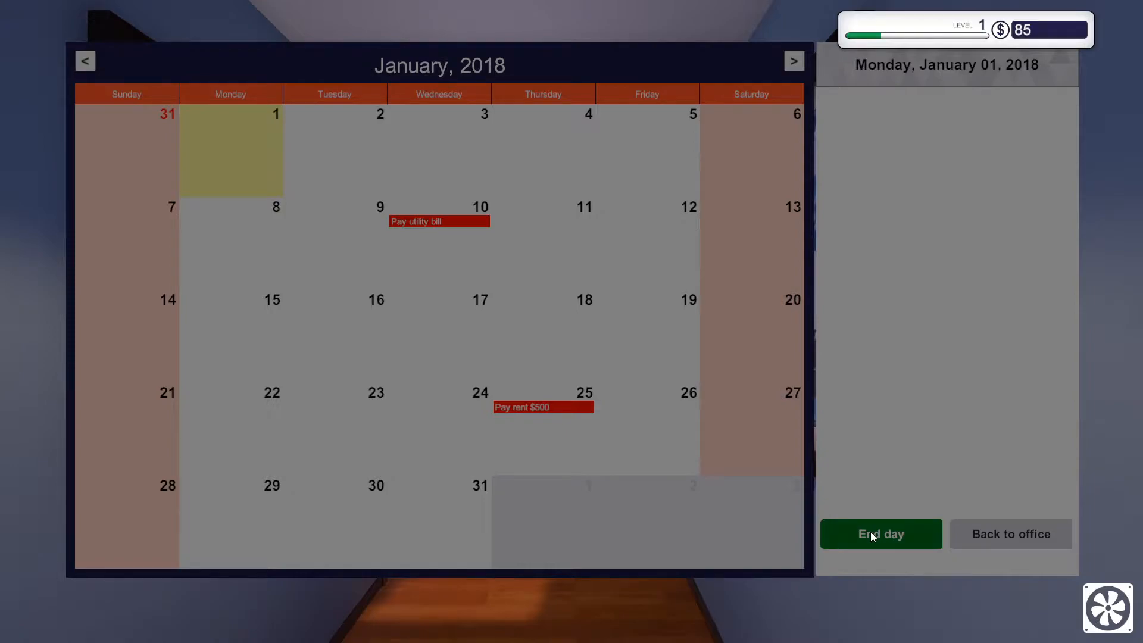
click(880, 534)
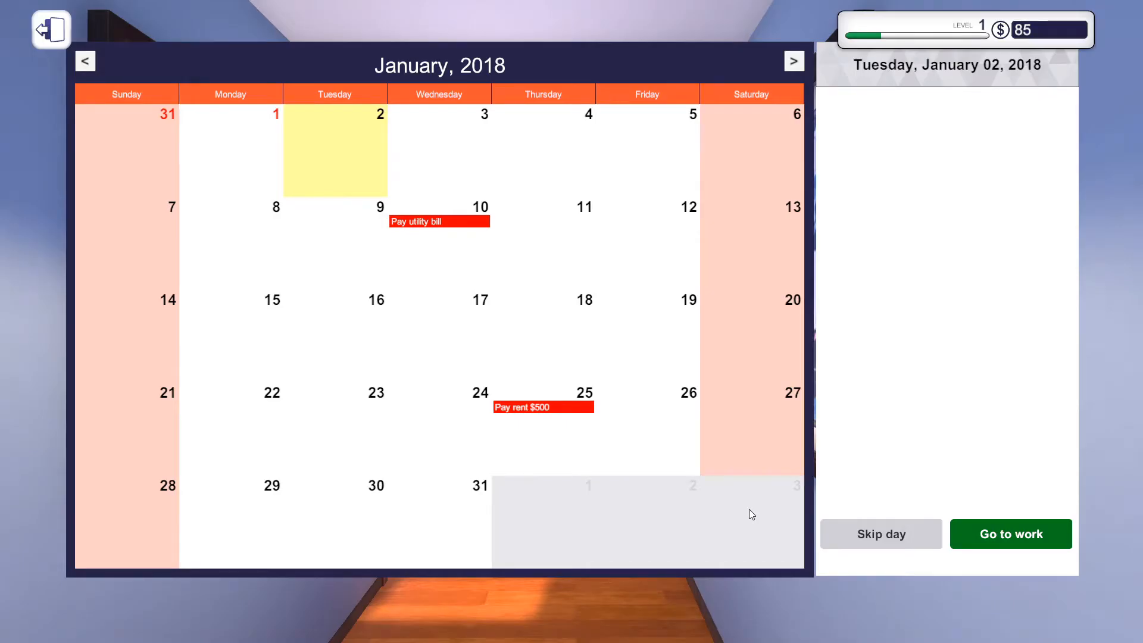
click(1011, 533)
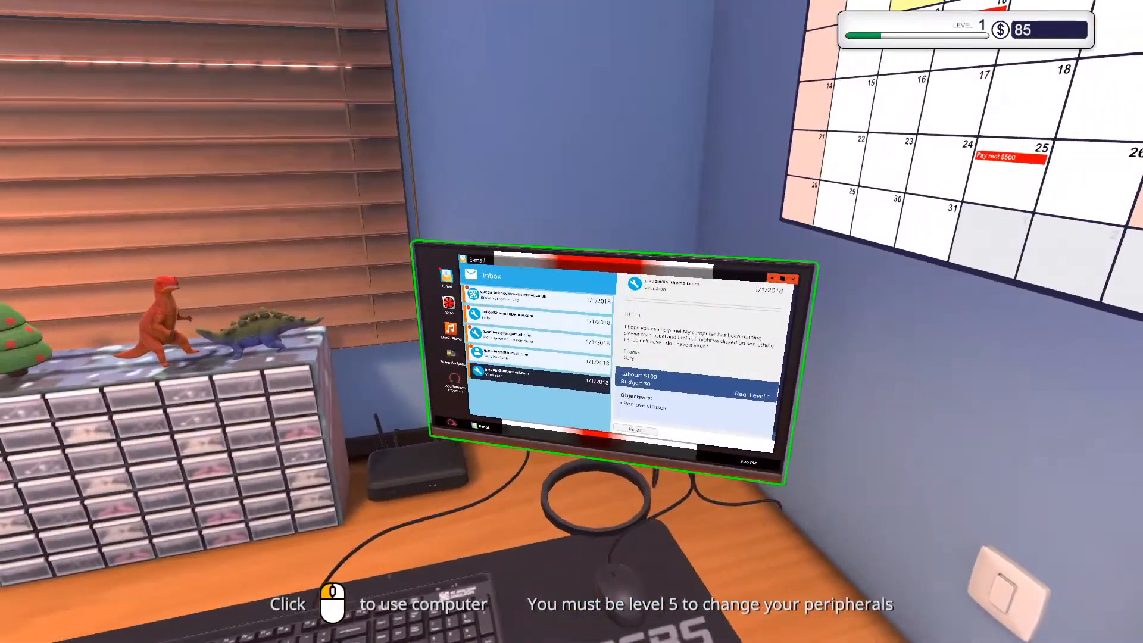
Read and accept the Broken graphics card email, dismissing the transit and components tips.
click(609, 350)
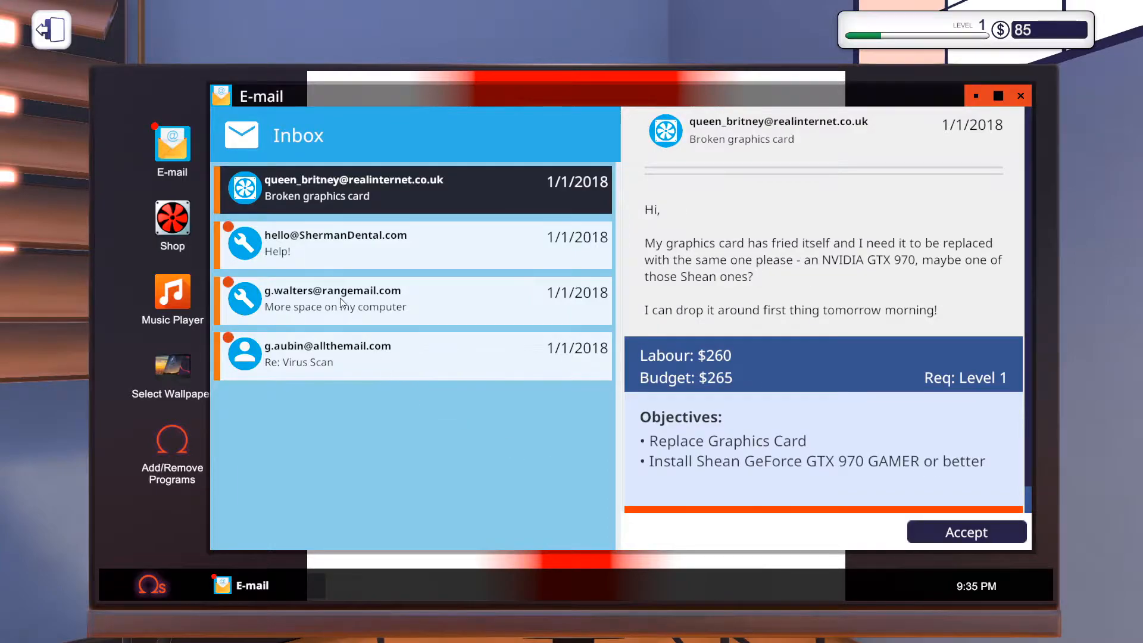
mouse_move(762, 356)
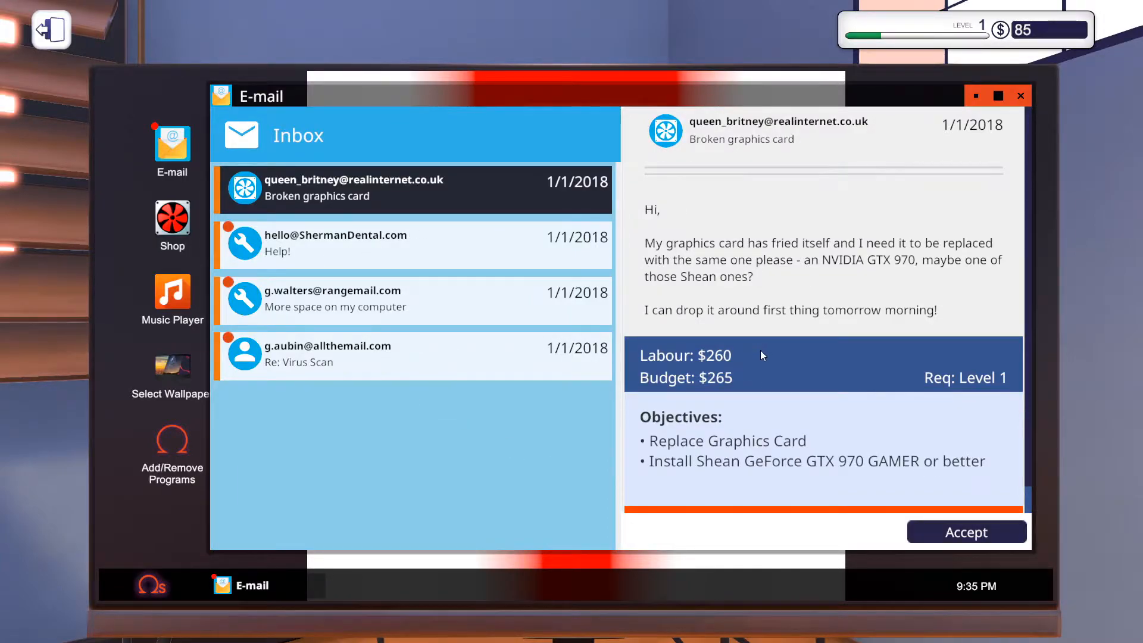
mouse_move(738, 317)
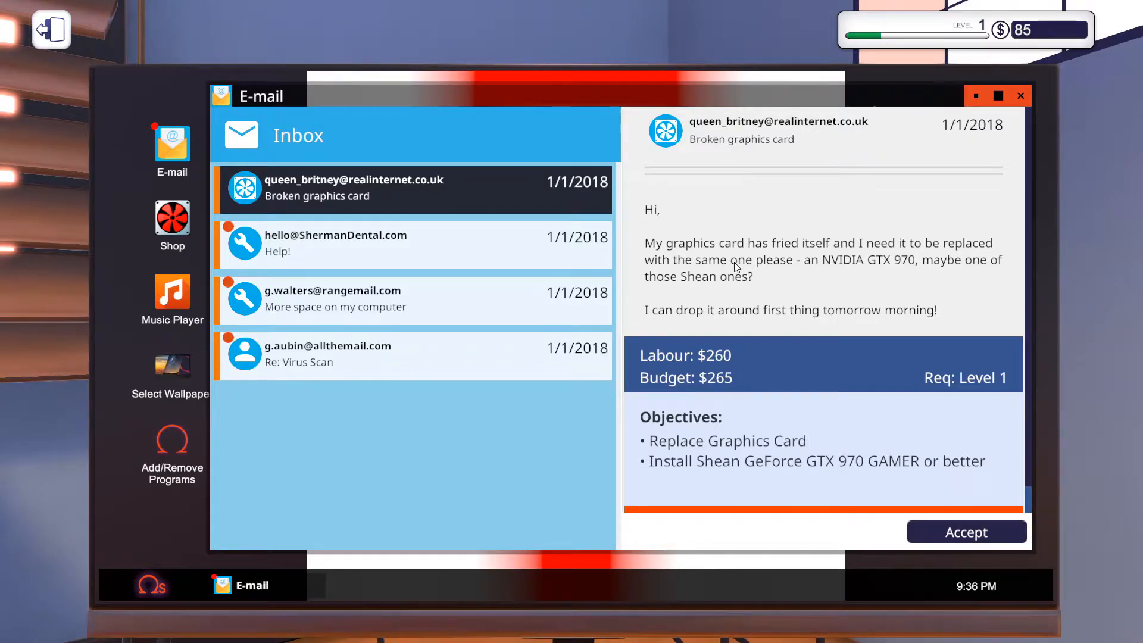
mouse_move(801, 274)
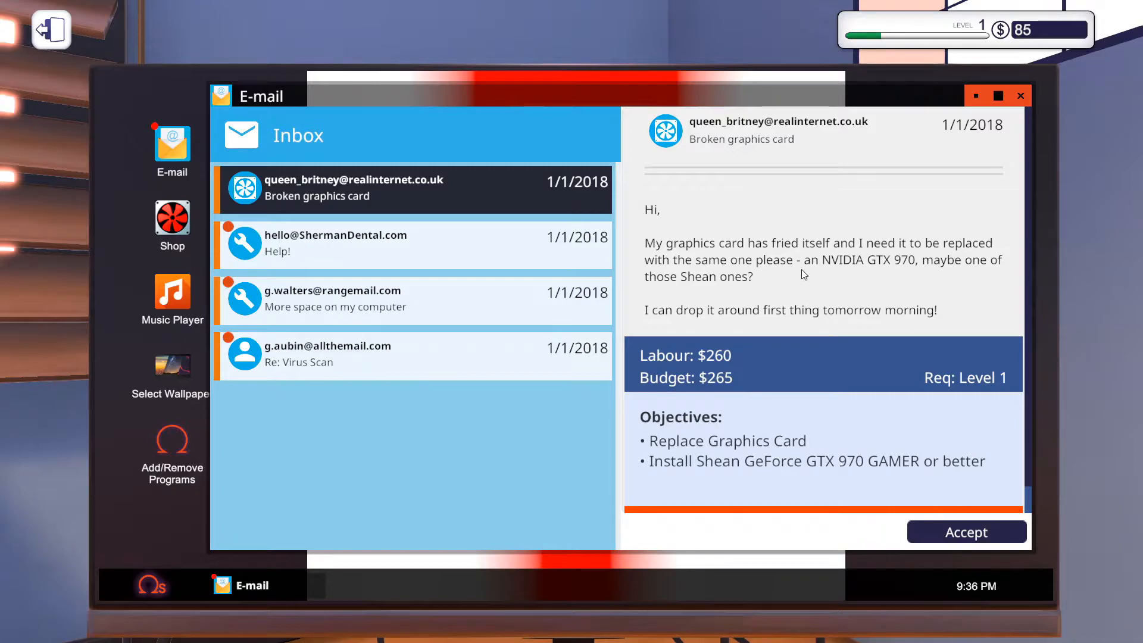
mouse_move(882, 278)
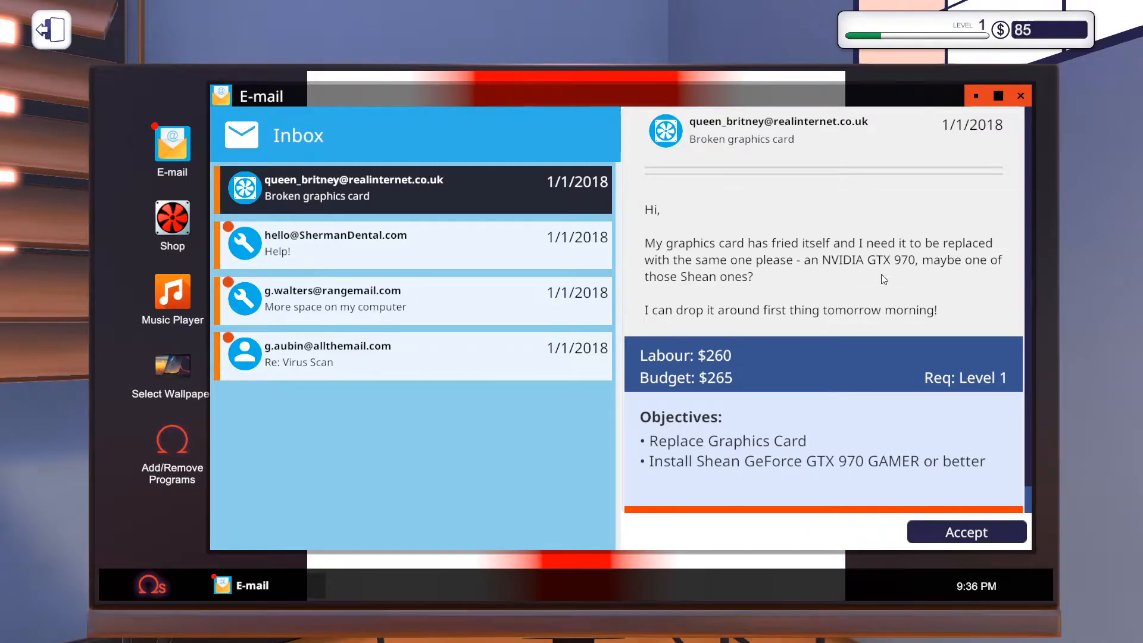
mouse_move(954, 278)
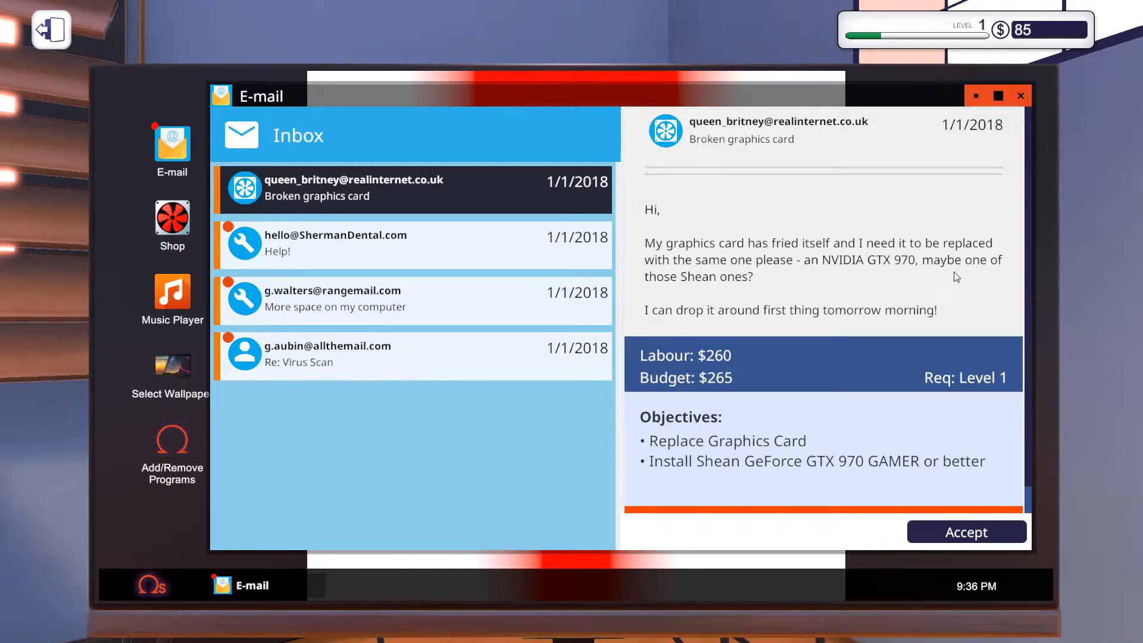
scroll(down, 3)
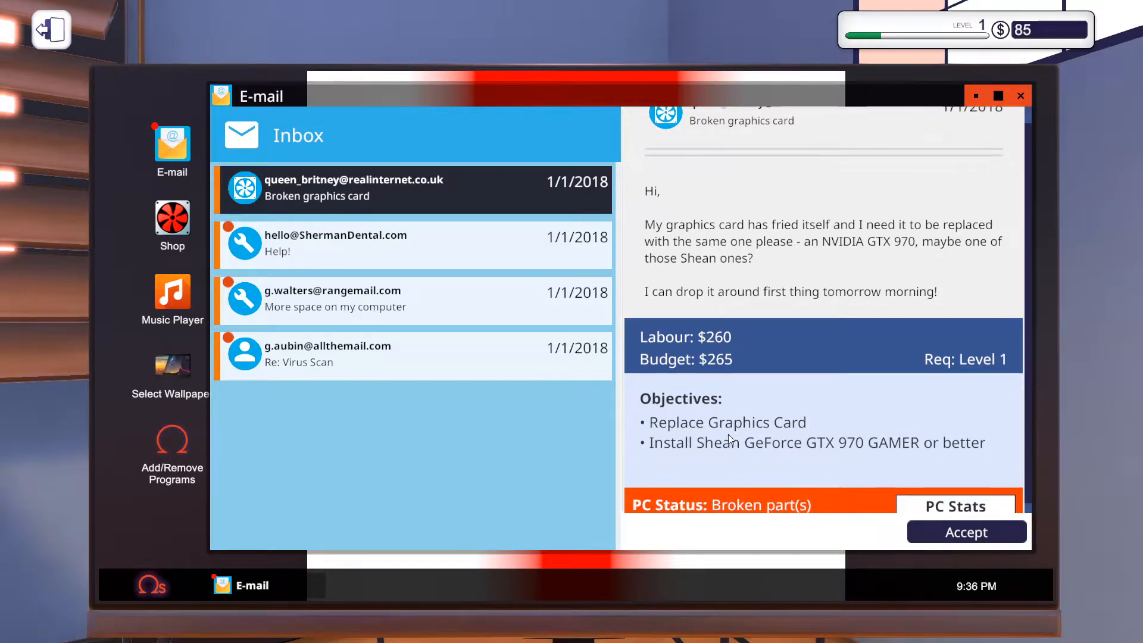
scroll(up, 3)
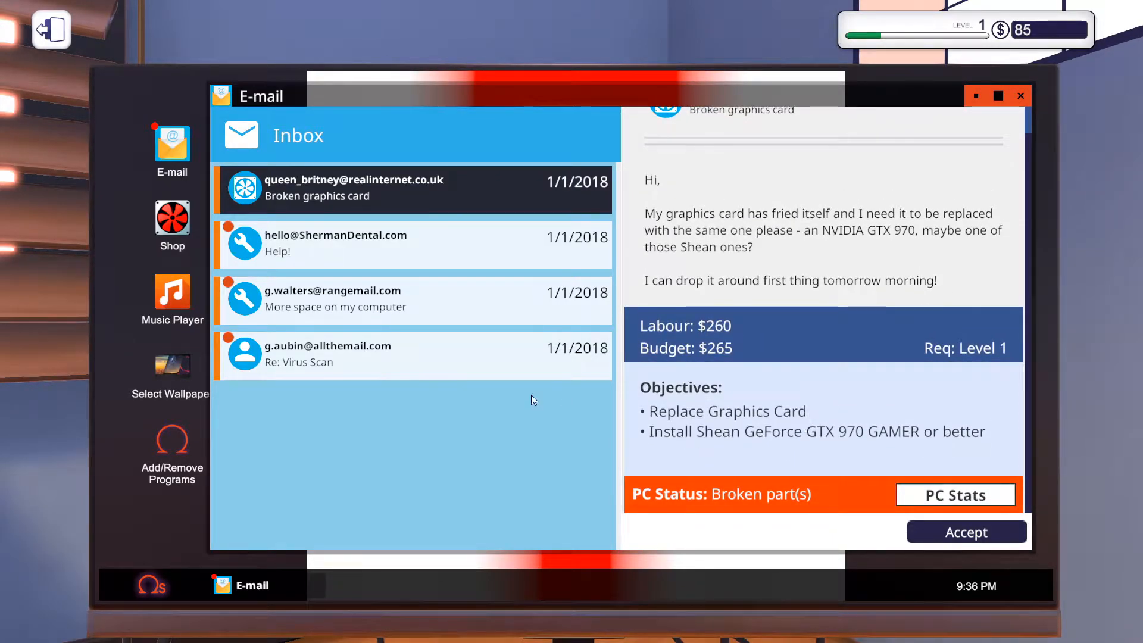
mouse_move(487, 283)
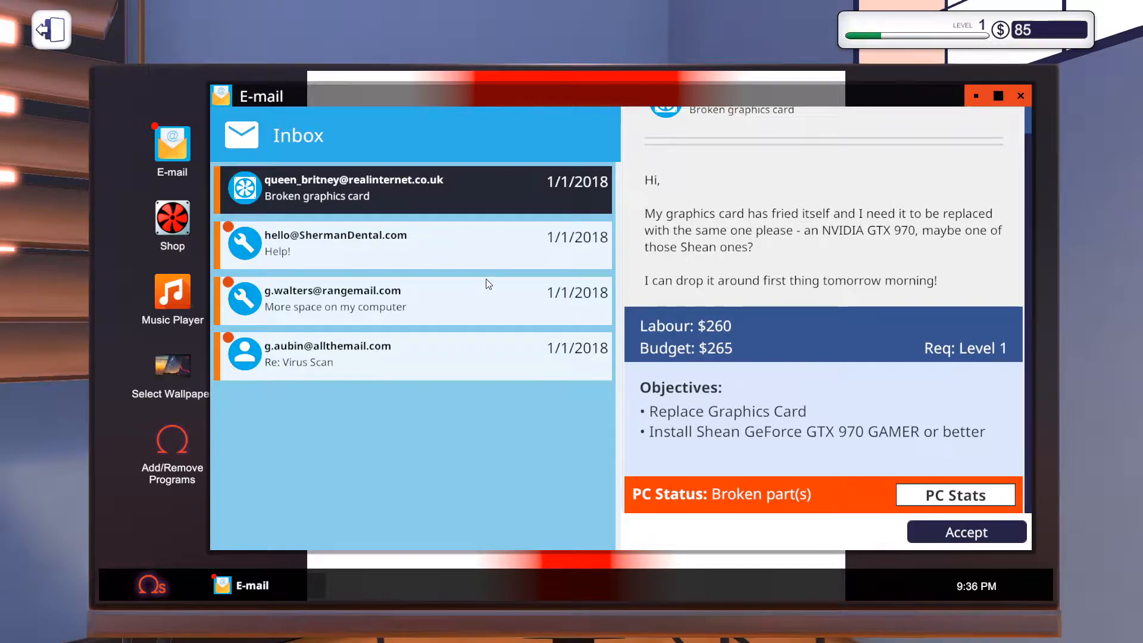
click(965, 531)
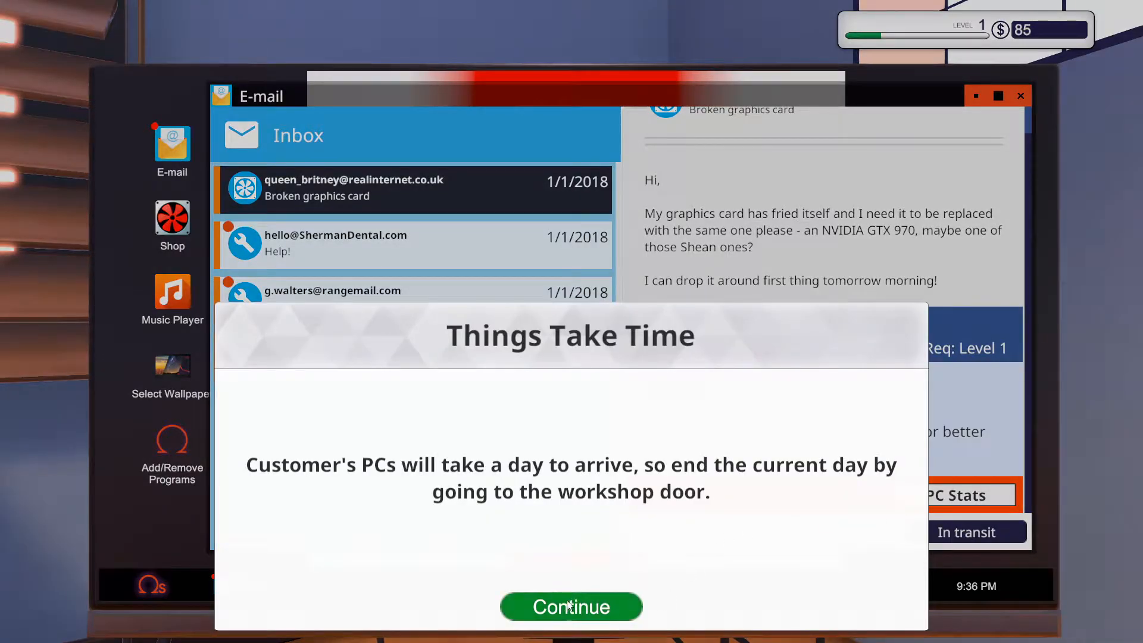
click(570, 606)
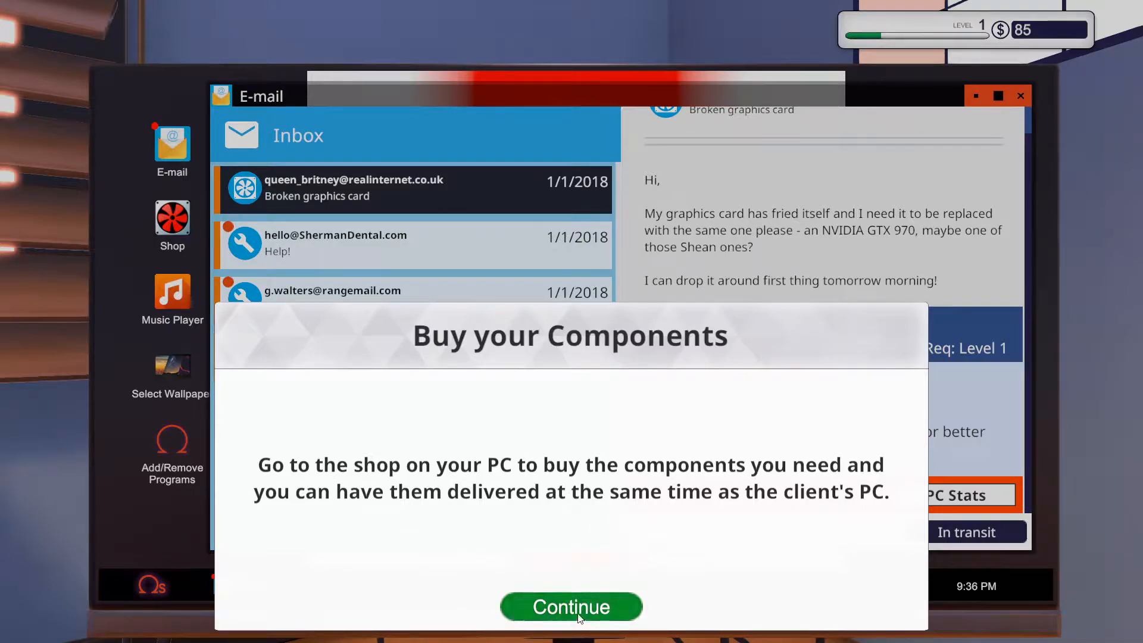
click(570, 606)
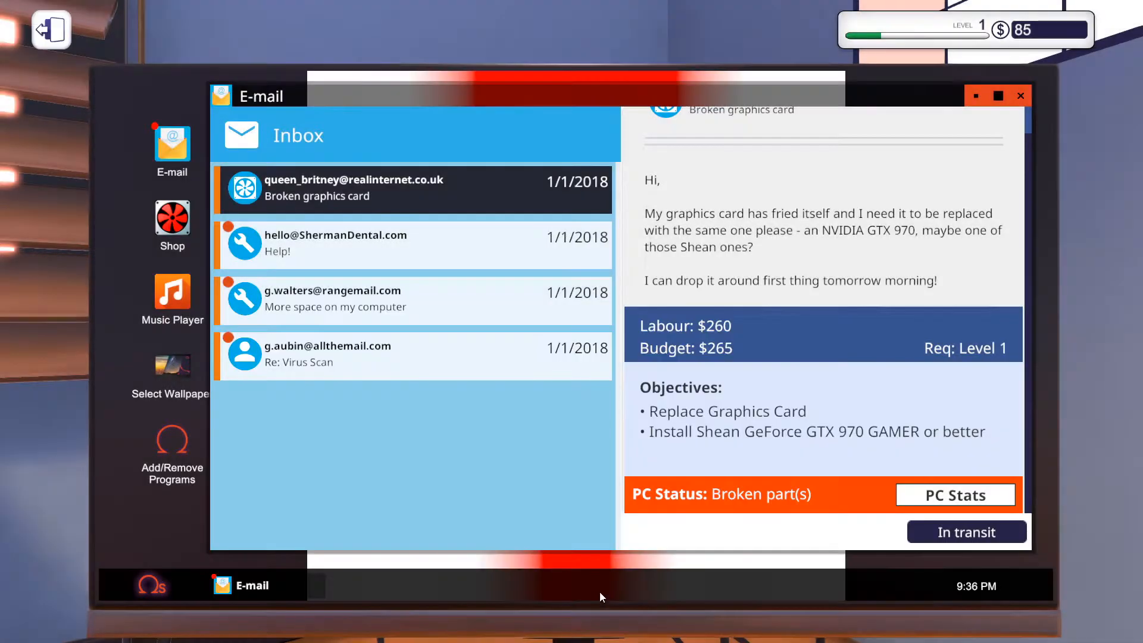
mouse_move(712, 437)
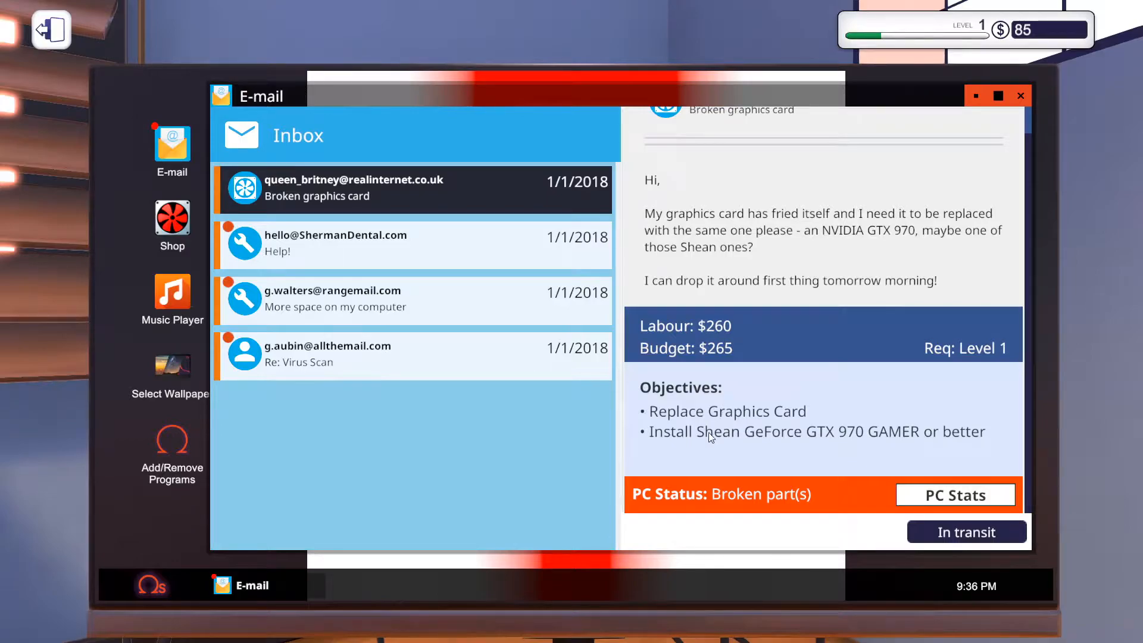
mouse_move(868, 421)
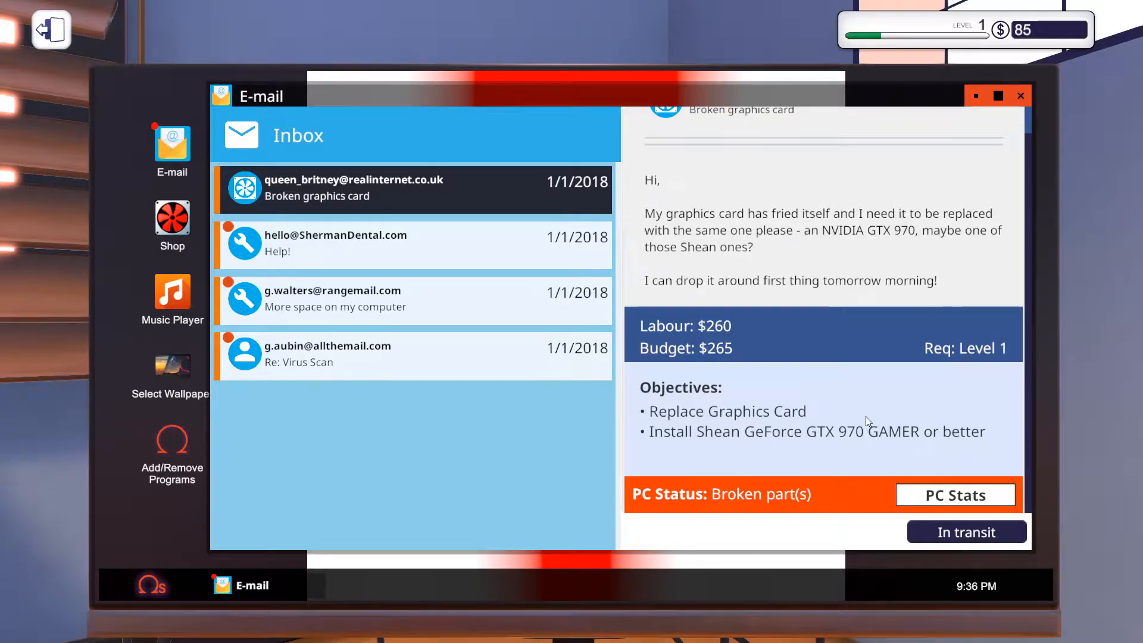
mouse_move(203, 323)
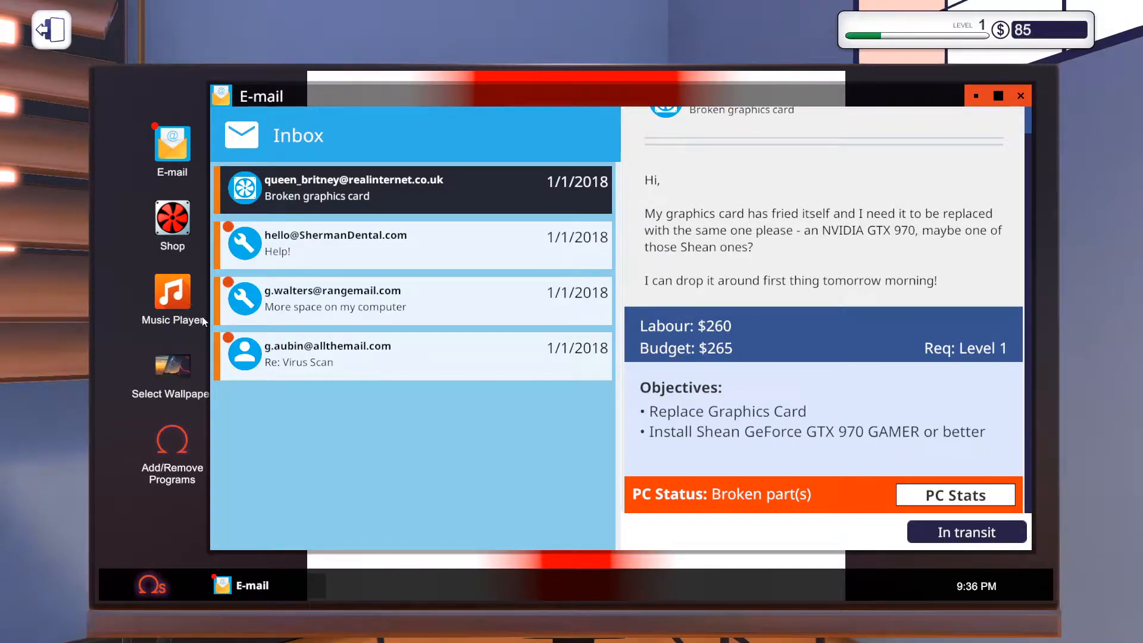
mouse_move(159, 221)
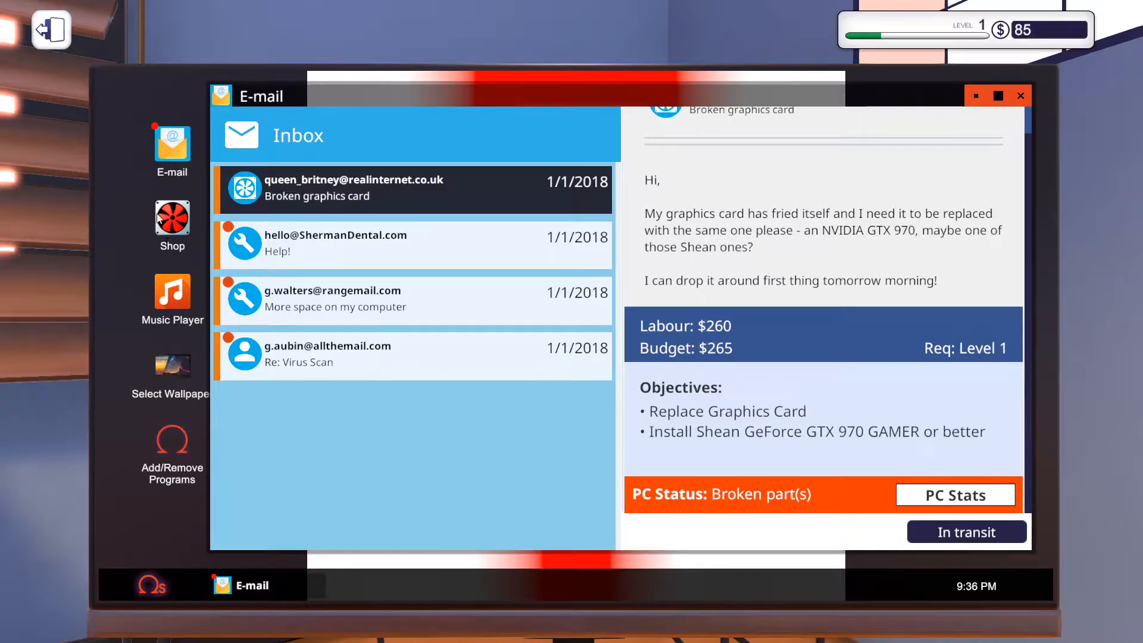
Browse the Bits&PCs shop's power supply and graphics card listings.
click(172, 219)
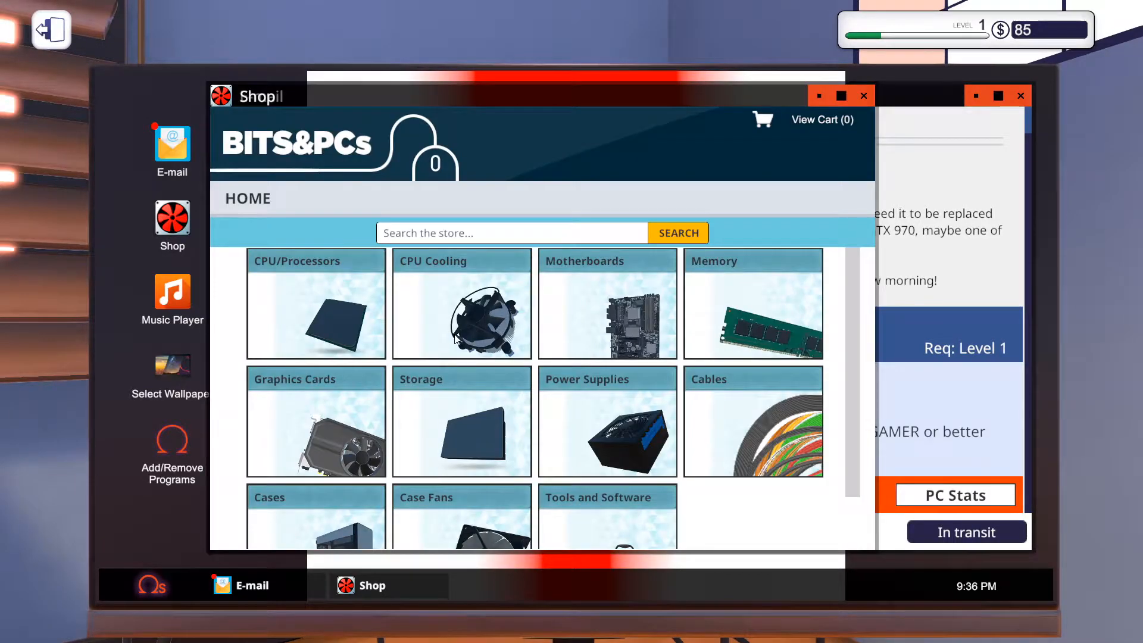
click(607, 420)
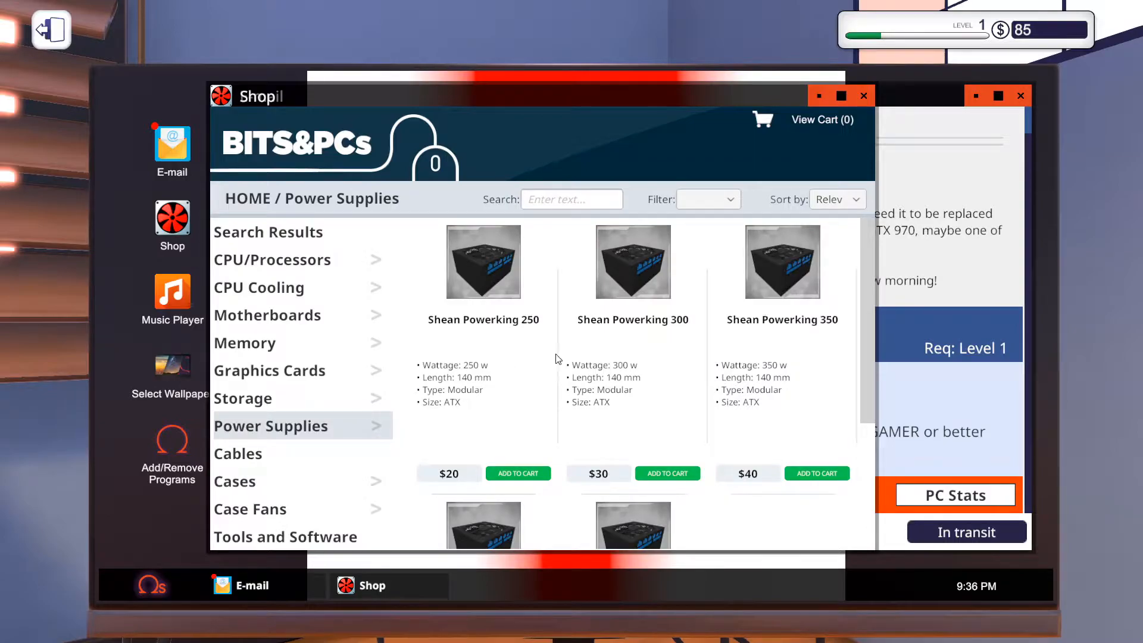
mouse_move(284, 307)
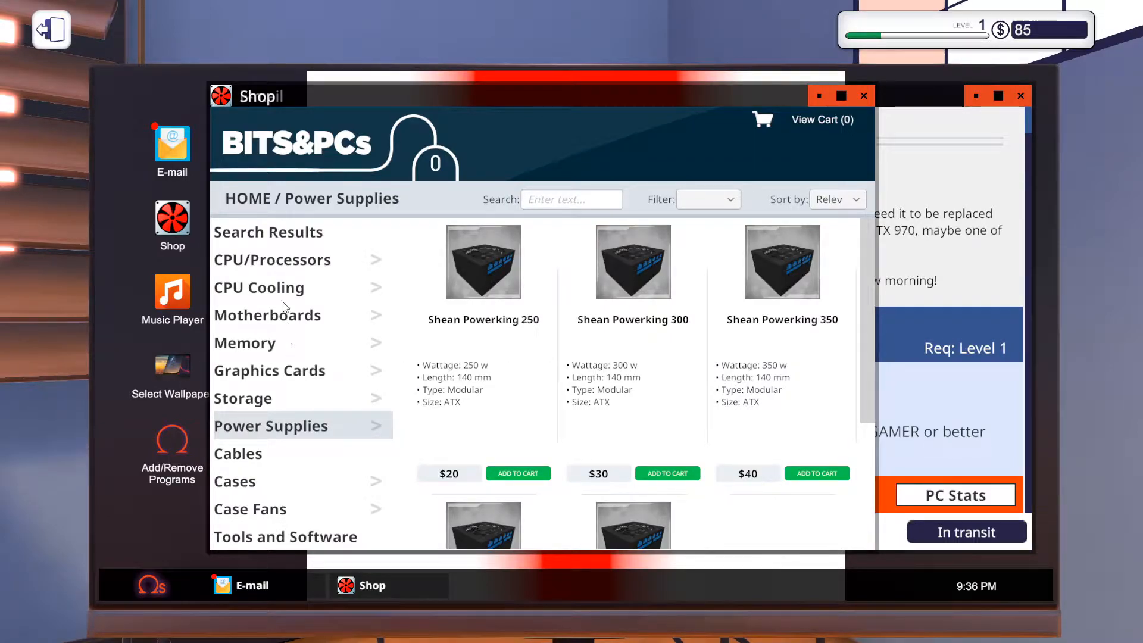
click(269, 371)
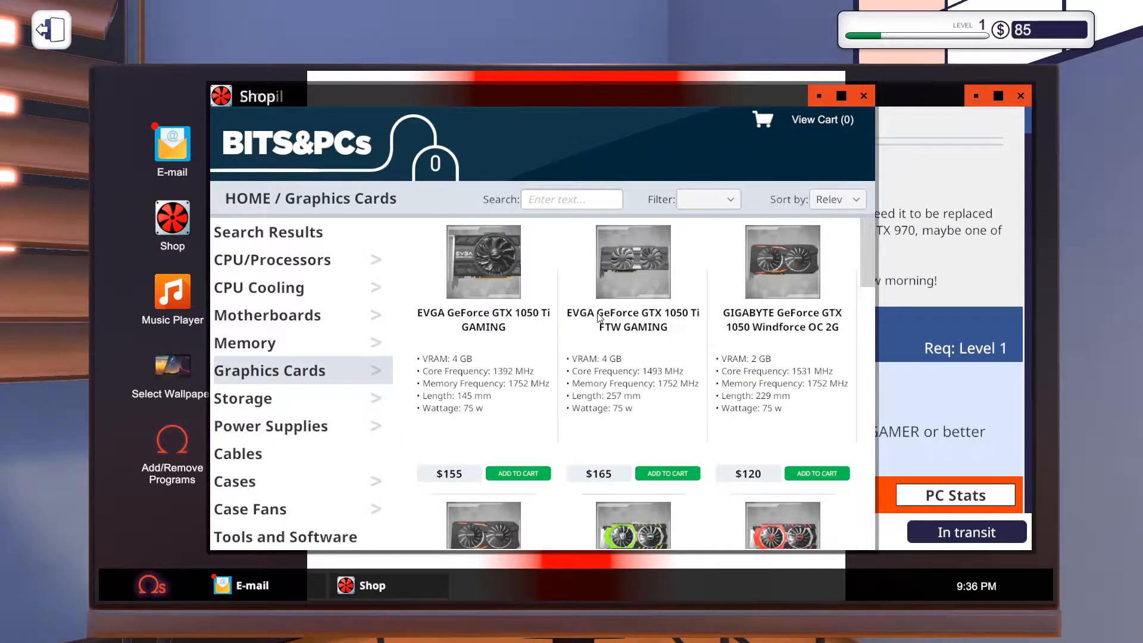
scroll(down, 3)
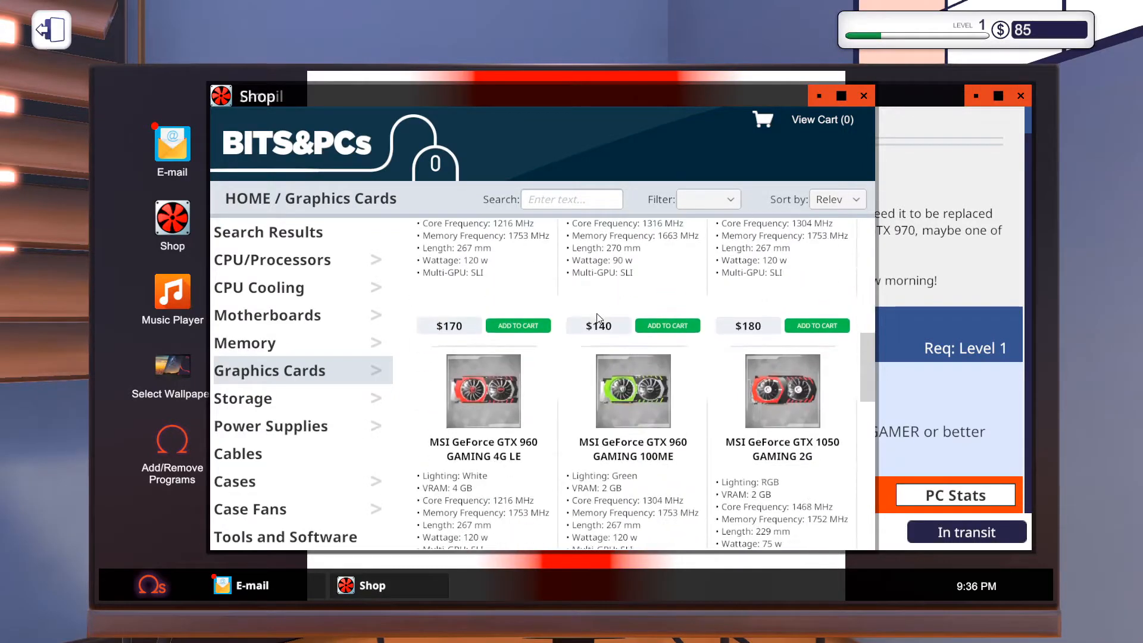
scroll(up, 3)
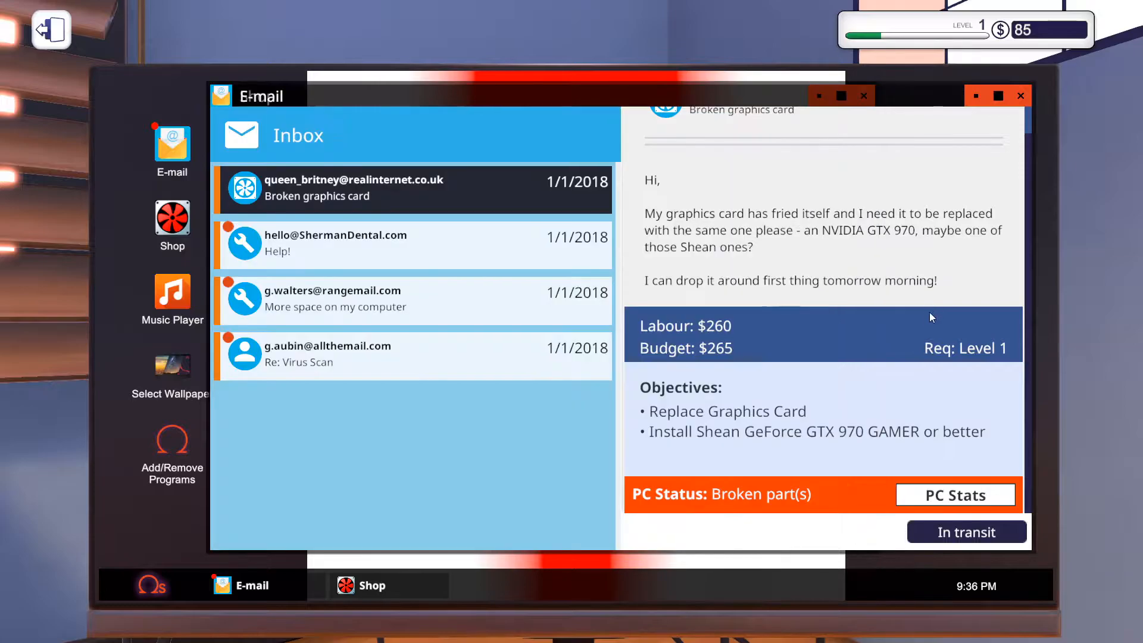
mouse_move(418, 608)
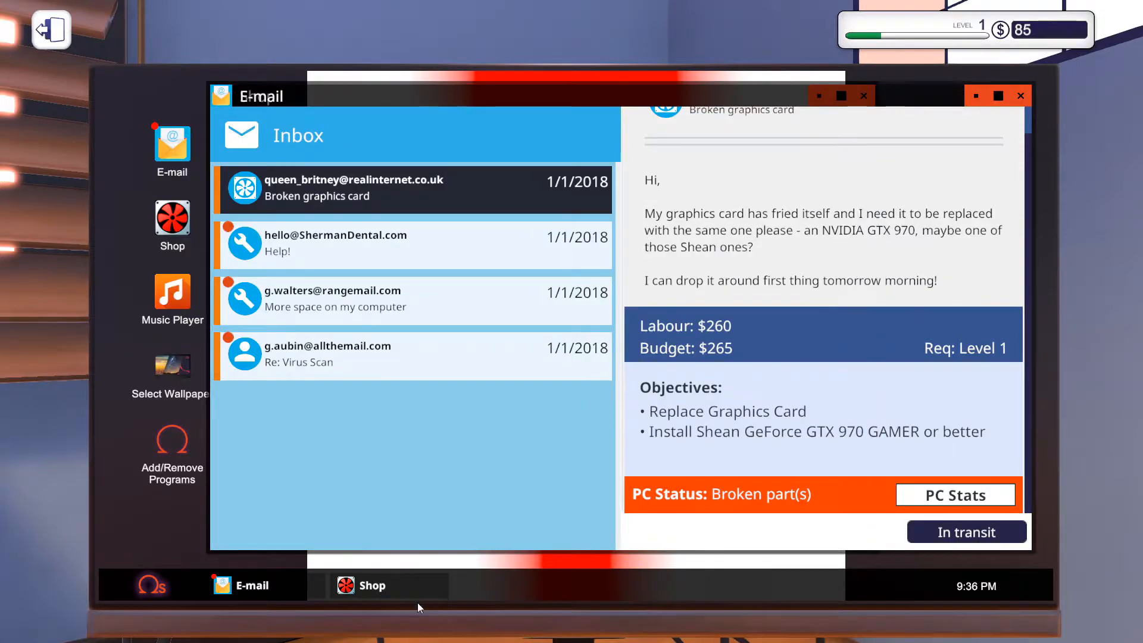
Accept the dental office 'Help!' job for dust cleaning and virus removal.
click(372, 585)
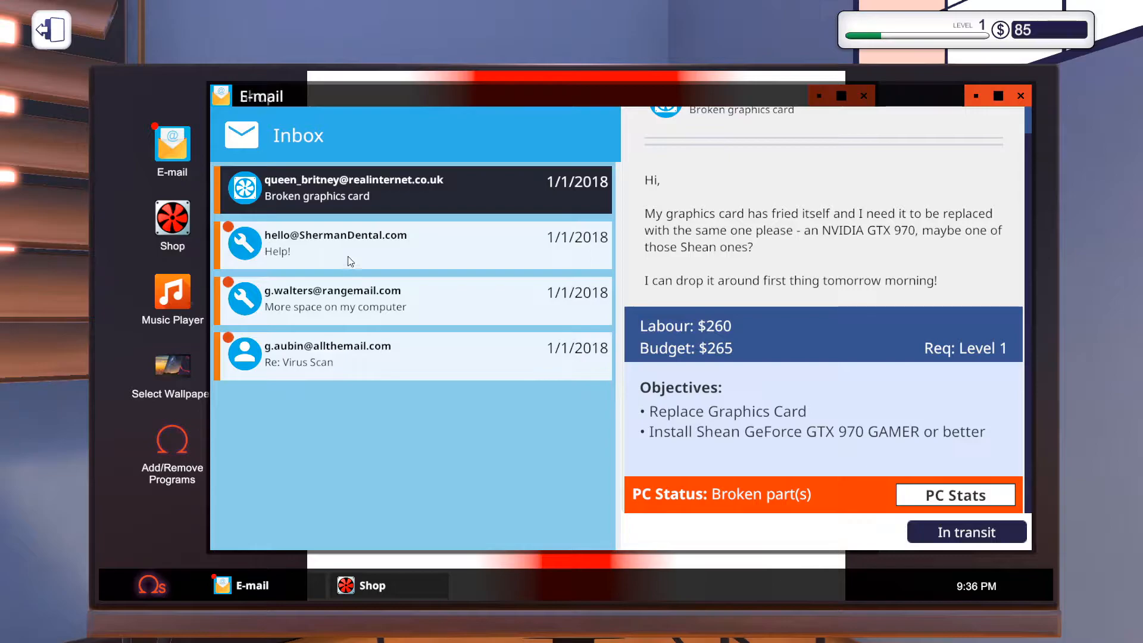
click(413, 243)
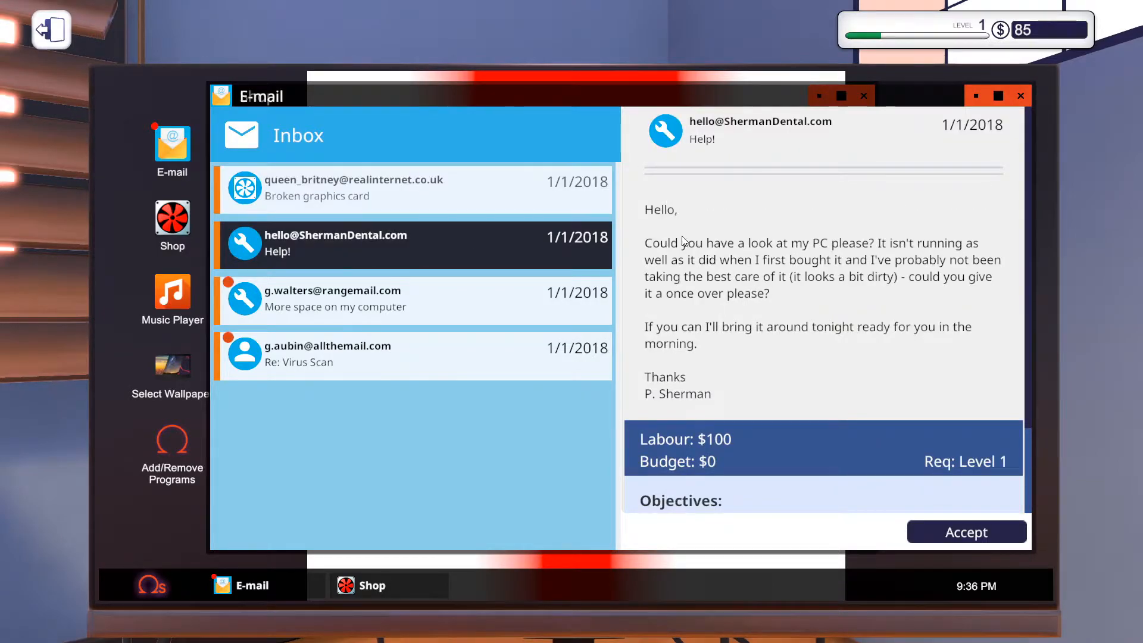
mouse_move(921, 244)
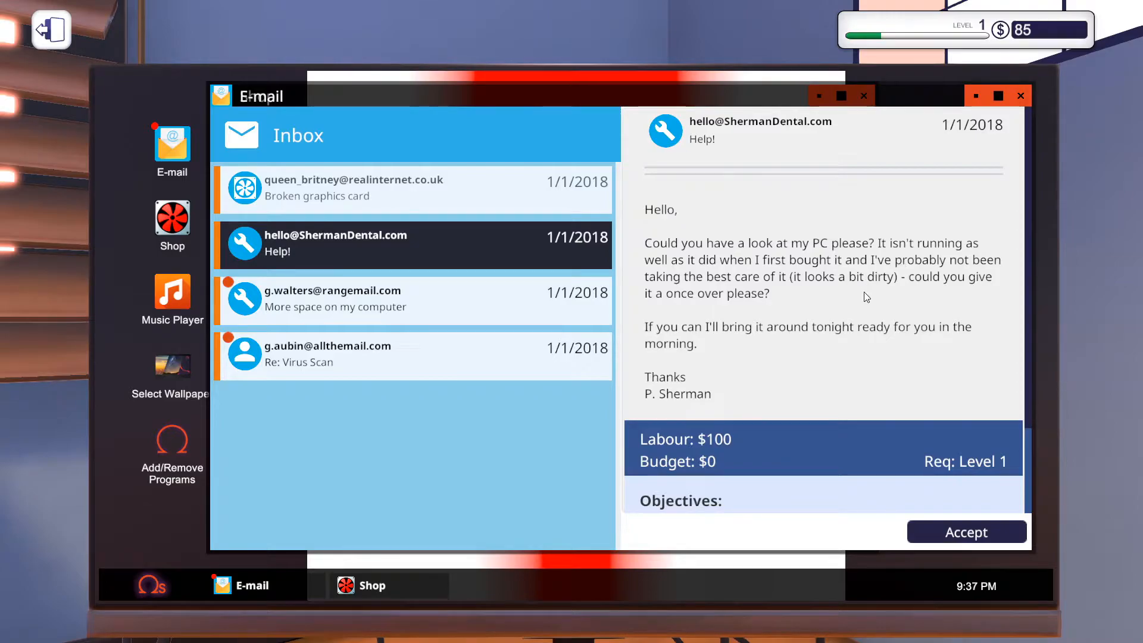
mouse_move(828, 306)
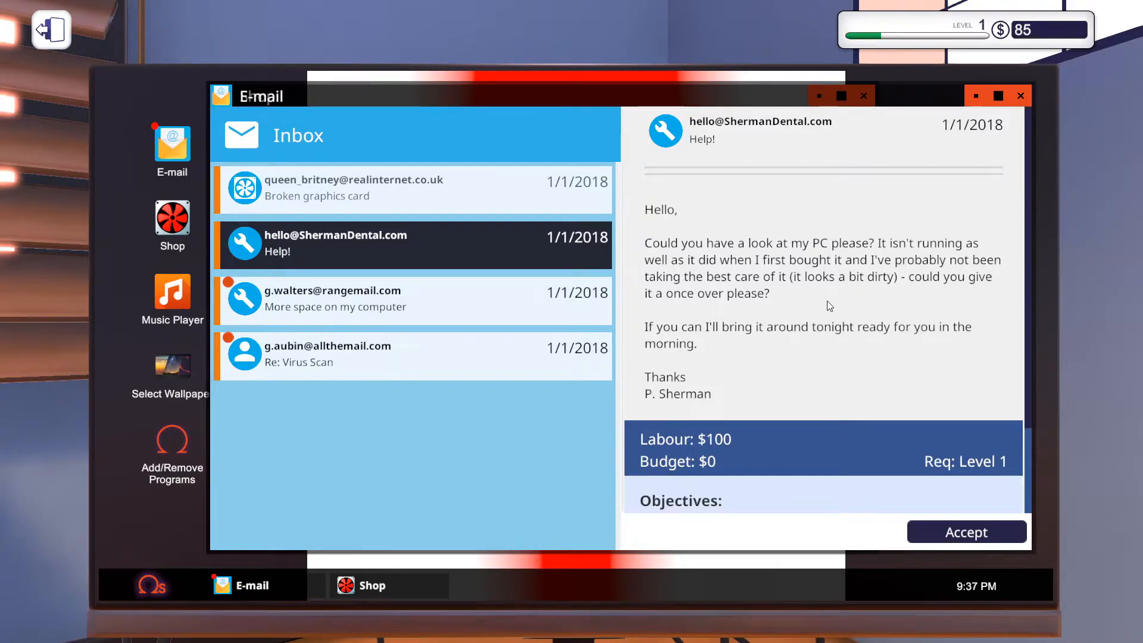
scroll(down, 3)
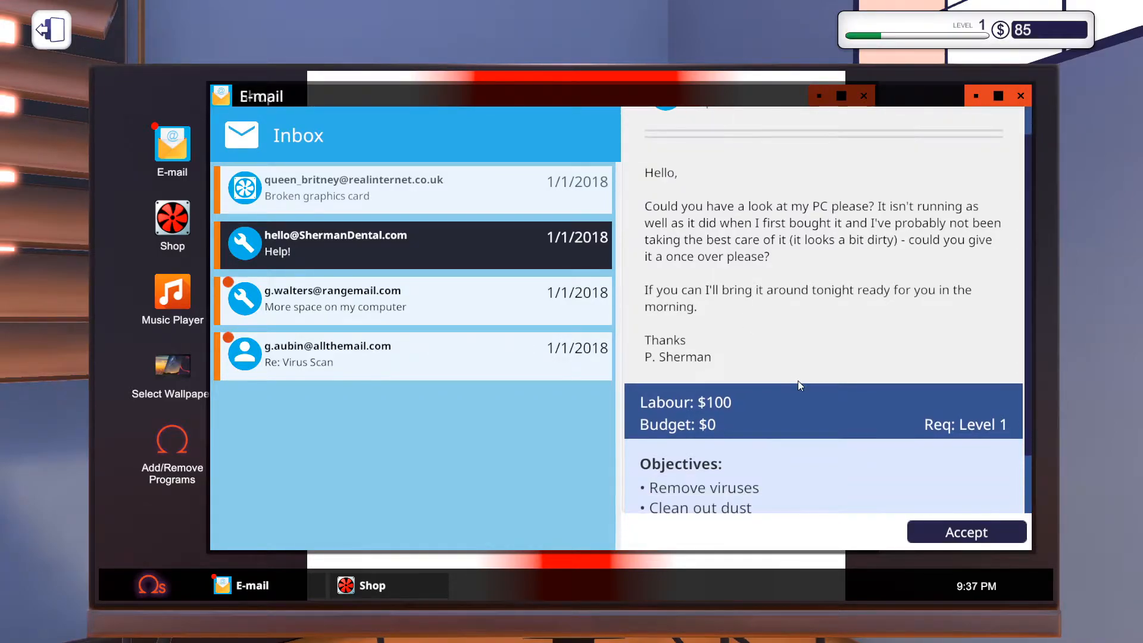
click(966, 531)
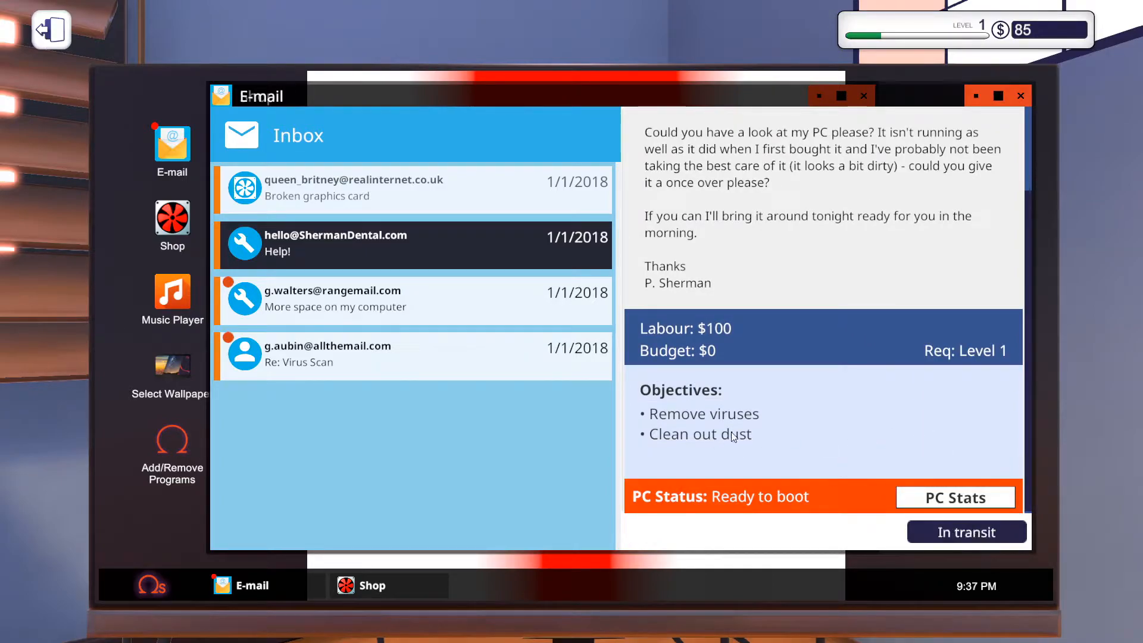
mouse_move(346, 310)
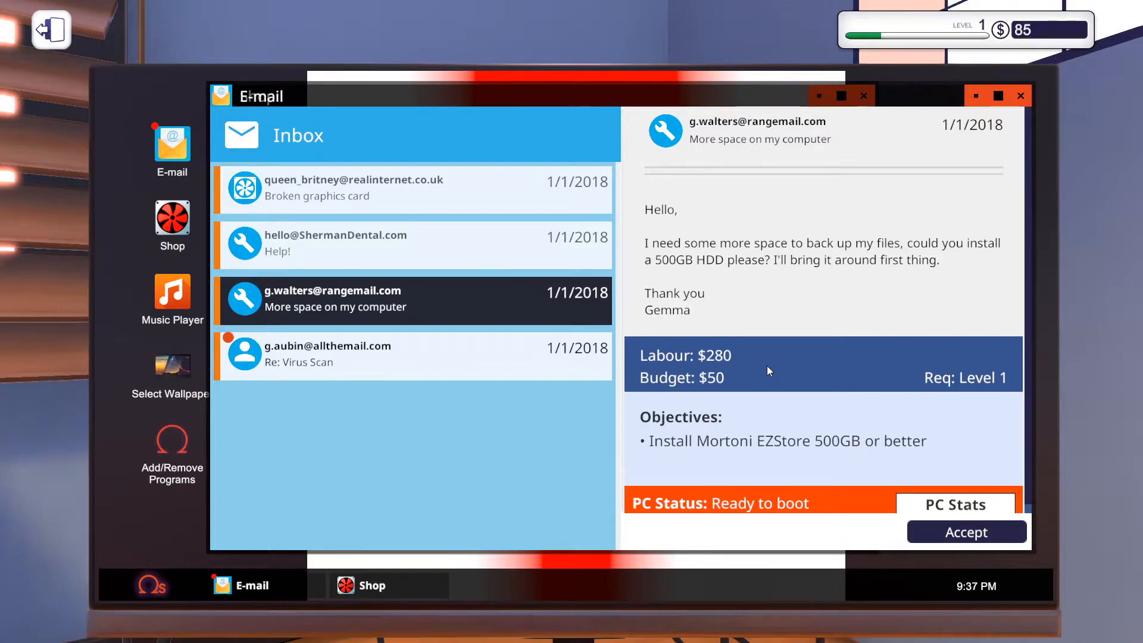
mouse_move(765, 362)
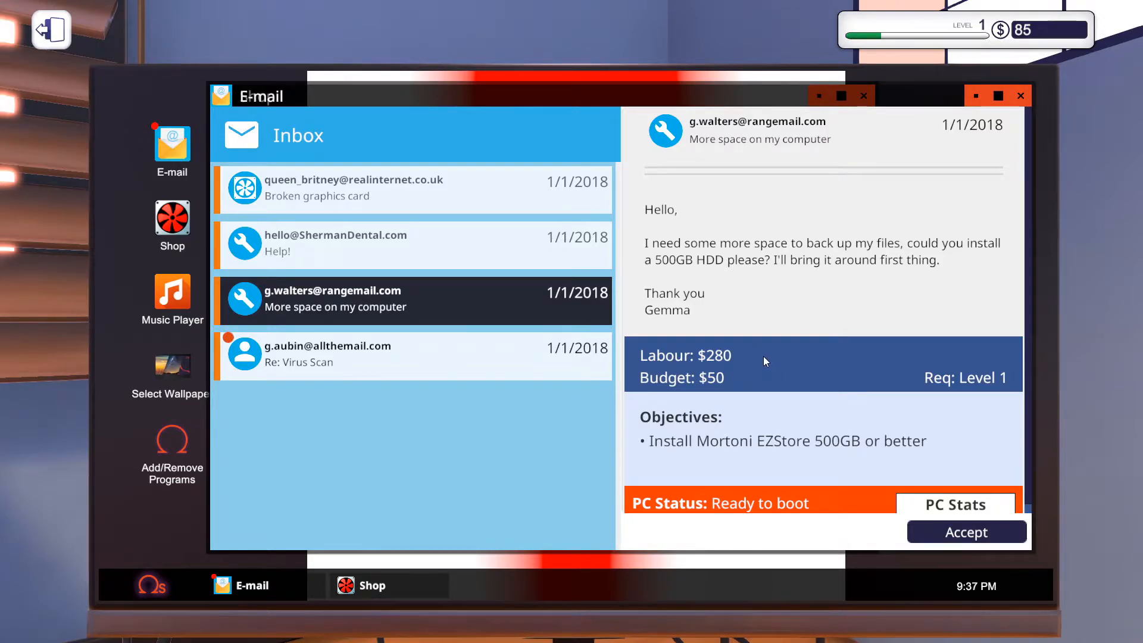
mouse_move(704, 463)
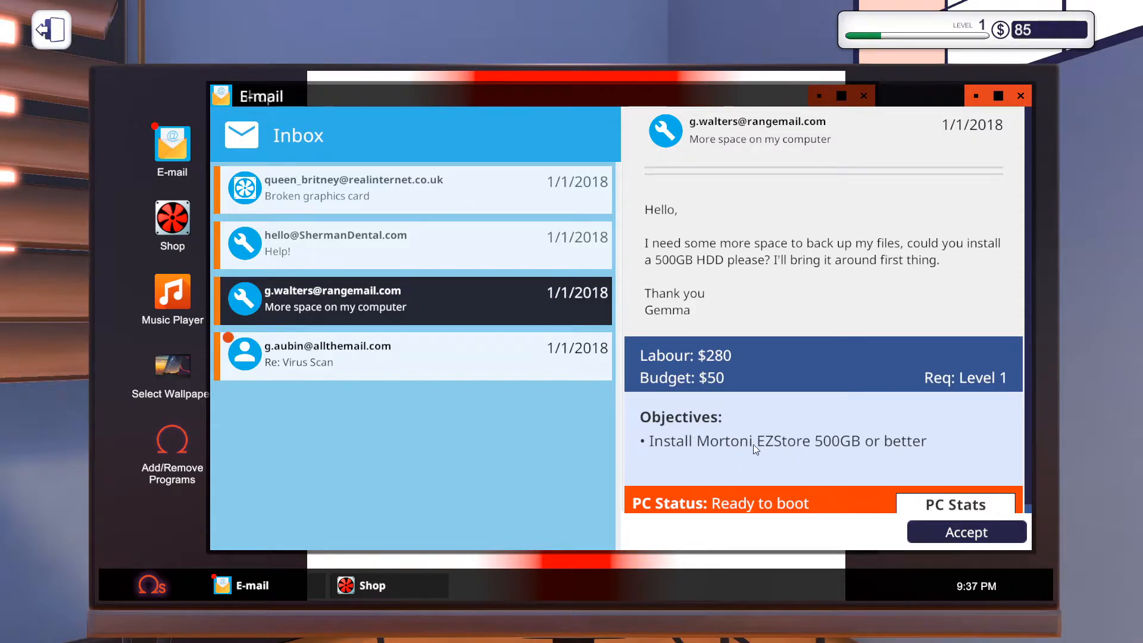
mouse_move(499, 556)
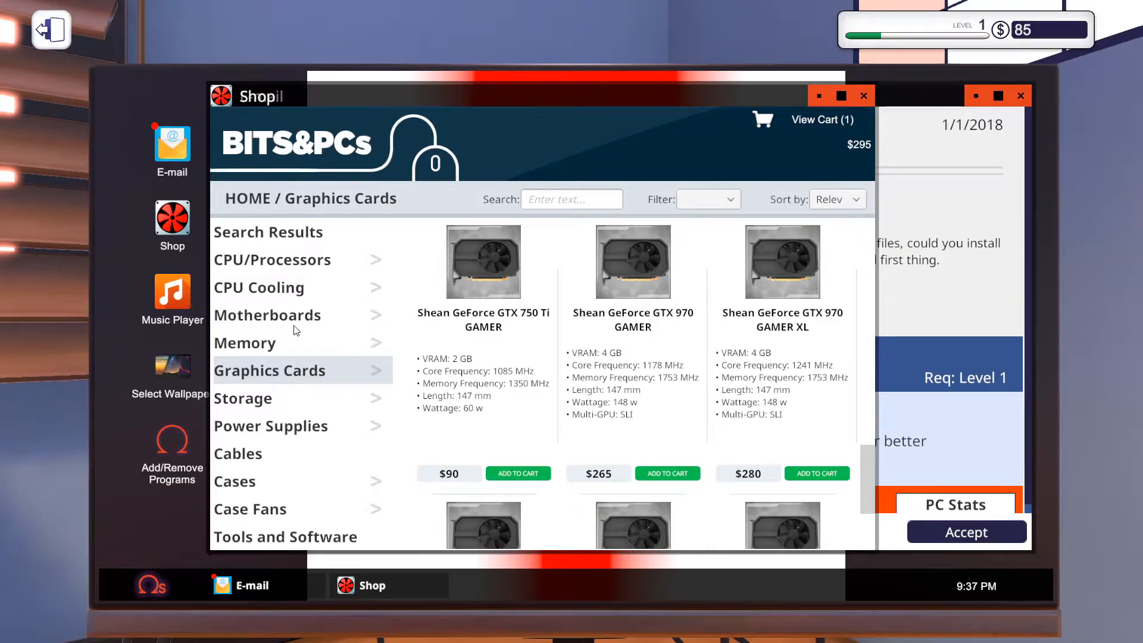
Browse the shop's Storage drives looking for a 500GB HDD.
click(243, 397)
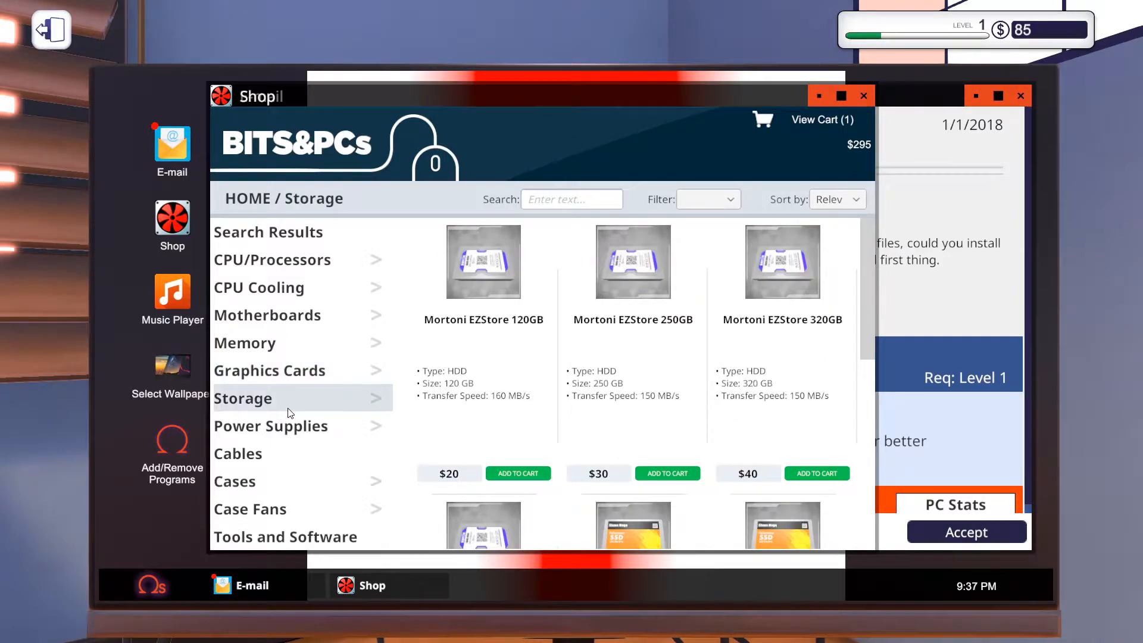
scroll(down, 3)
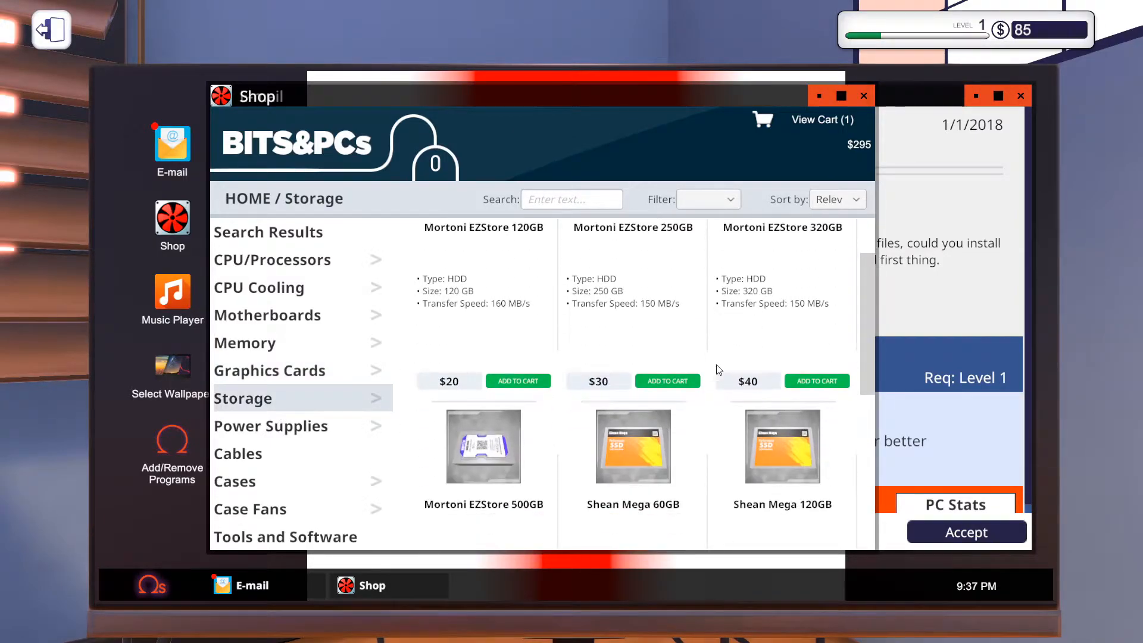
scroll(down, 3)
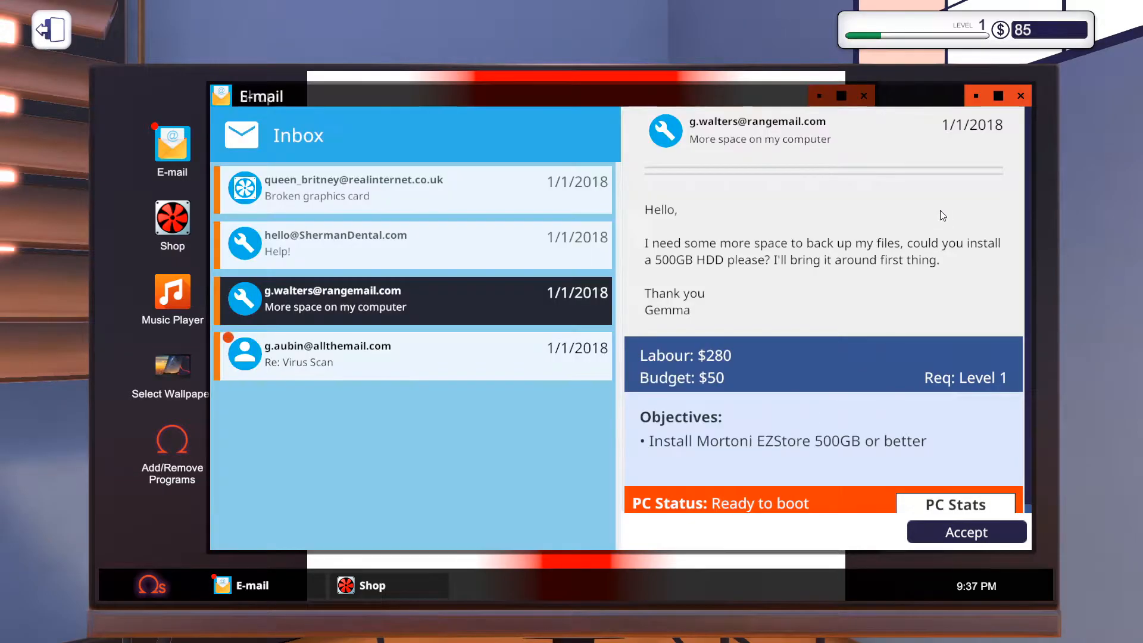
mouse_move(950, 531)
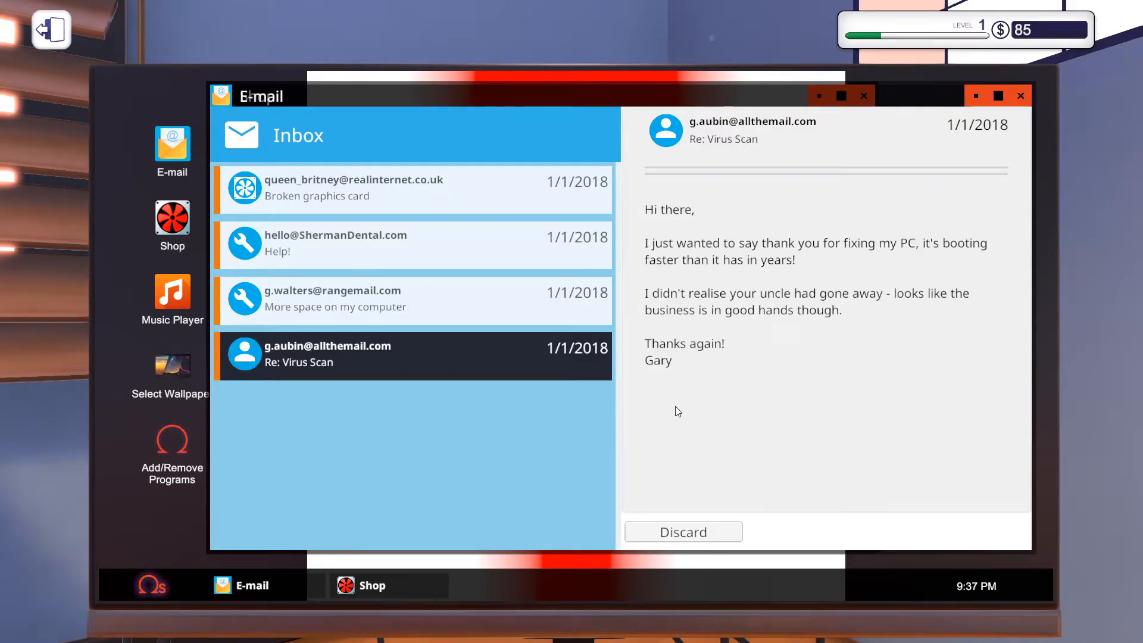
mouse_move(726, 489)
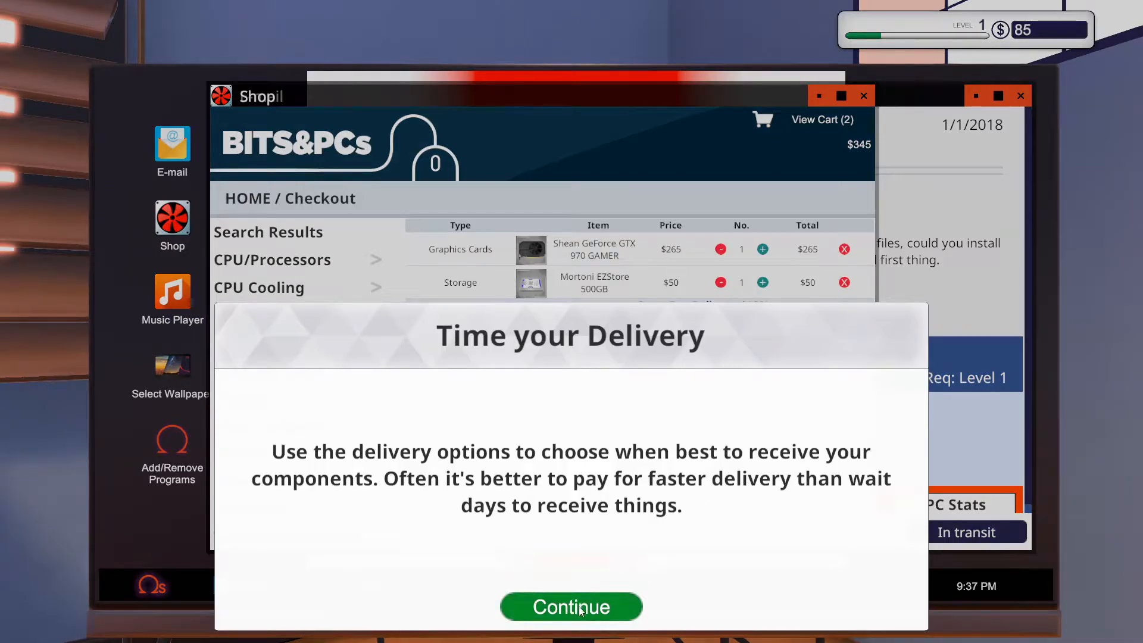
Buy the GTX 970 and hard drive with Next Day Delivery ($30), balance -$260.
click(570, 606)
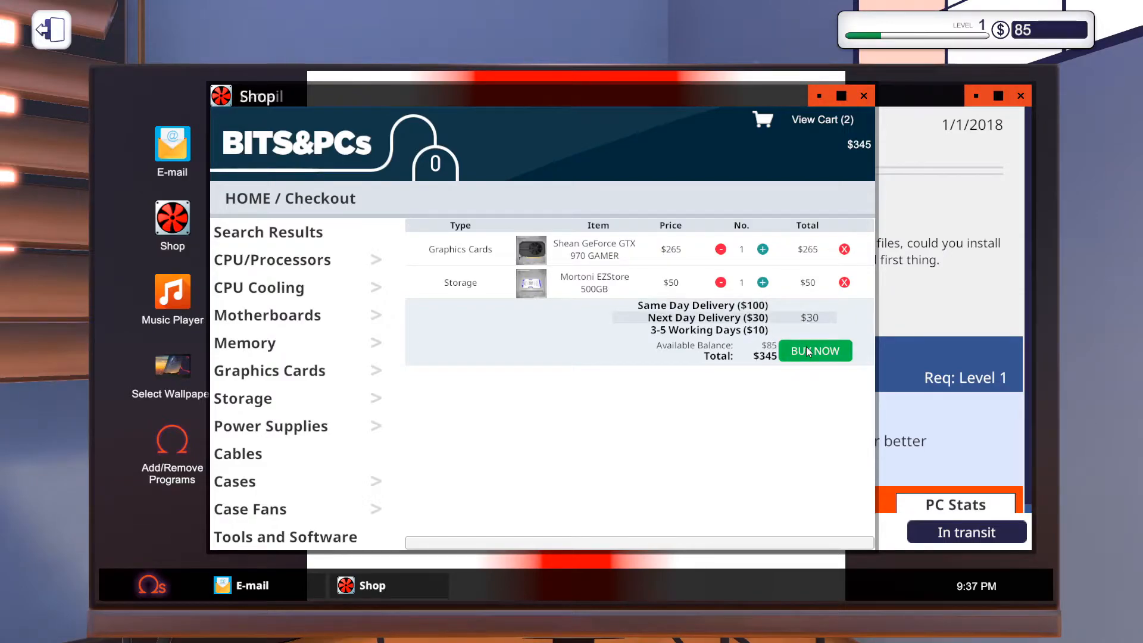
click(814, 350)
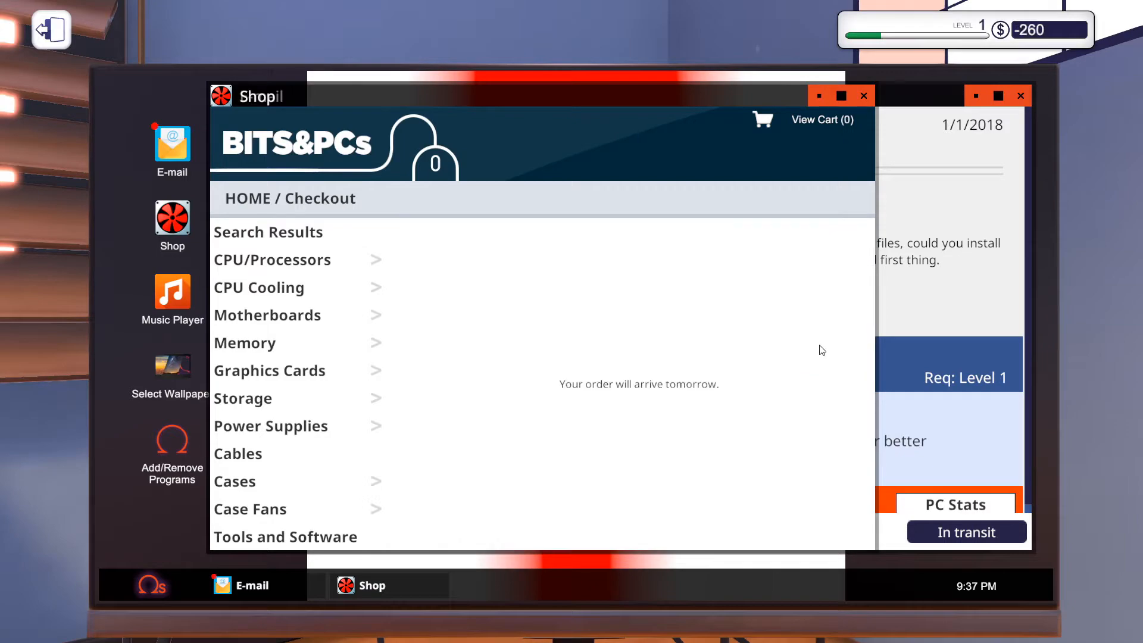
mouse_move(863, 365)
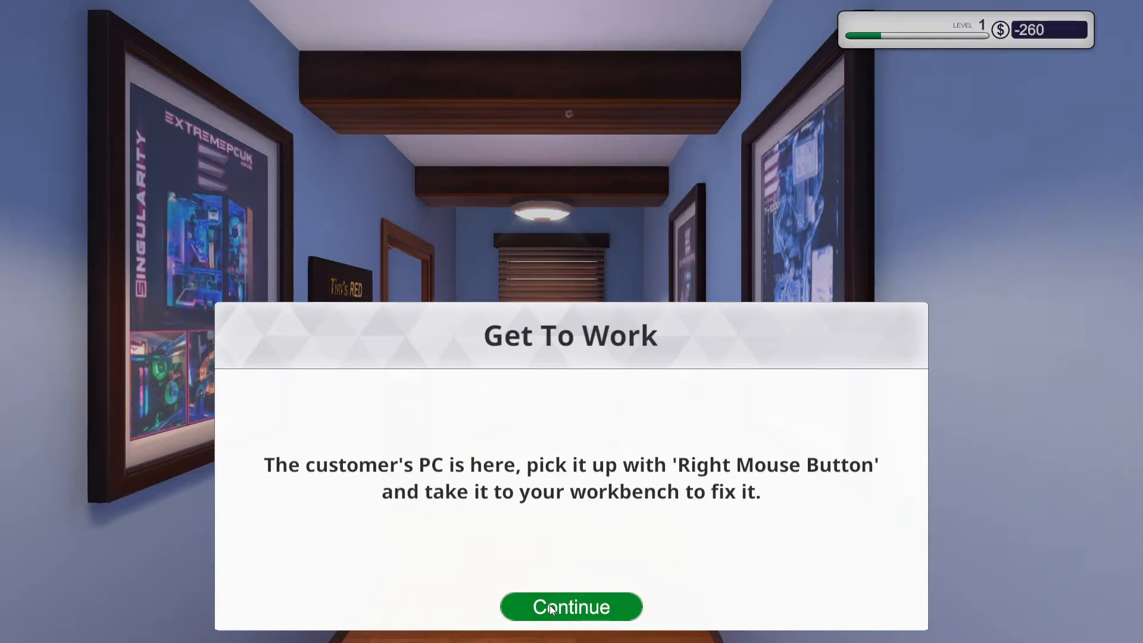
Start January 3 and add the delivered GTX 970 and 500GB drive to inventory.
click(570, 605)
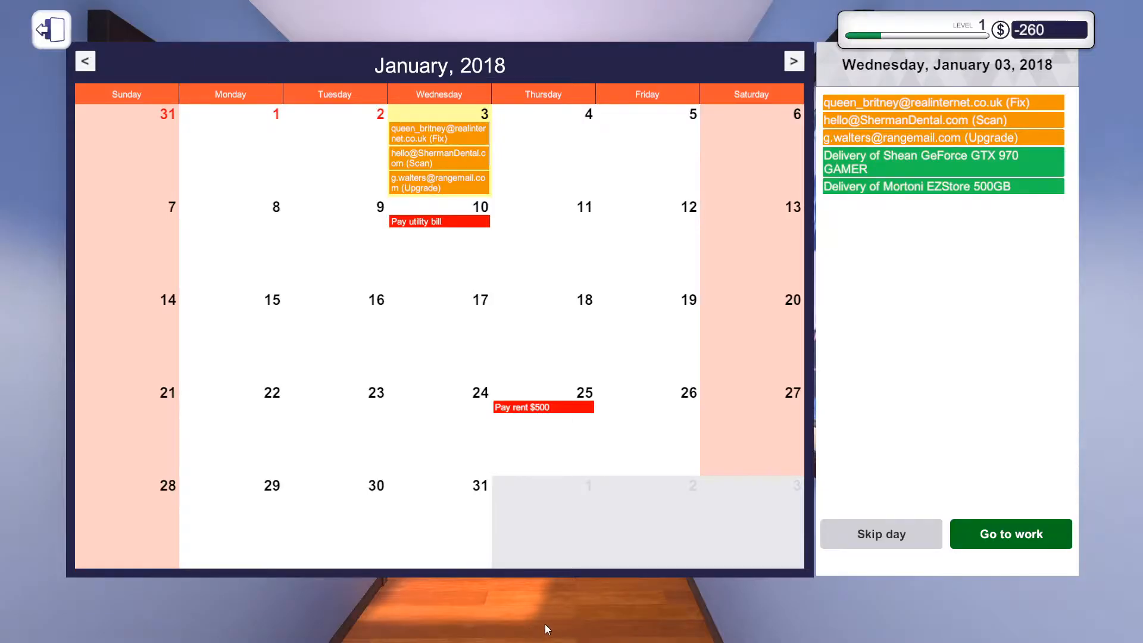
click(1011, 534)
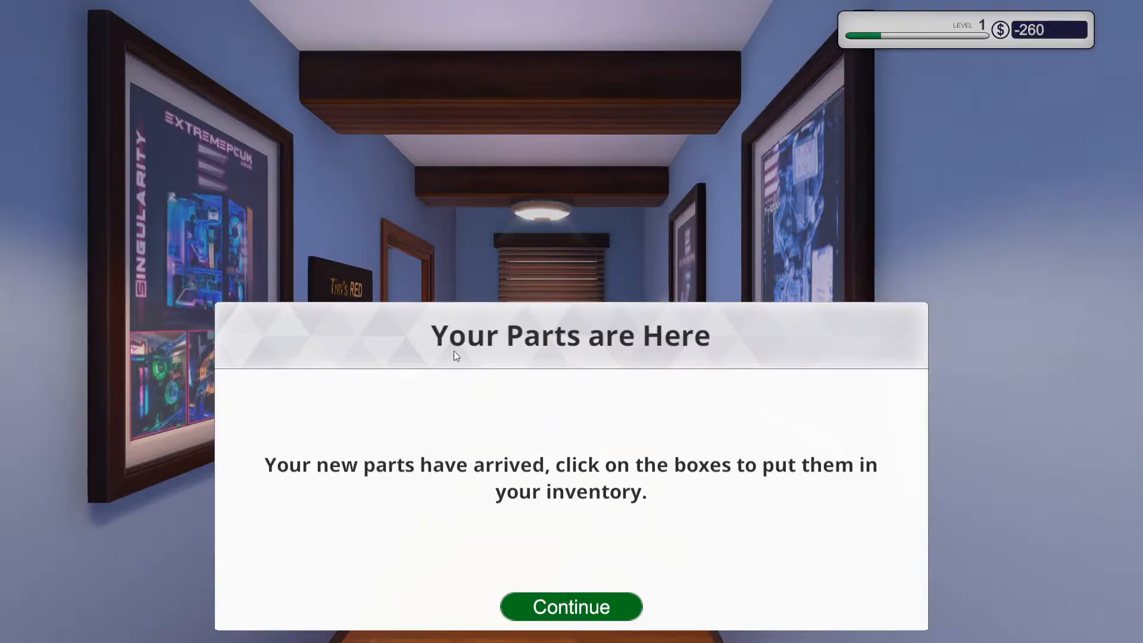
click(570, 606)
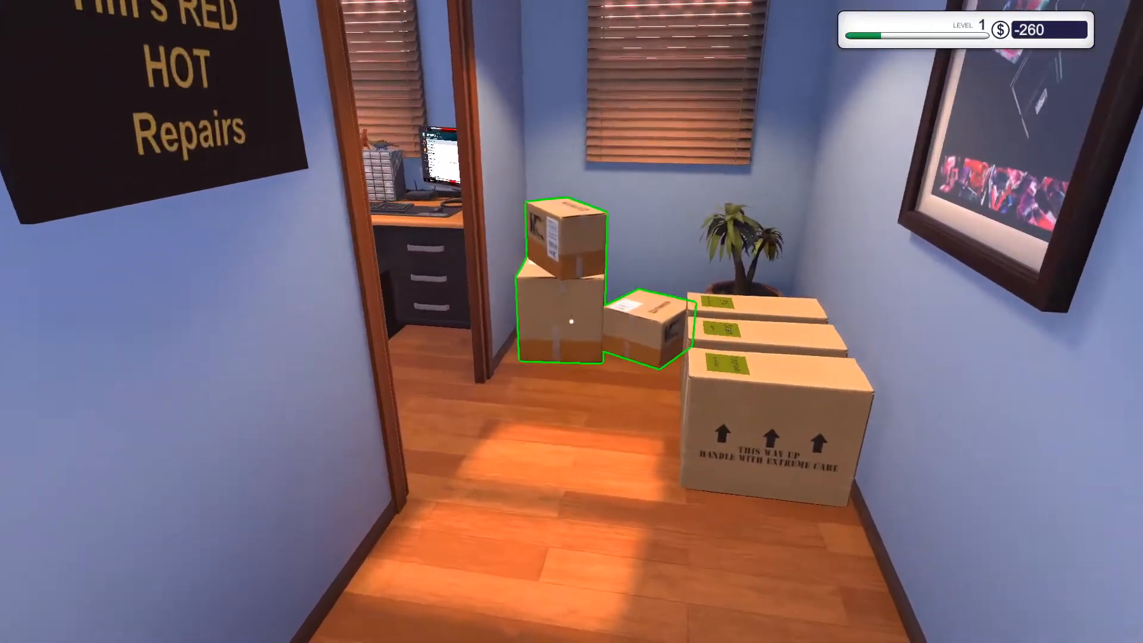
click(561, 321)
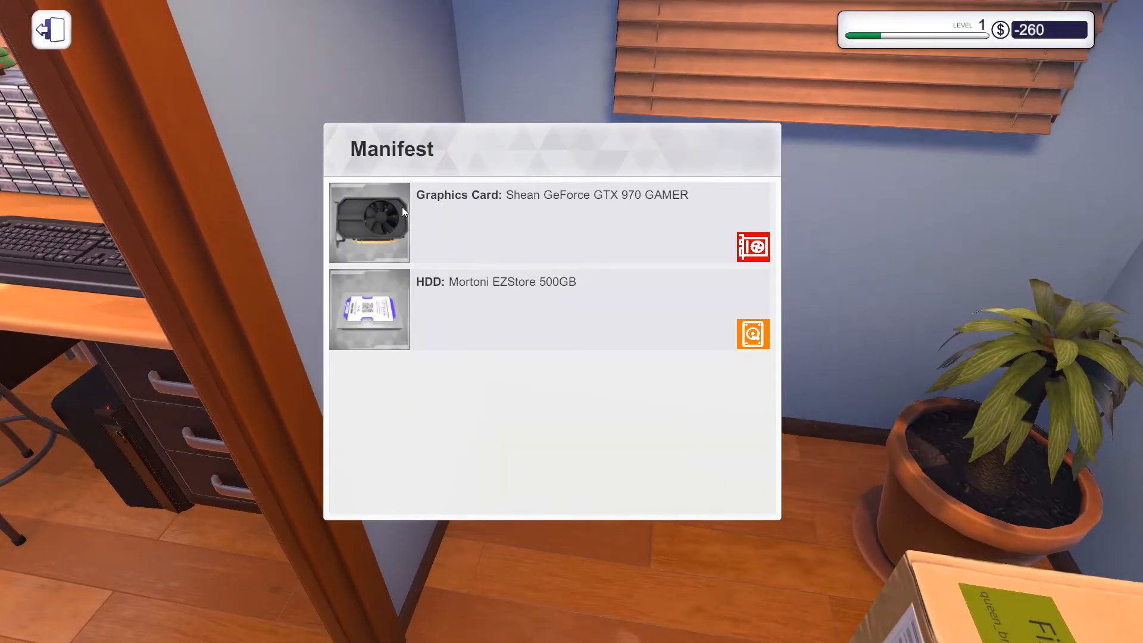
click(51, 28)
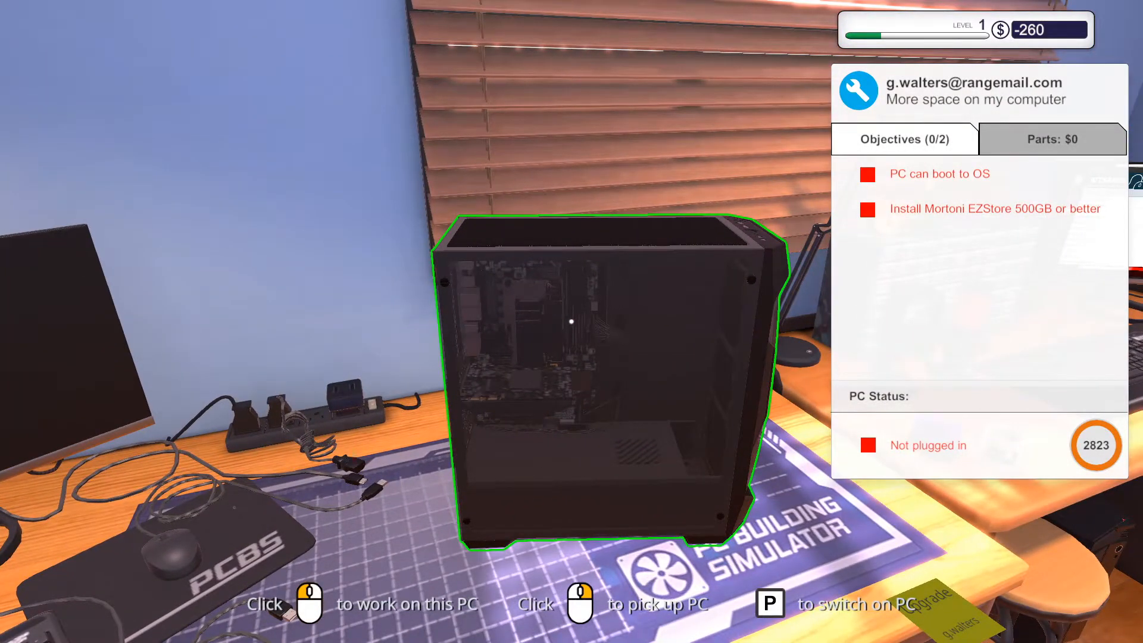
Begin work on the storage-upgrade PC sitting on the workbench.
click(576, 320)
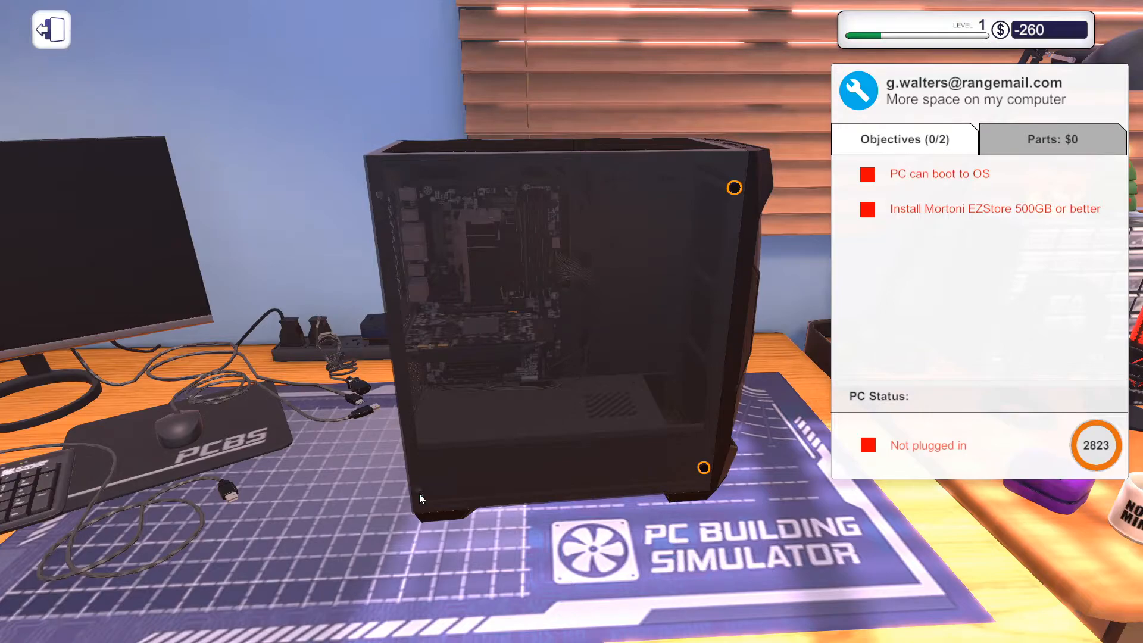
mouse_move(710, 246)
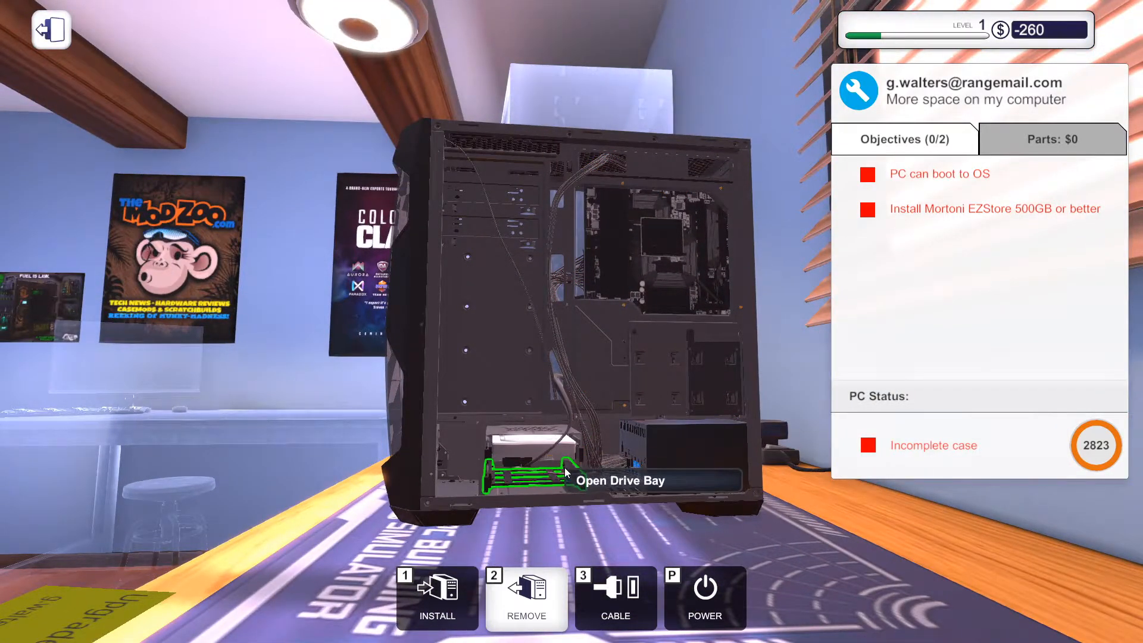
Install the Mortoni EZStore 500GB in the drive bay and connect its cables.
click(436, 598)
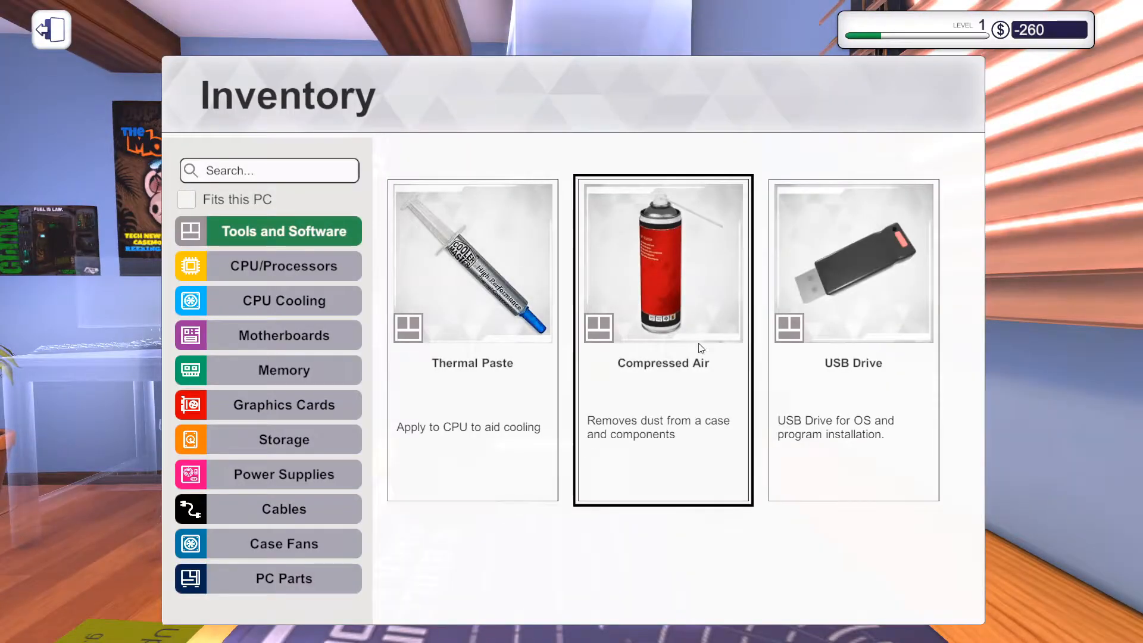
click(283, 335)
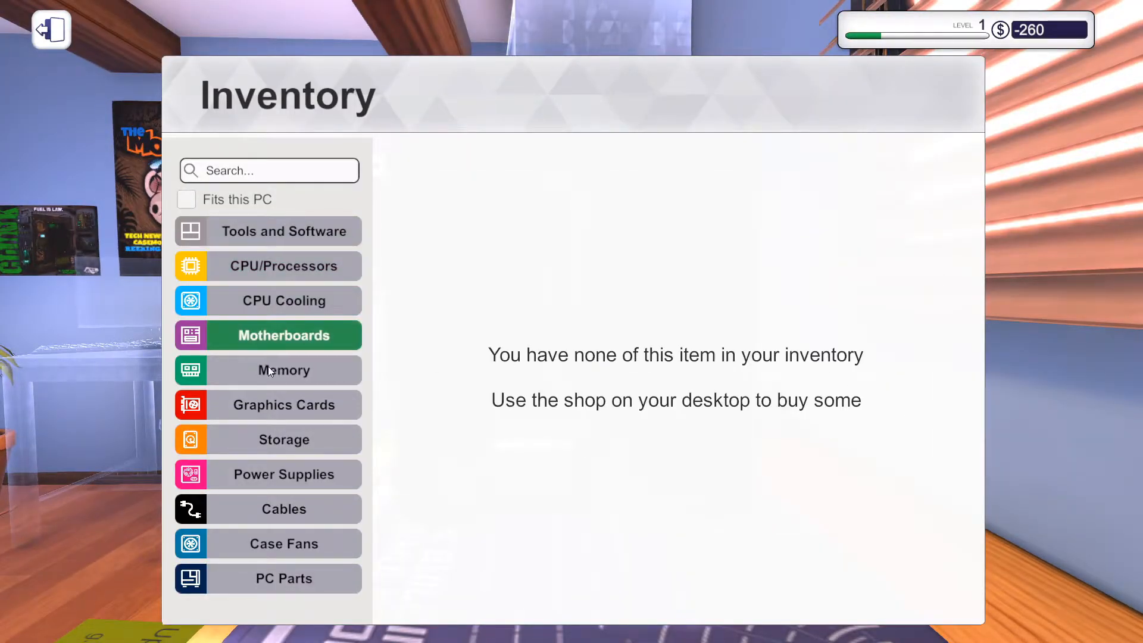
click(283, 439)
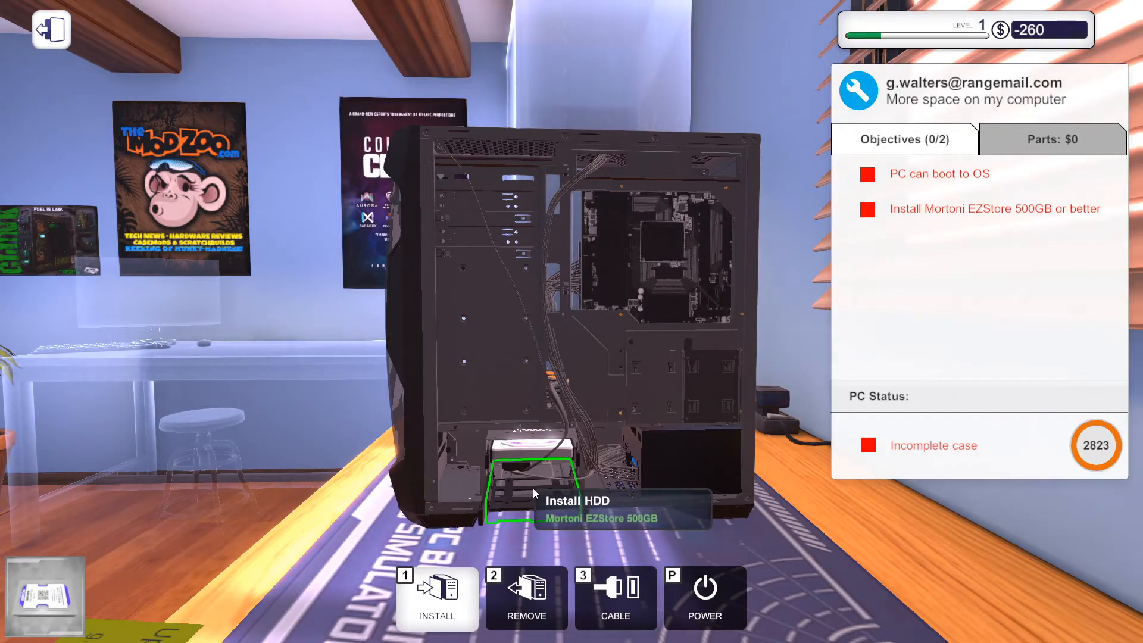
click(437, 598)
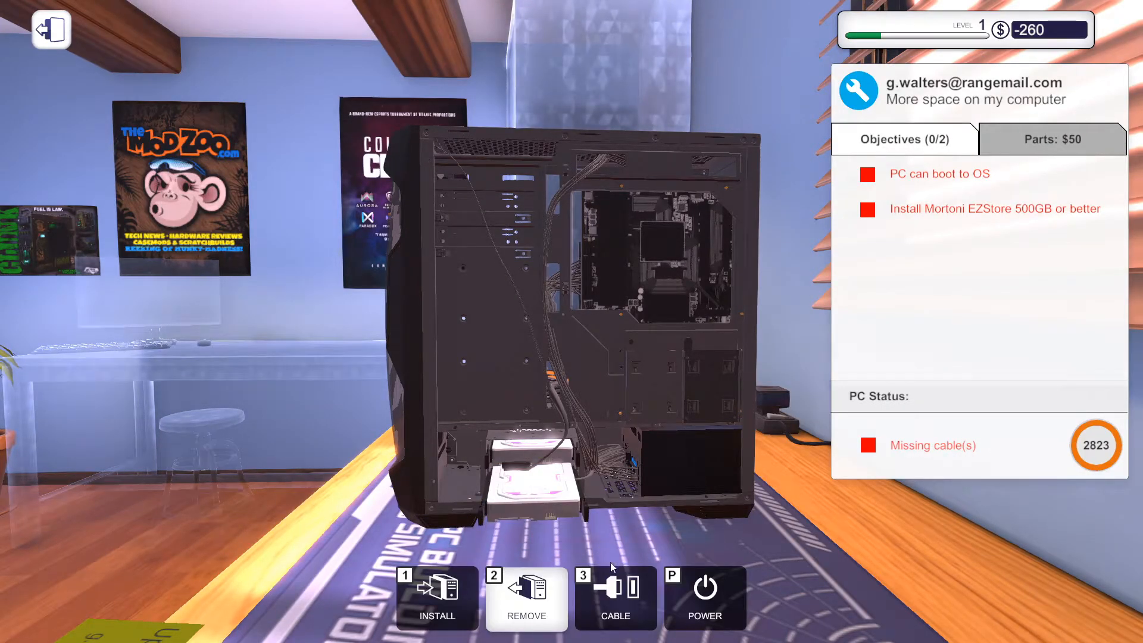
click(615, 597)
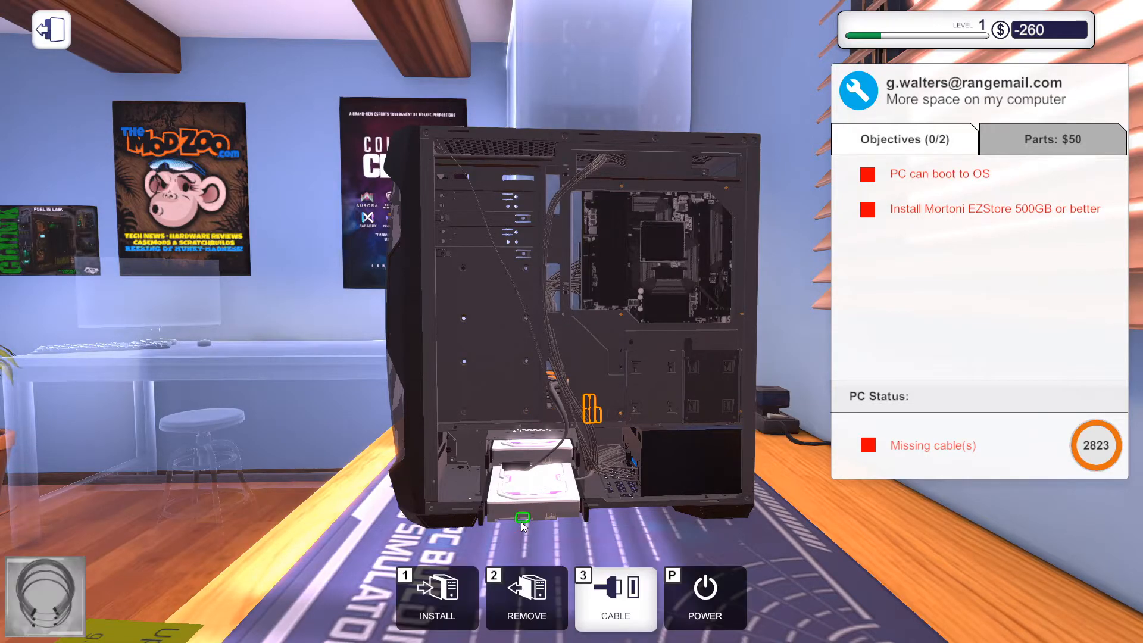
mouse_move(521, 518)
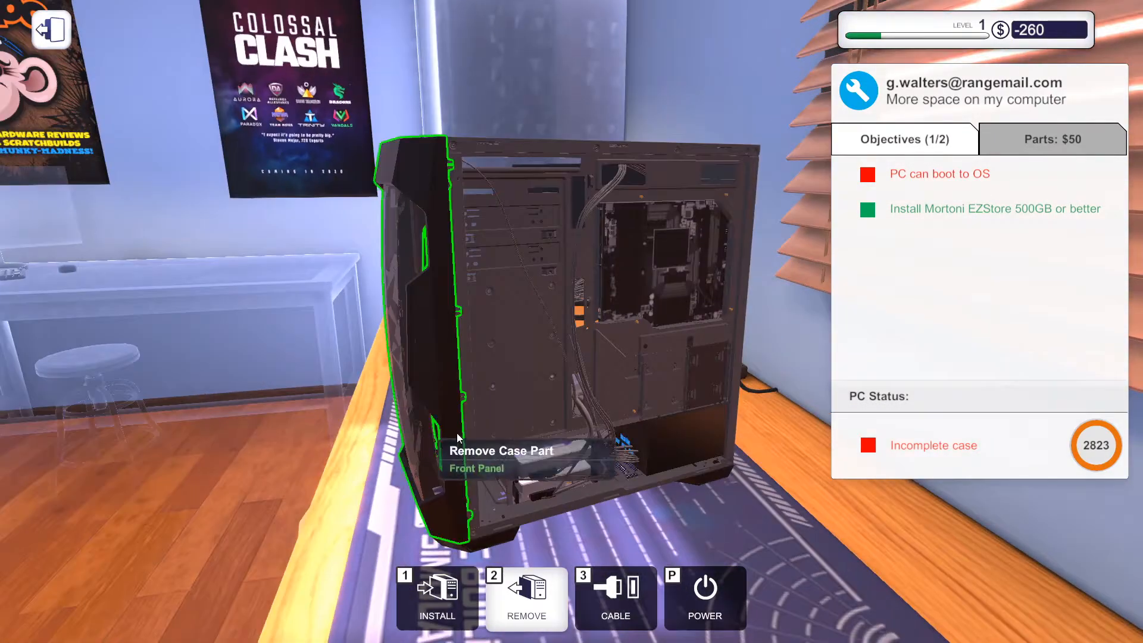
click(283, 578)
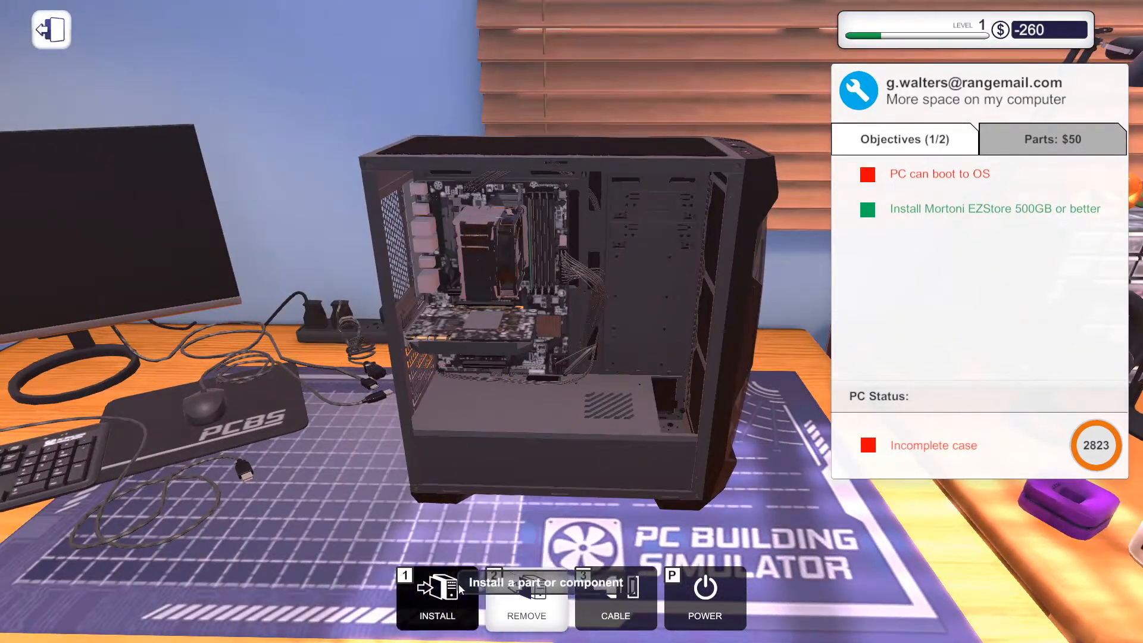
Reattach the side panel to close the upgraded PC's case.
click(437, 597)
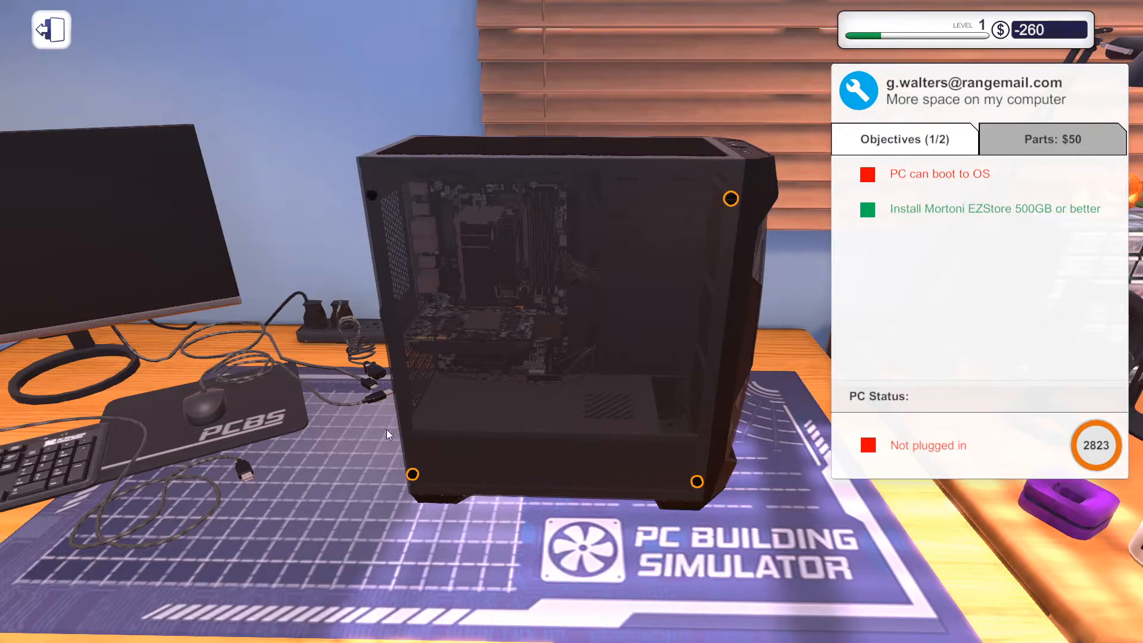
mouse_move(631, 470)
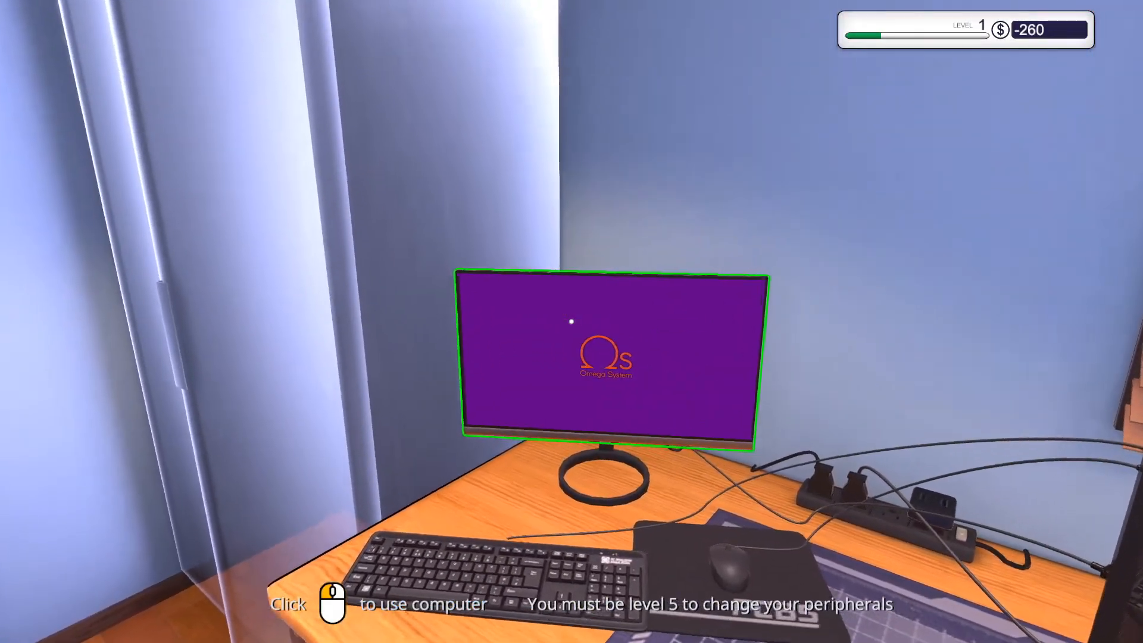
Collect the $330 hard-drive job payment, raising the balance to $70.
click(605, 357)
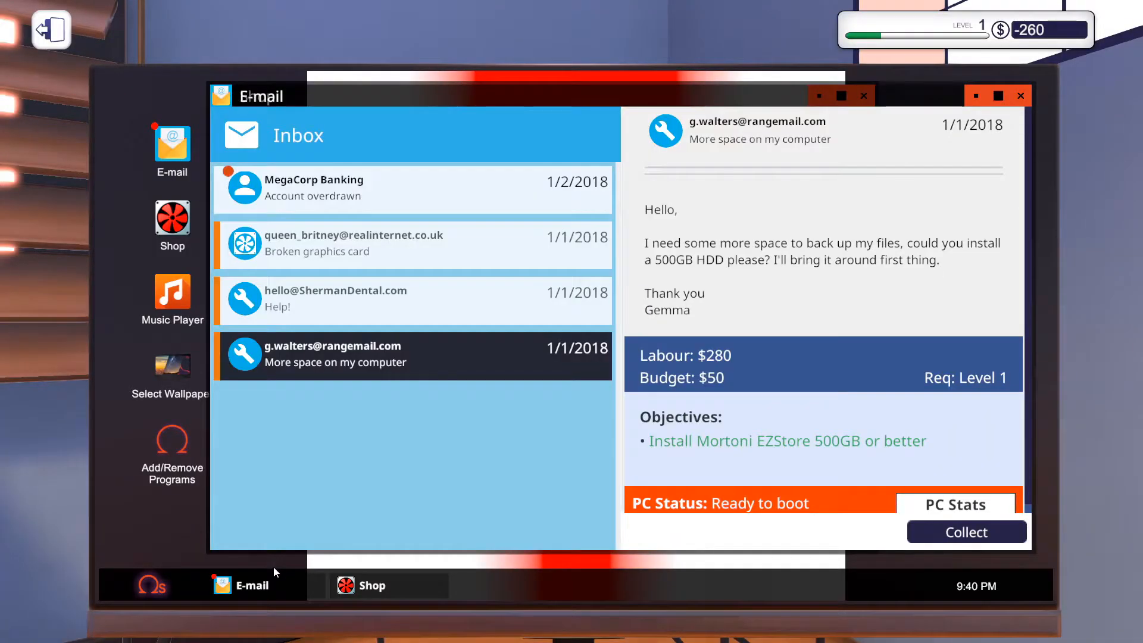
click(966, 531)
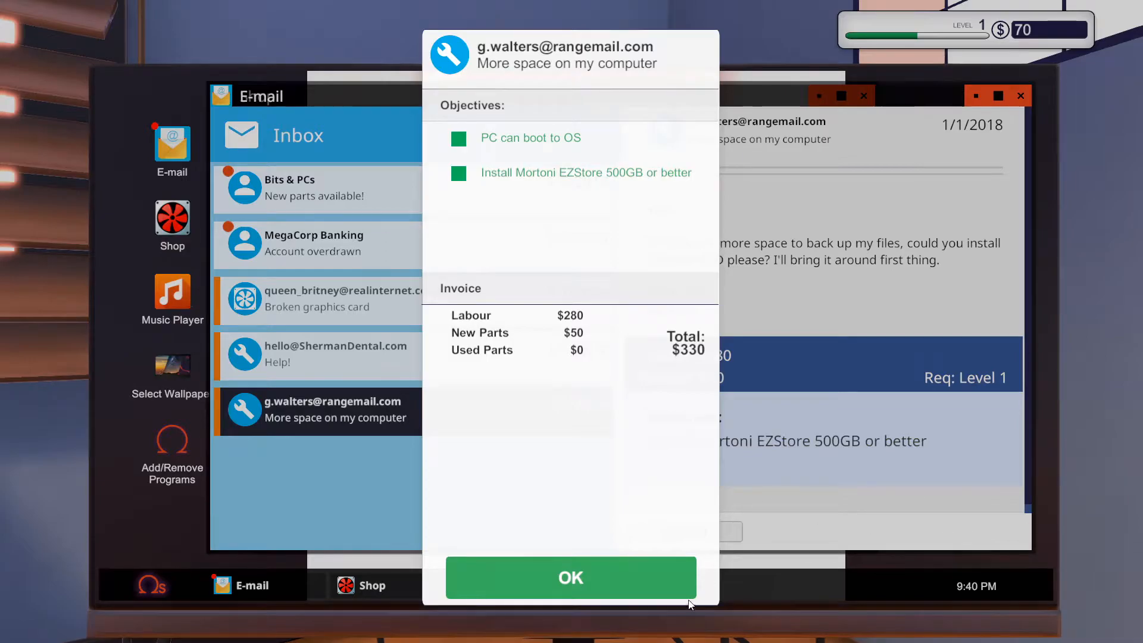
click(570, 577)
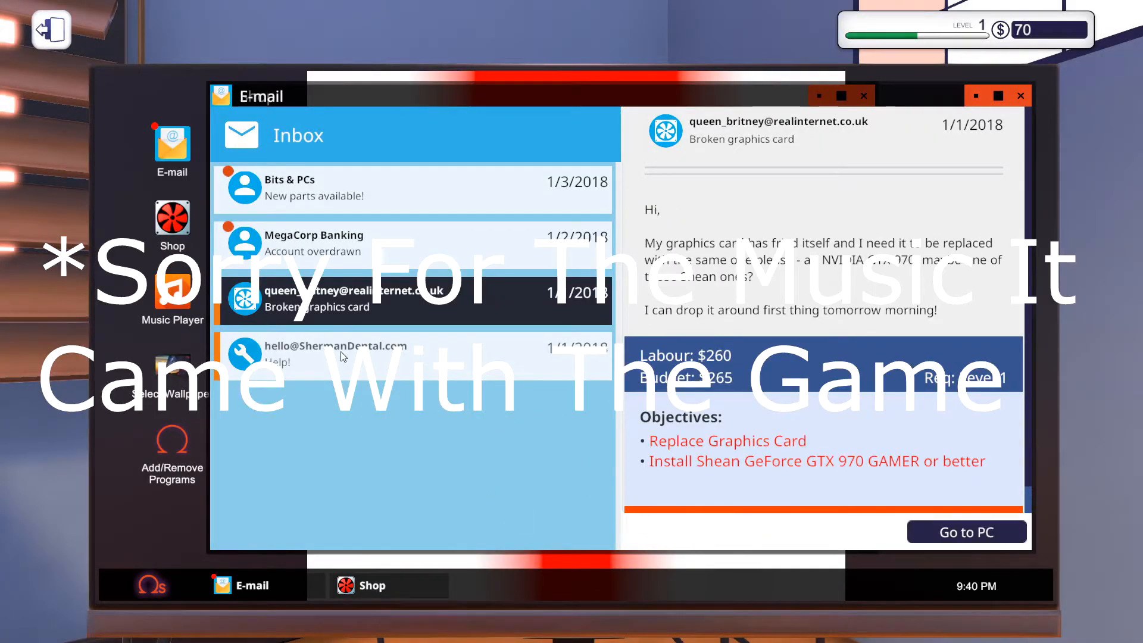
Discard the bank overdraft email and bring the broken-graphics-card PC to the workbench.
click(412, 187)
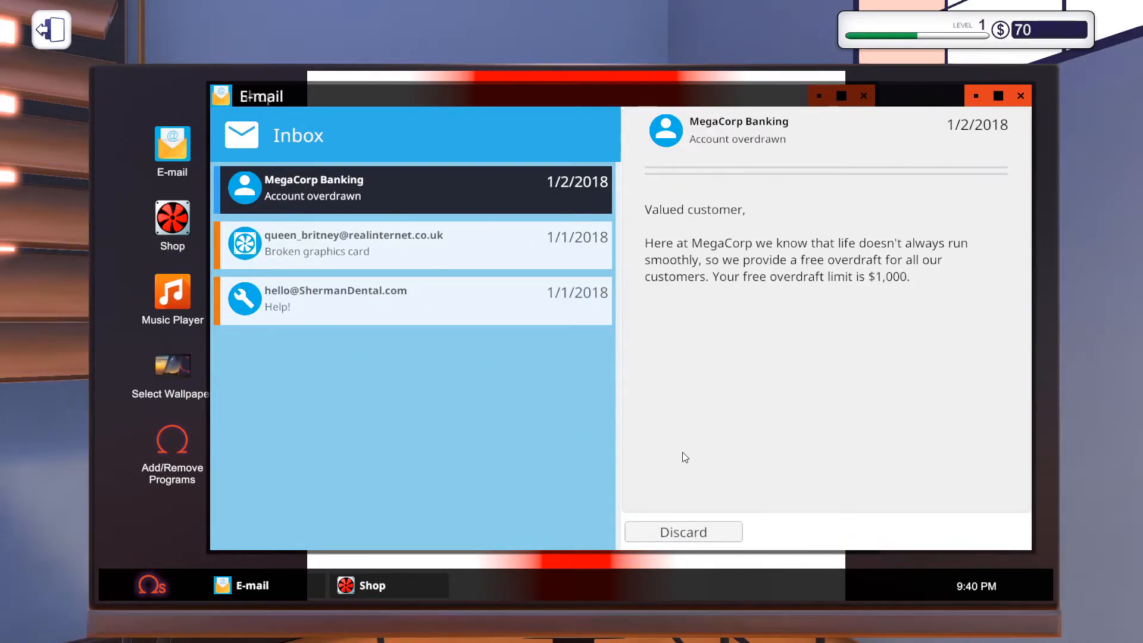
mouse_move(683, 531)
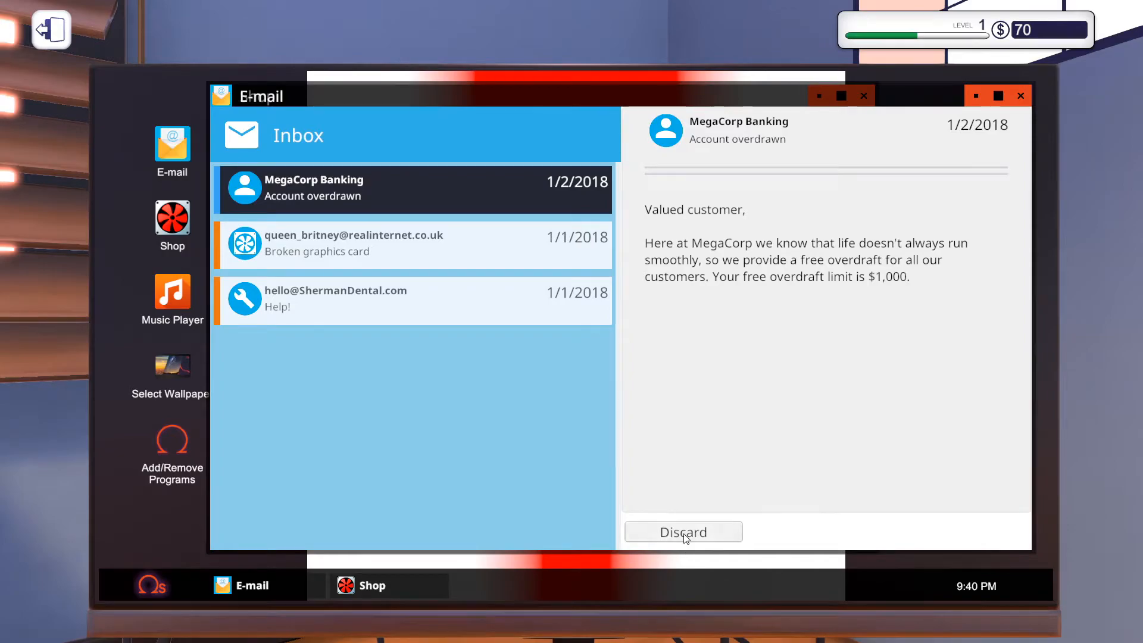
click(682, 531)
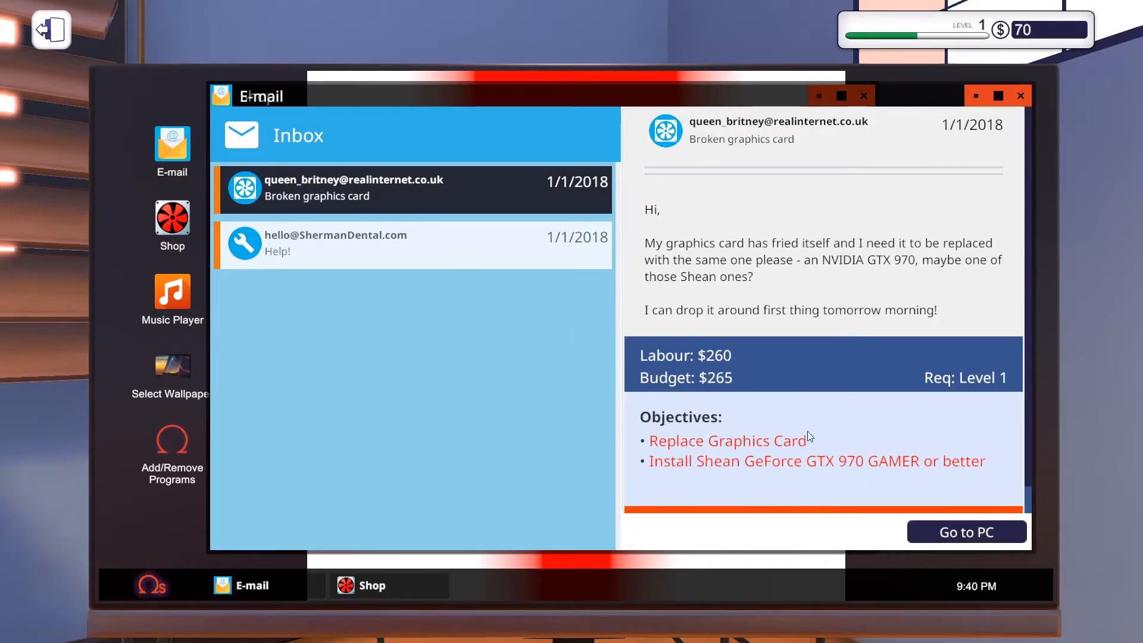
mouse_move(736, 408)
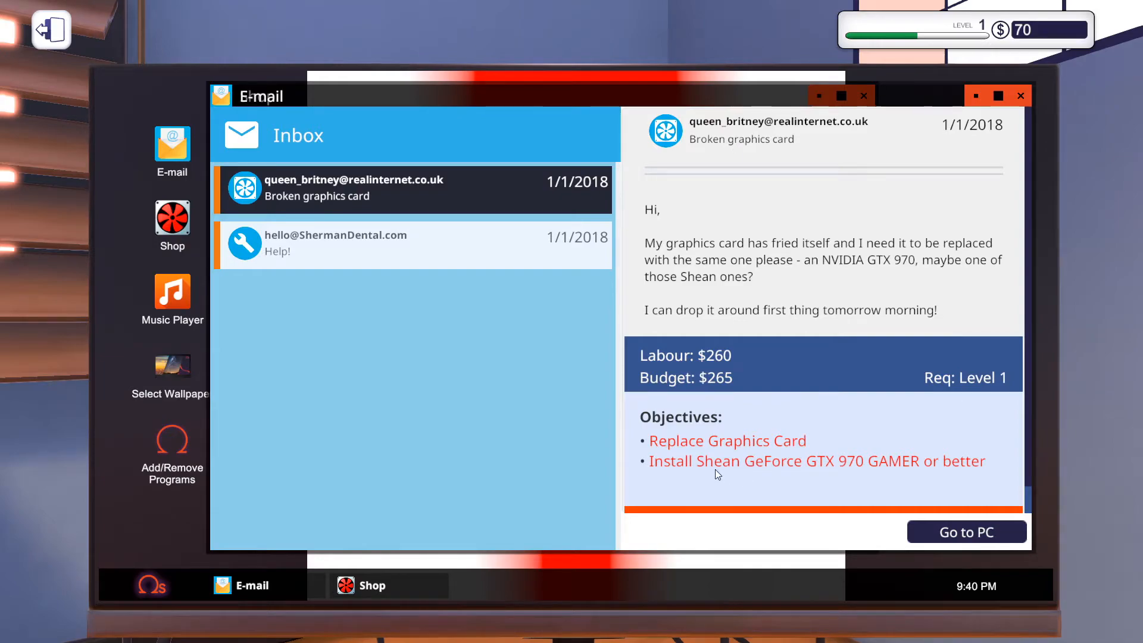
click(965, 531)
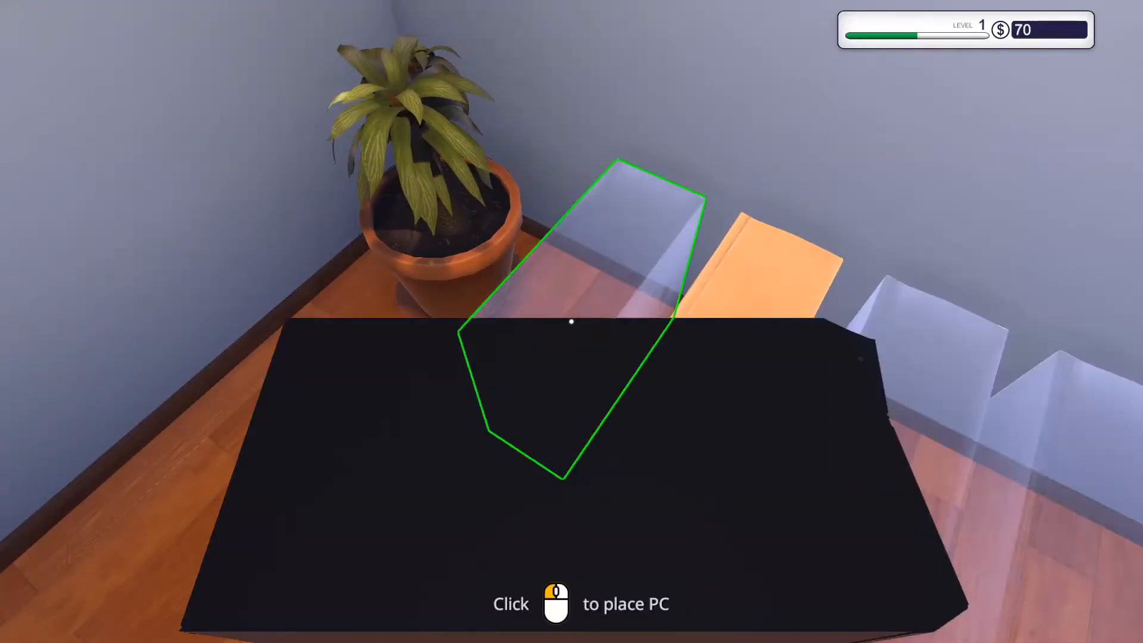
Remove the PCI lock, pull the broken GTX 970 GAMER and sell it for $8.
click(571, 322)
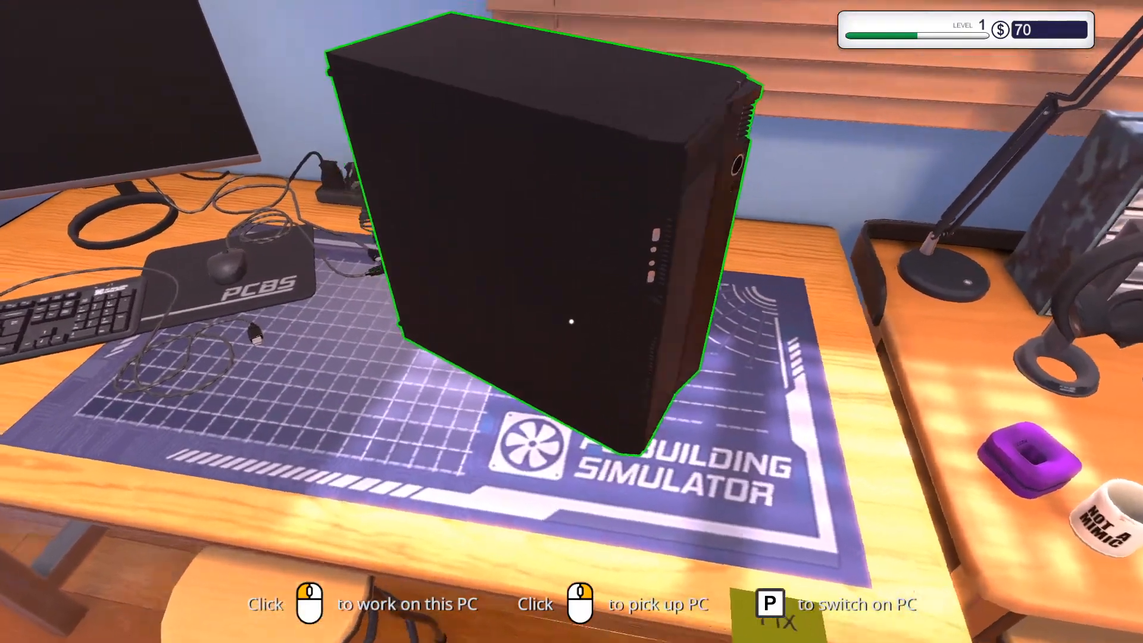
click(309, 603)
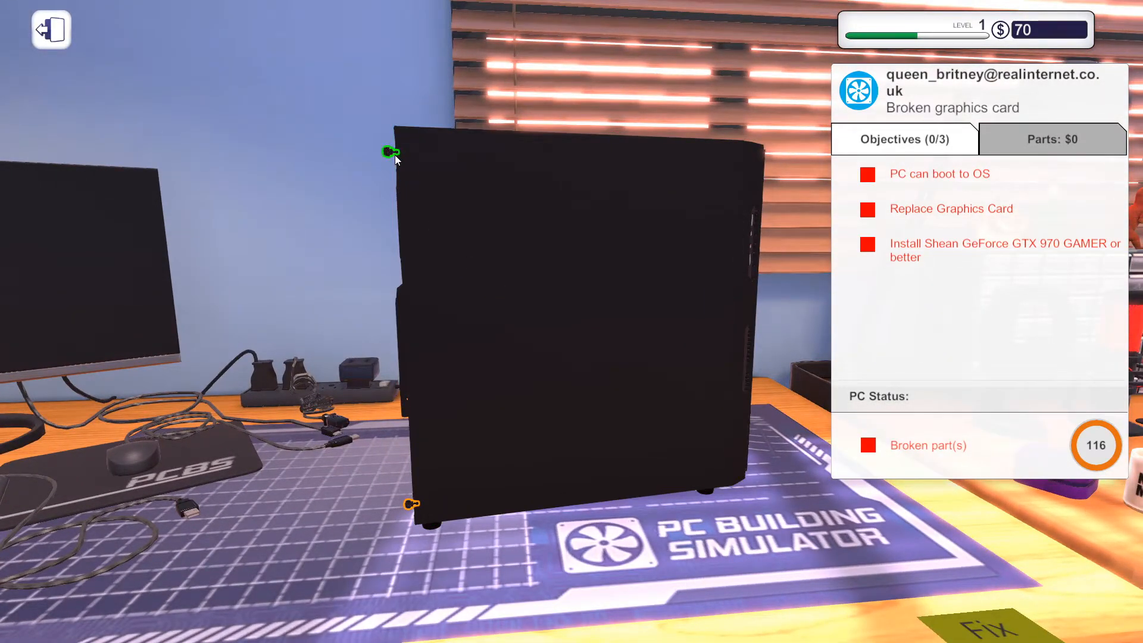
mouse_move(408, 505)
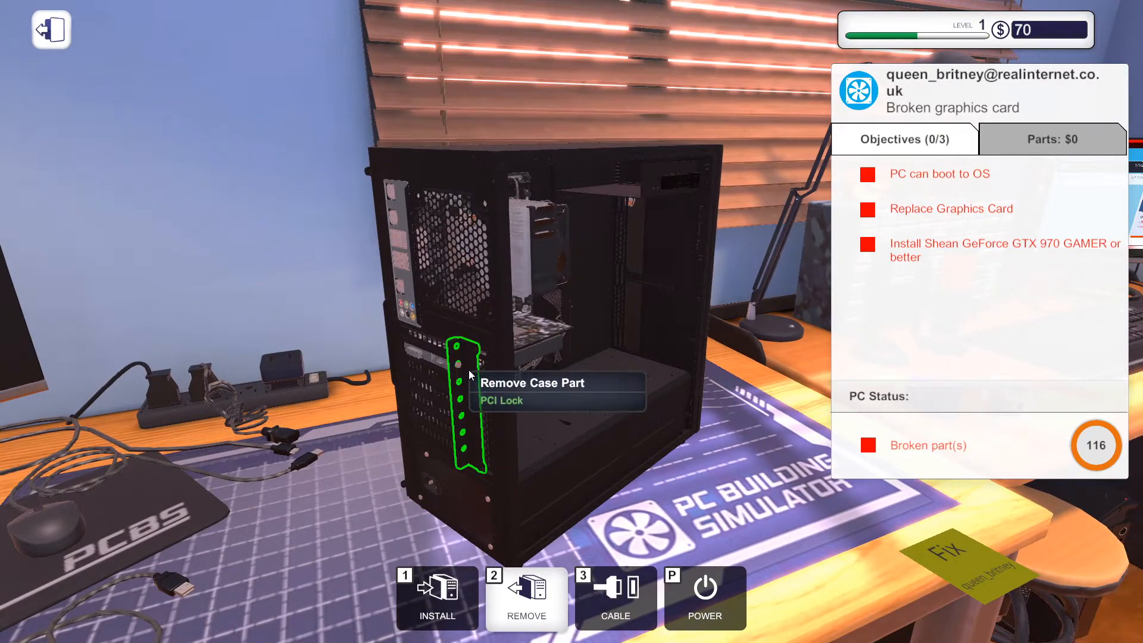
click(463, 374)
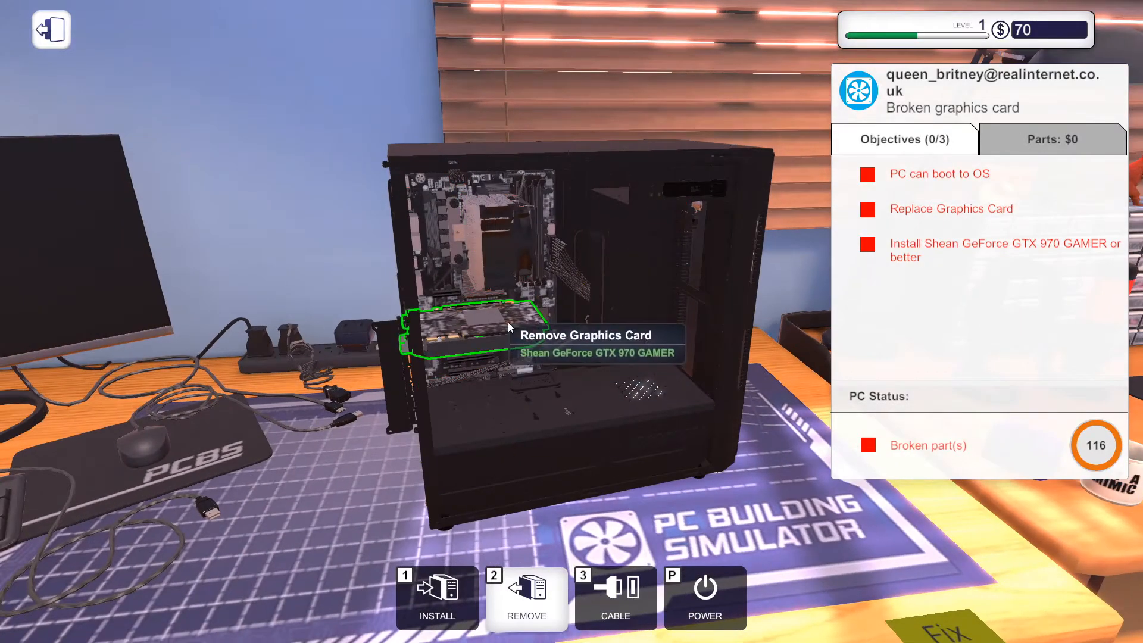
click(473, 329)
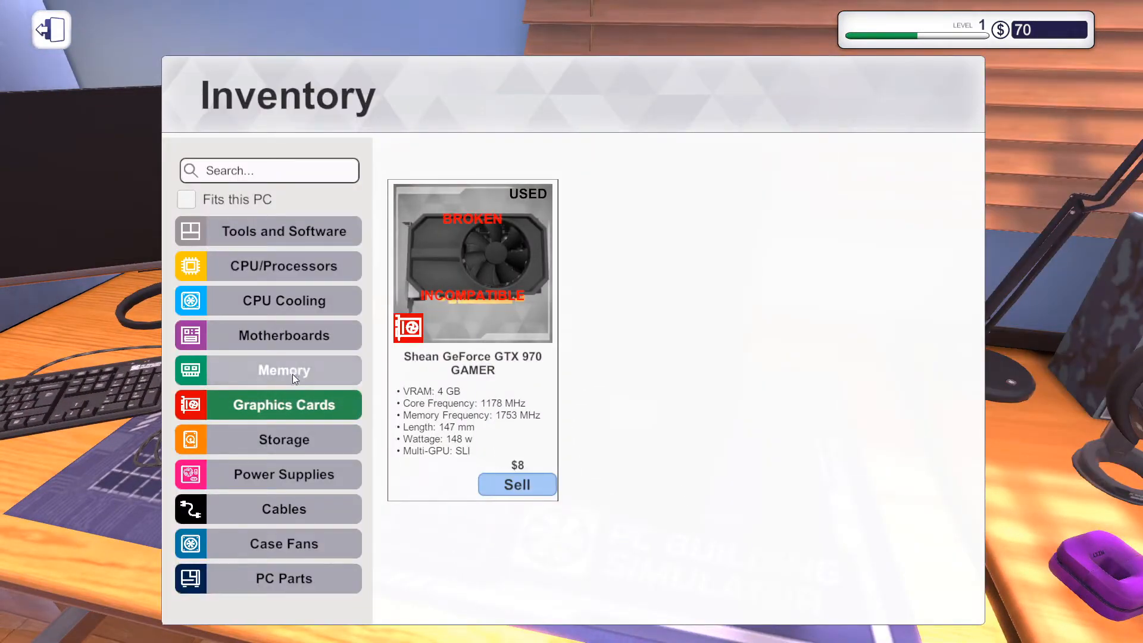
click(283, 579)
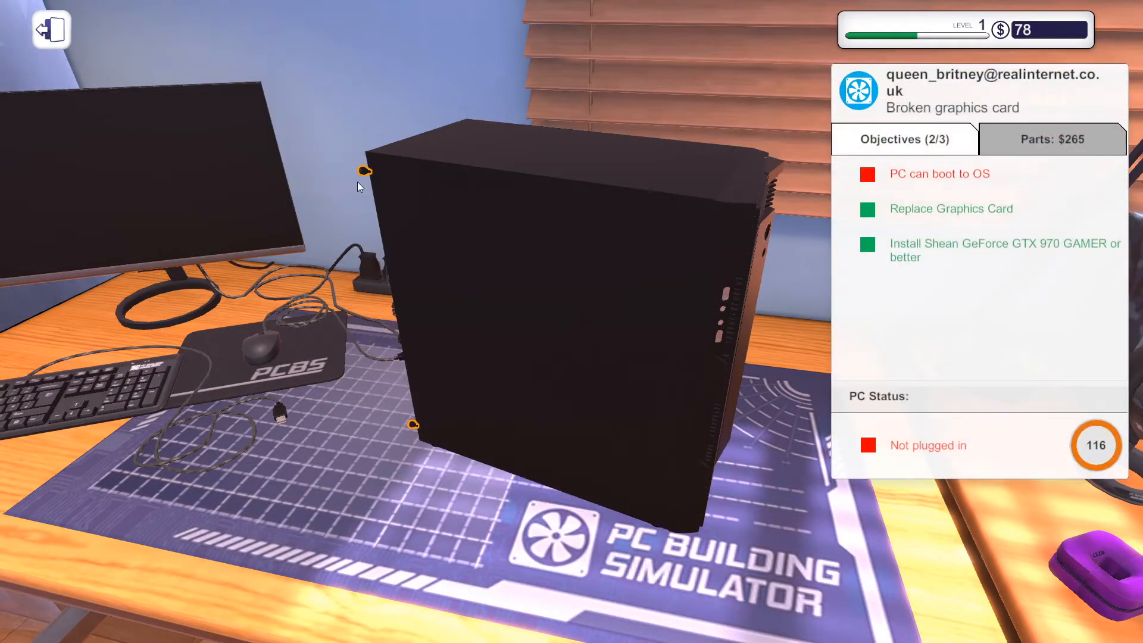
mouse_move(408, 450)
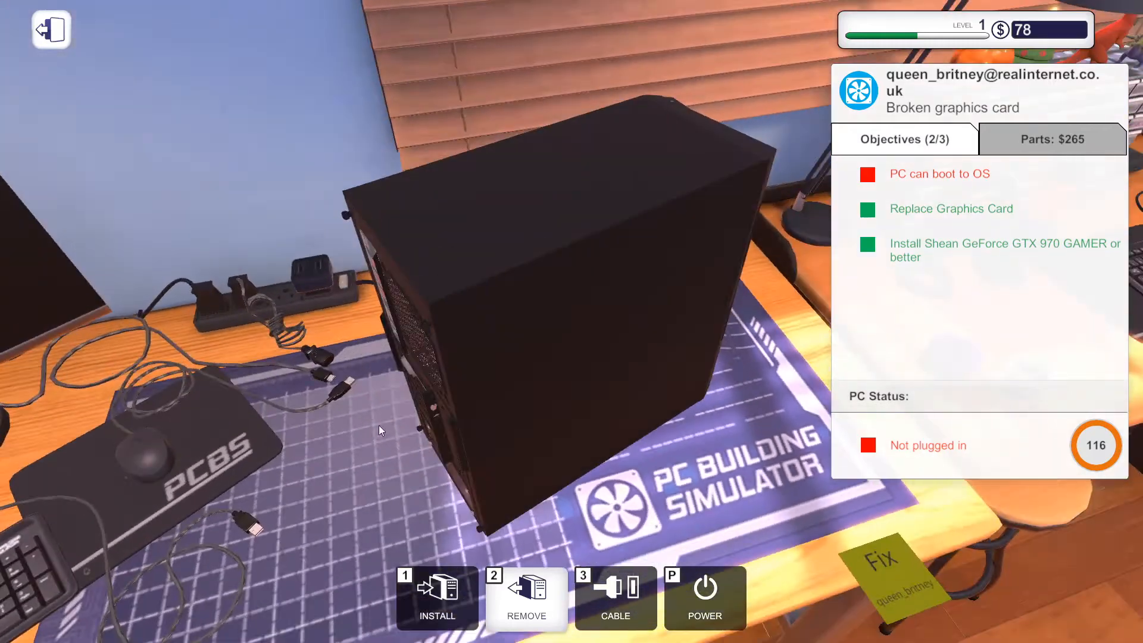
mouse_move(525, 597)
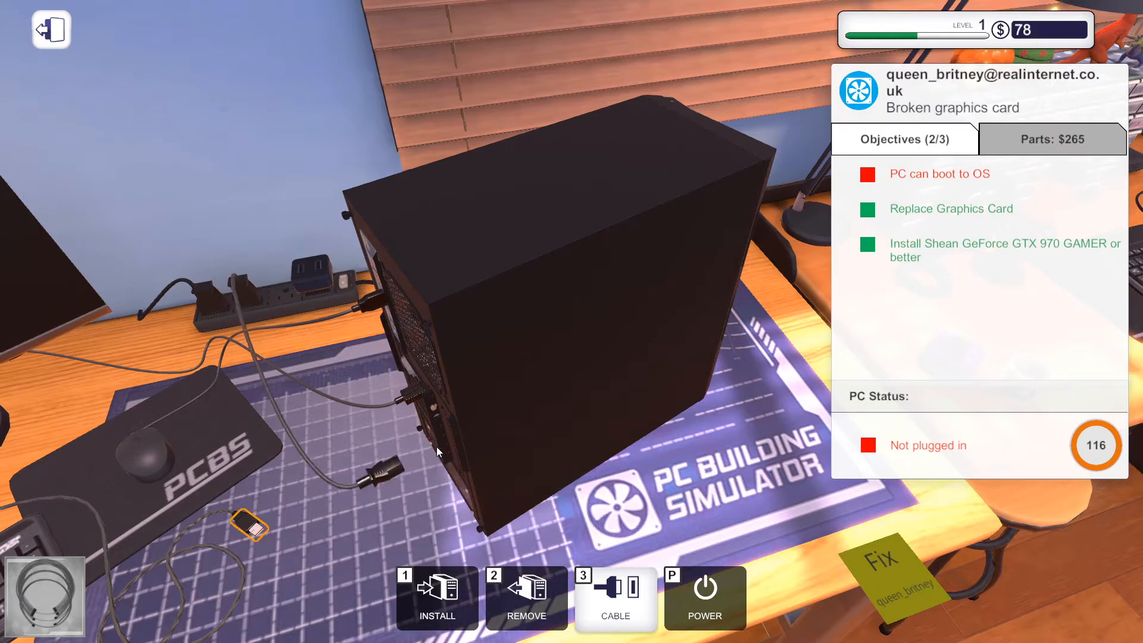
mouse_move(379, 288)
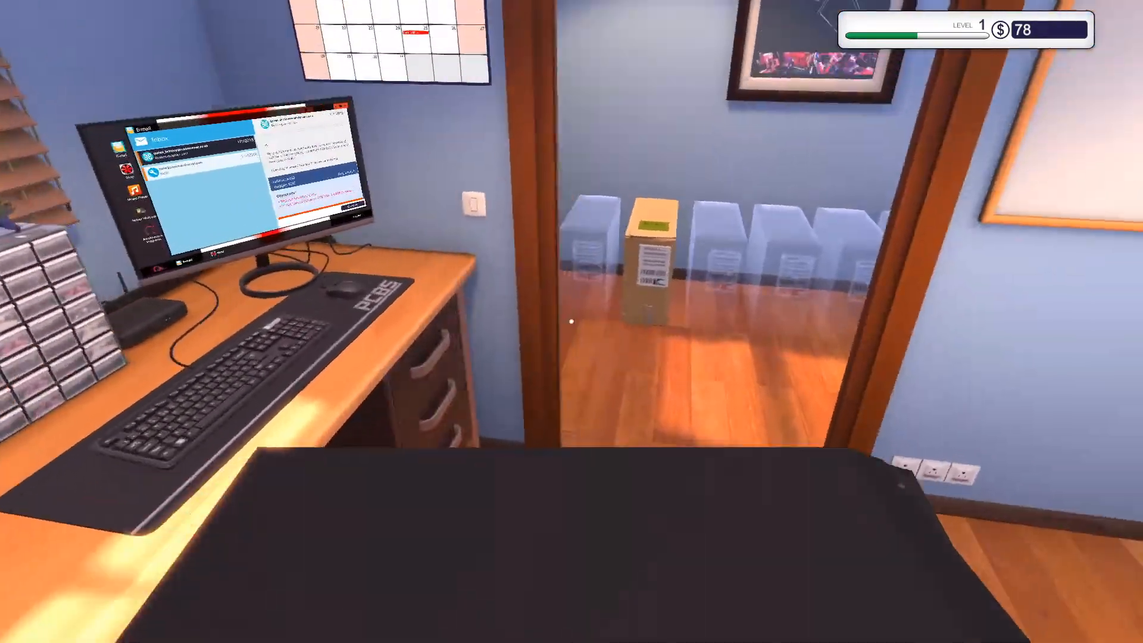
mouse_move(571, 321)
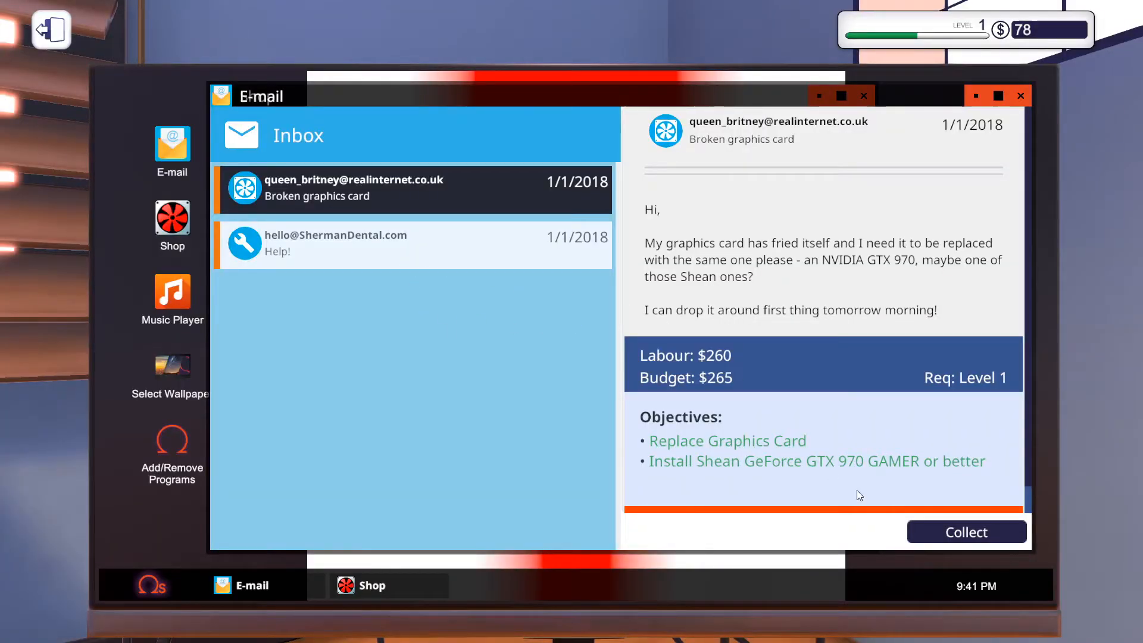
Collect the graphics card payment (balance $603) and head to the Sherman Dental PC.
click(965, 531)
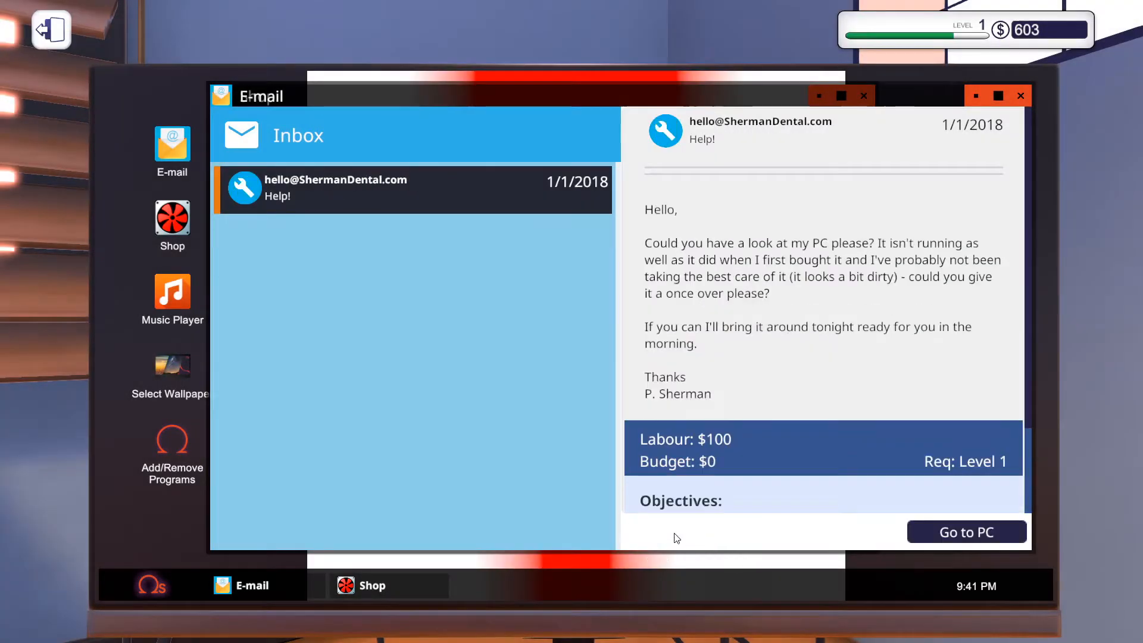
scroll(down, 3)
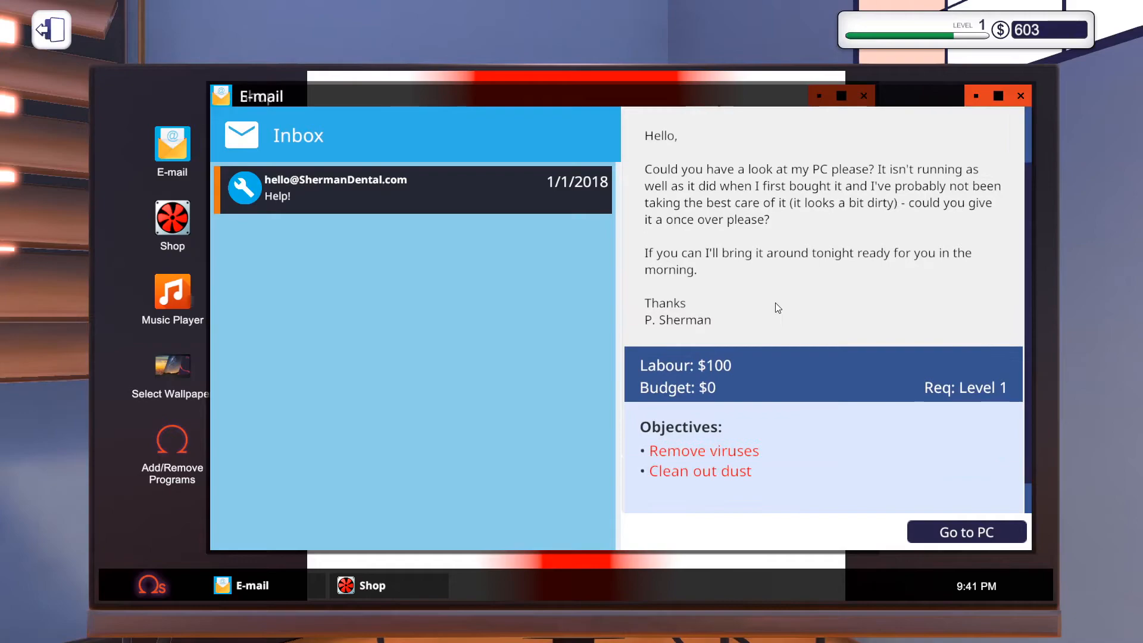
click(966, 531)
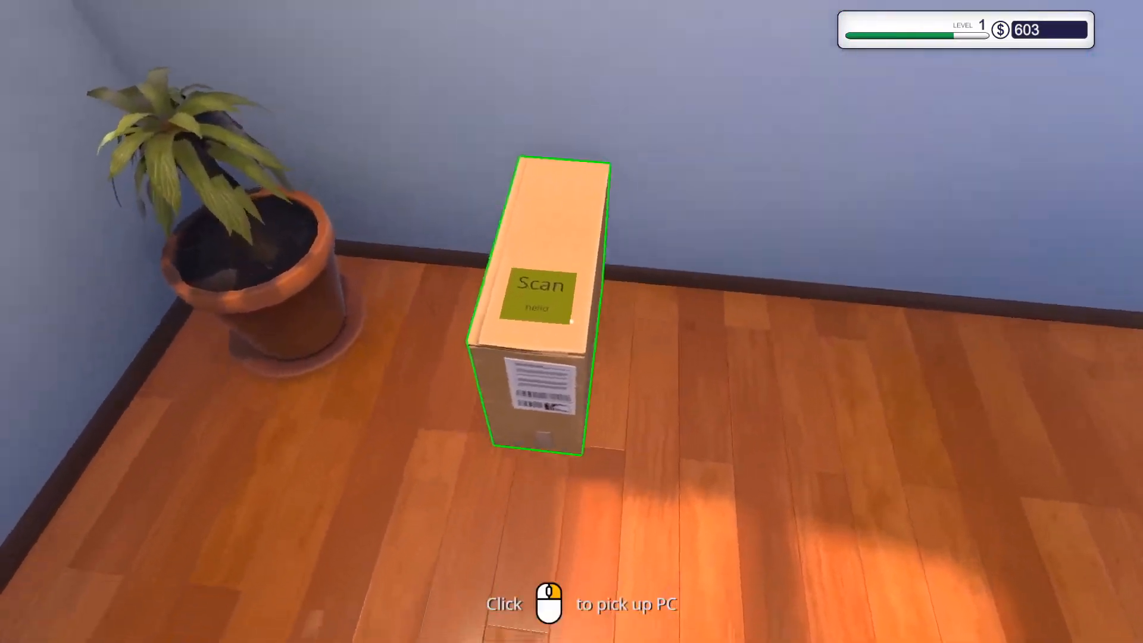
Place the dental office PC on the workbench and dismiss the cleaning tutorial.
click(538, 306)
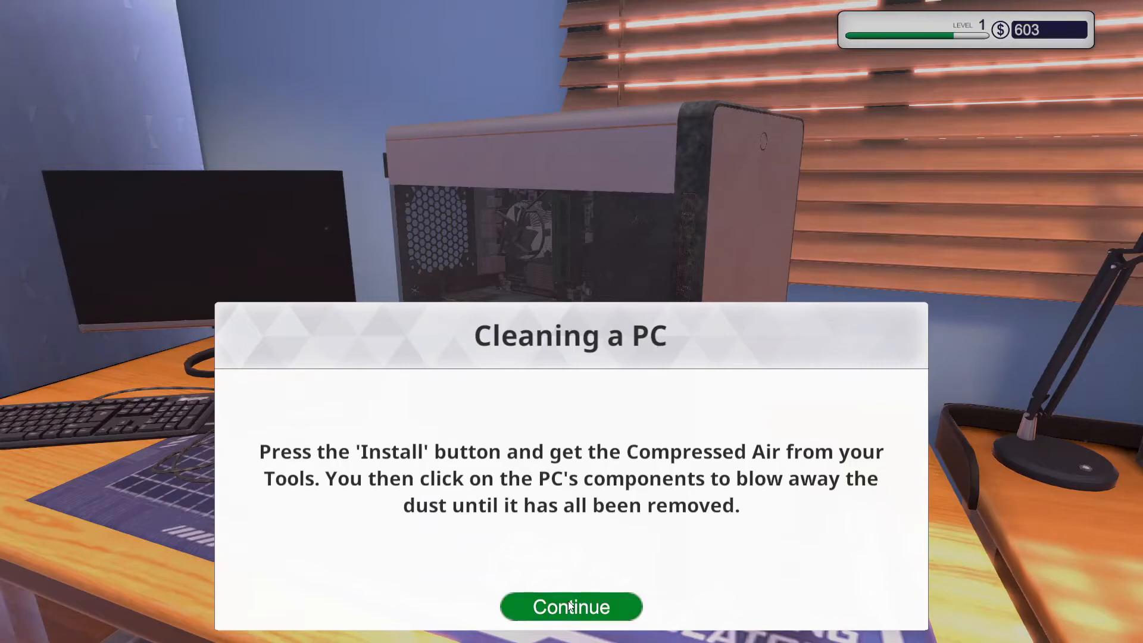
click(570, 606)
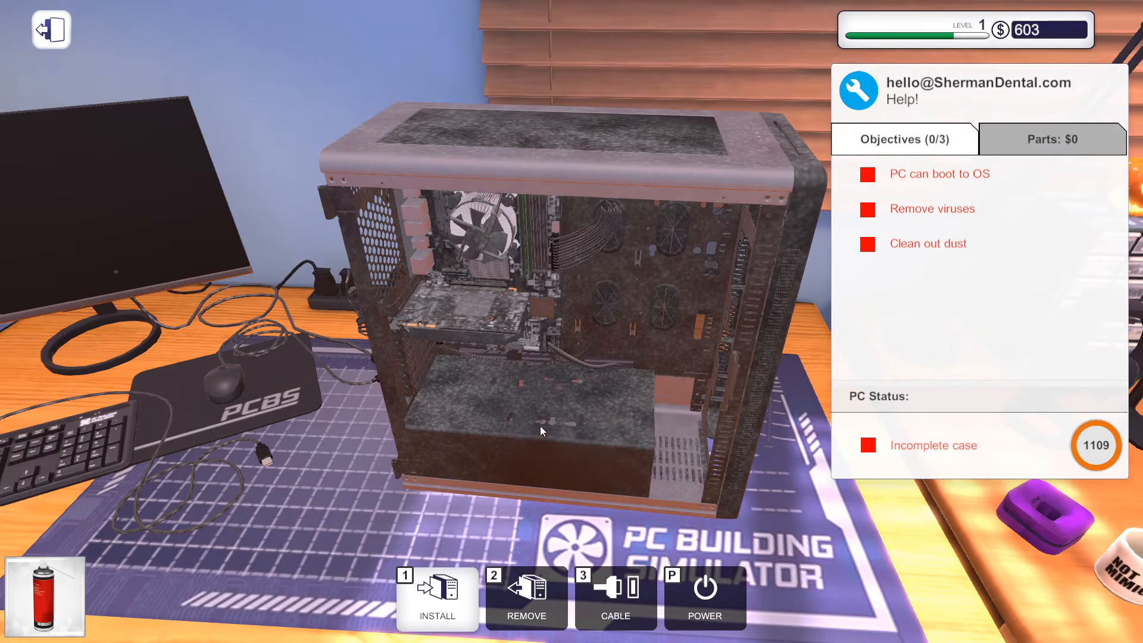
mouse_move(488, 388)
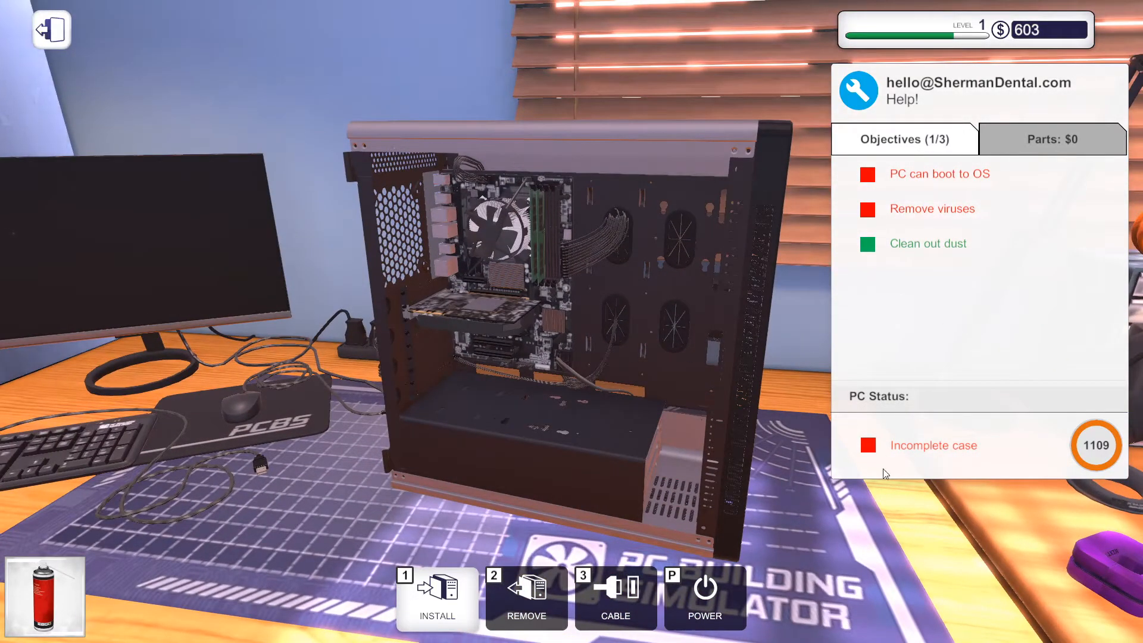
mouse_move(525, 598)
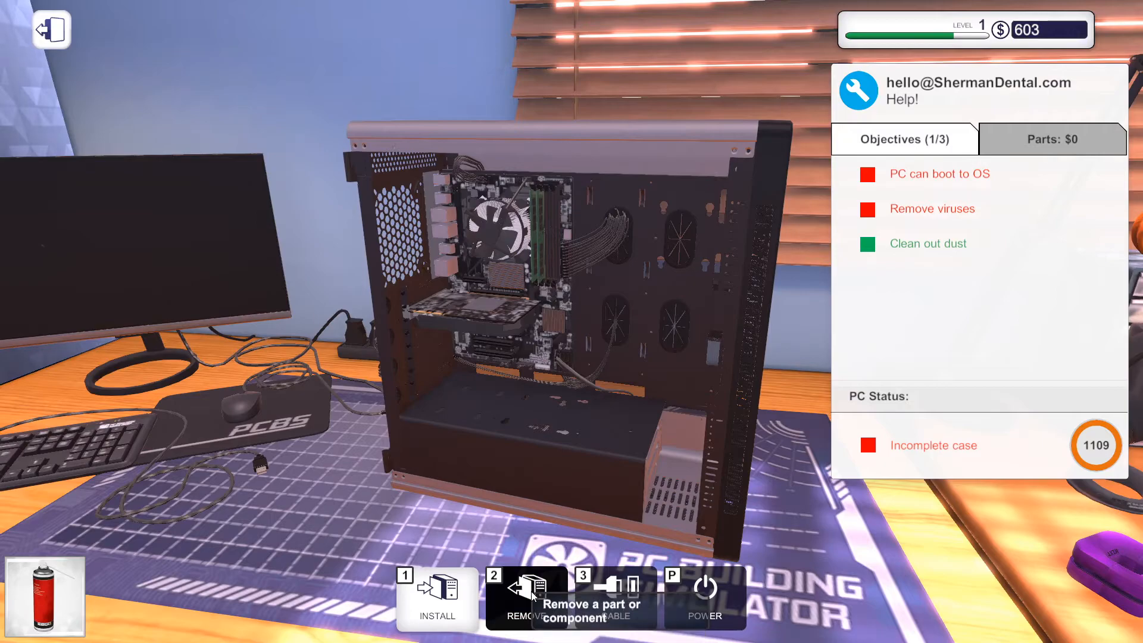
mouse_move(435, 596)
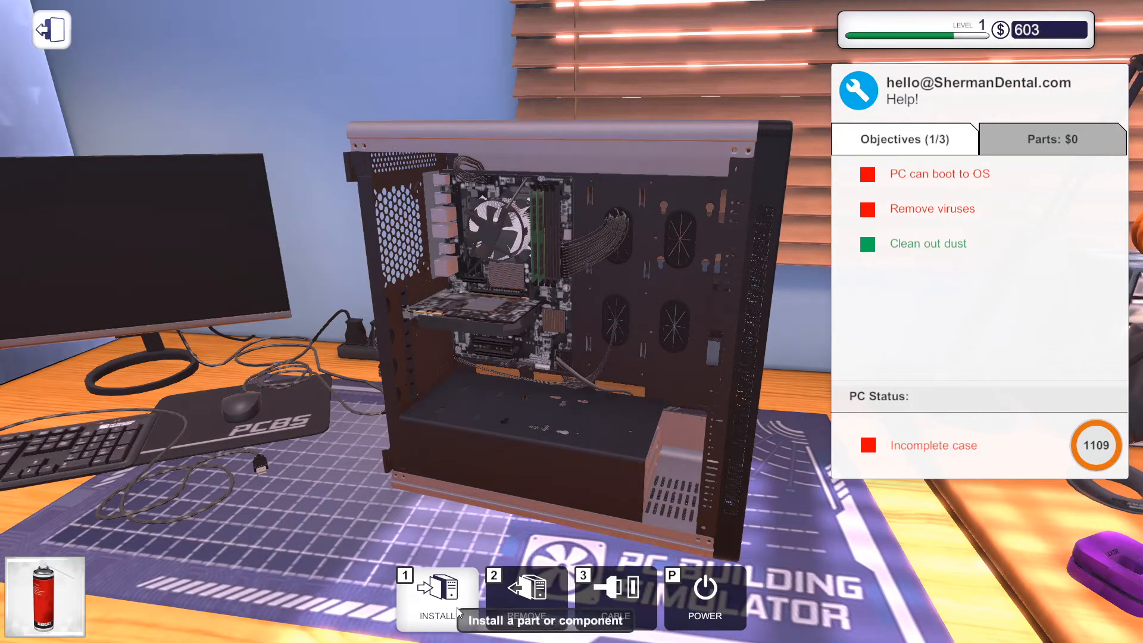
Refit the side panel, boot the cleaned PC and start using its desktop.
click(436, 593)
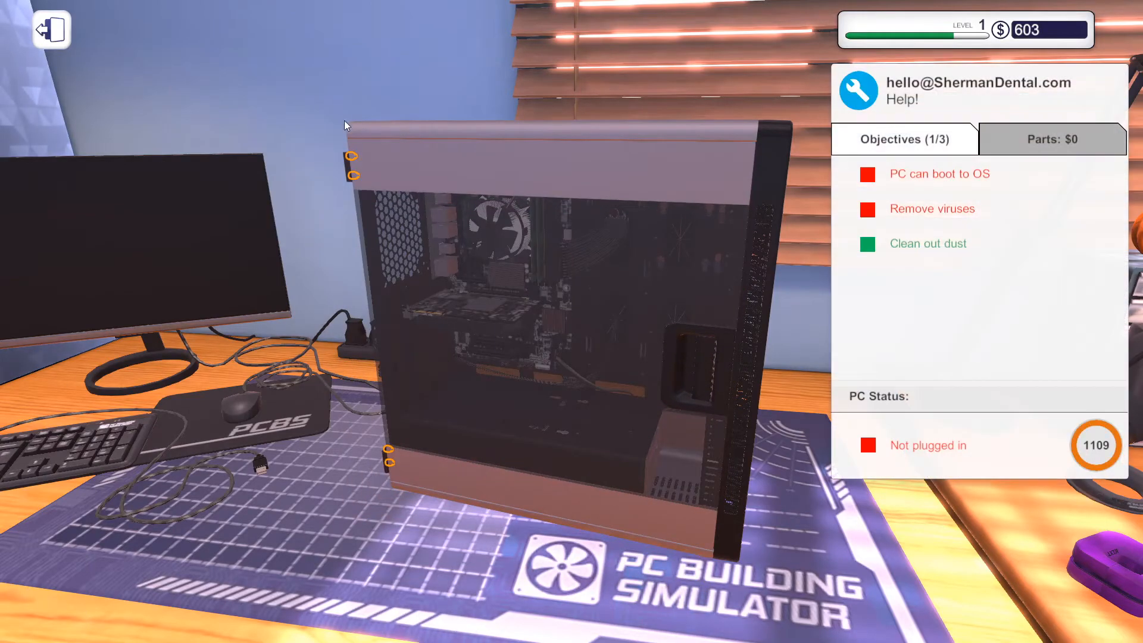
mouse_move(354, 178)
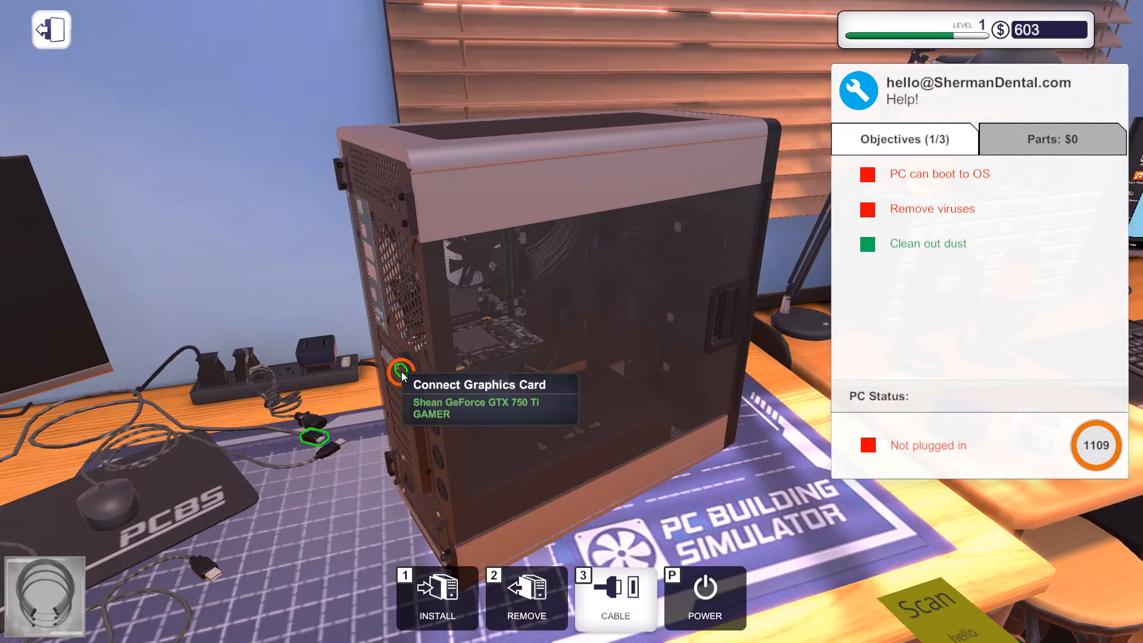
mouse_move(408, 480)
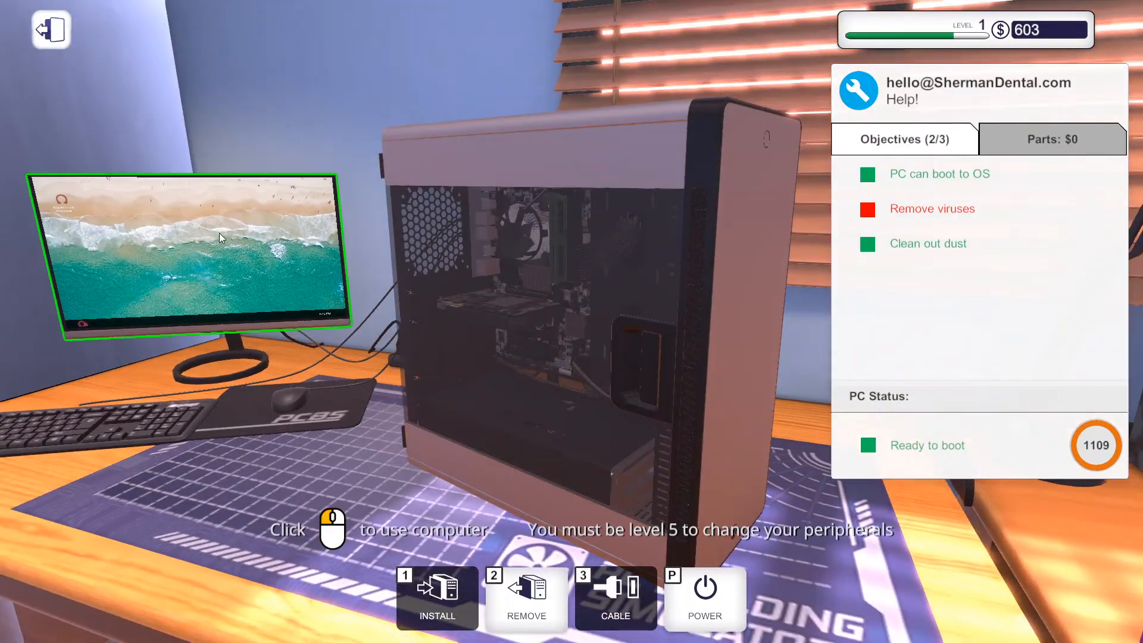
click(219, 255)
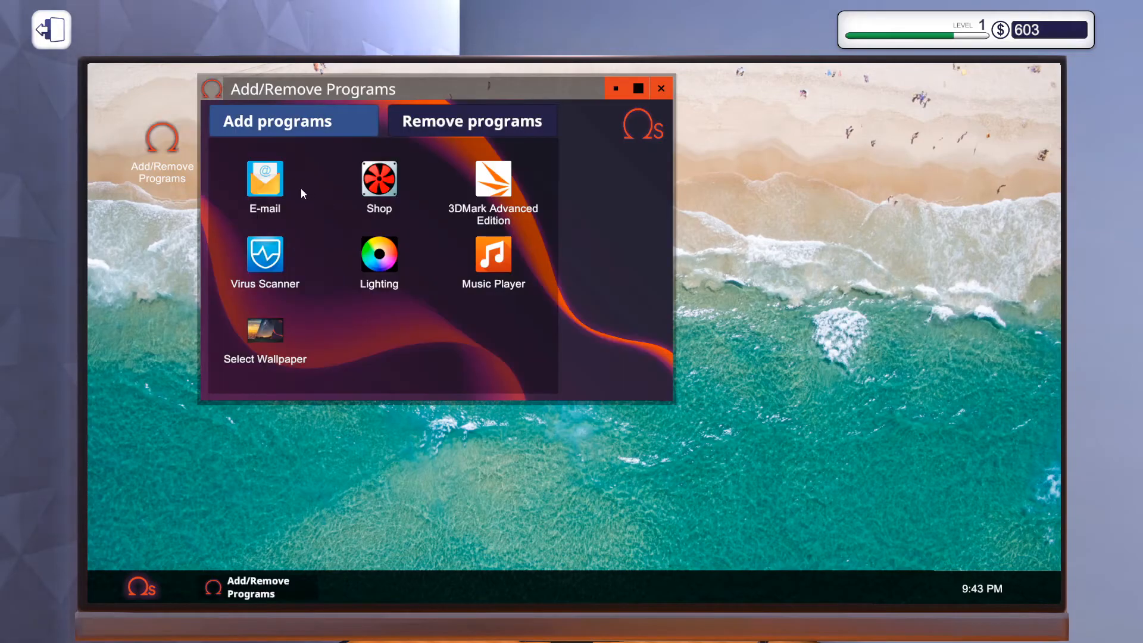
Install the Virus Scanner, clean all infected files and close the scanner, completing the $100 job.
click(264, 253)
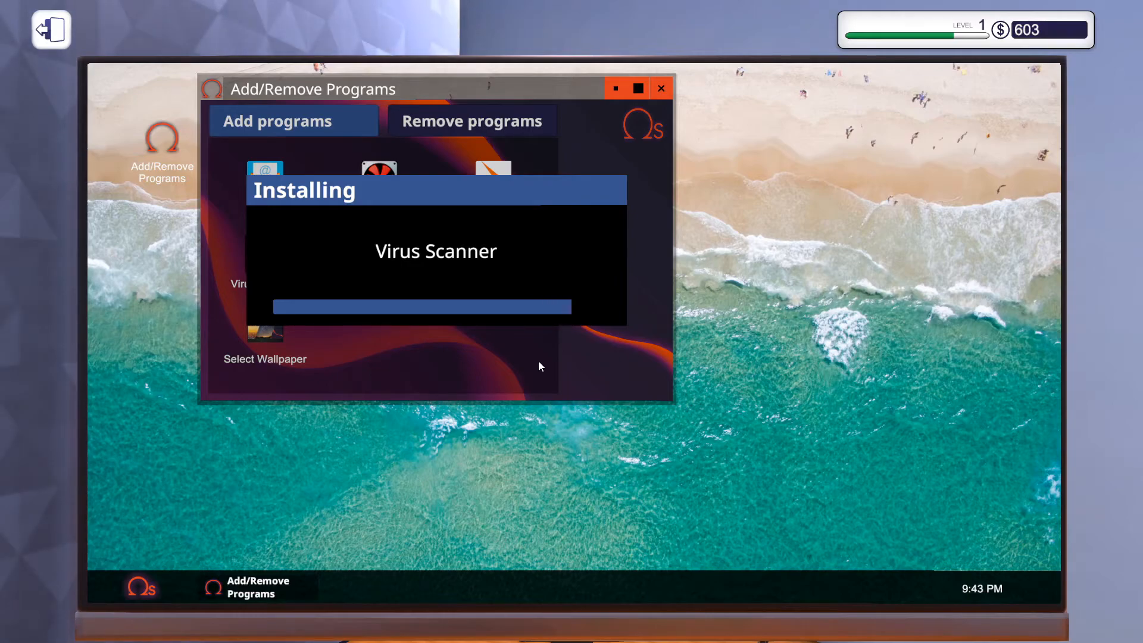
mouse_move(515, 362)
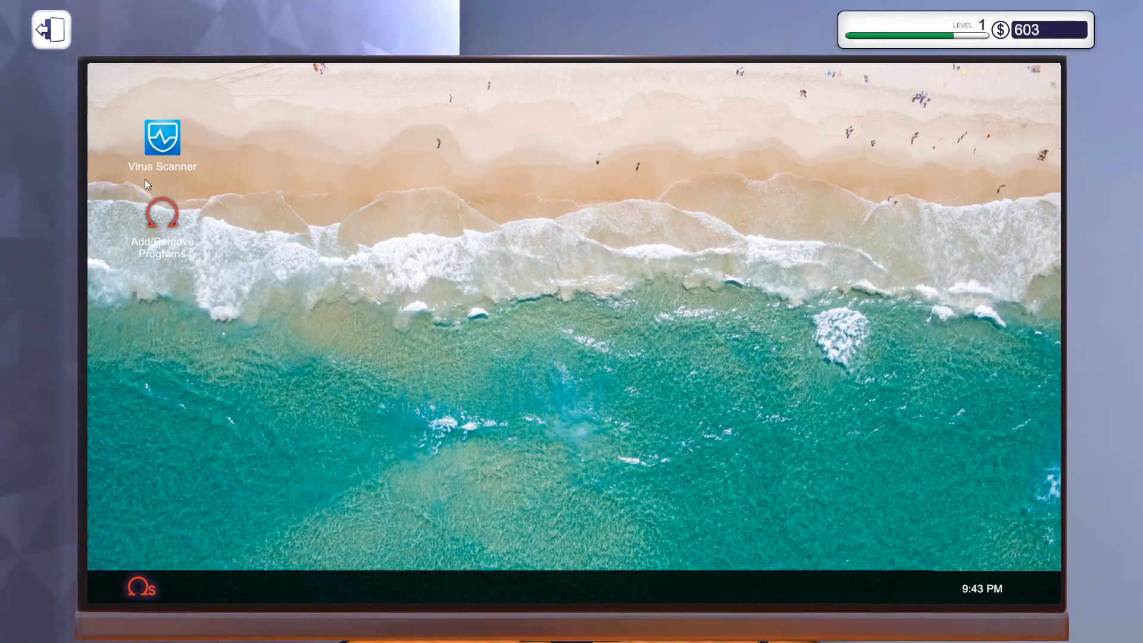
double_click(162, 137)
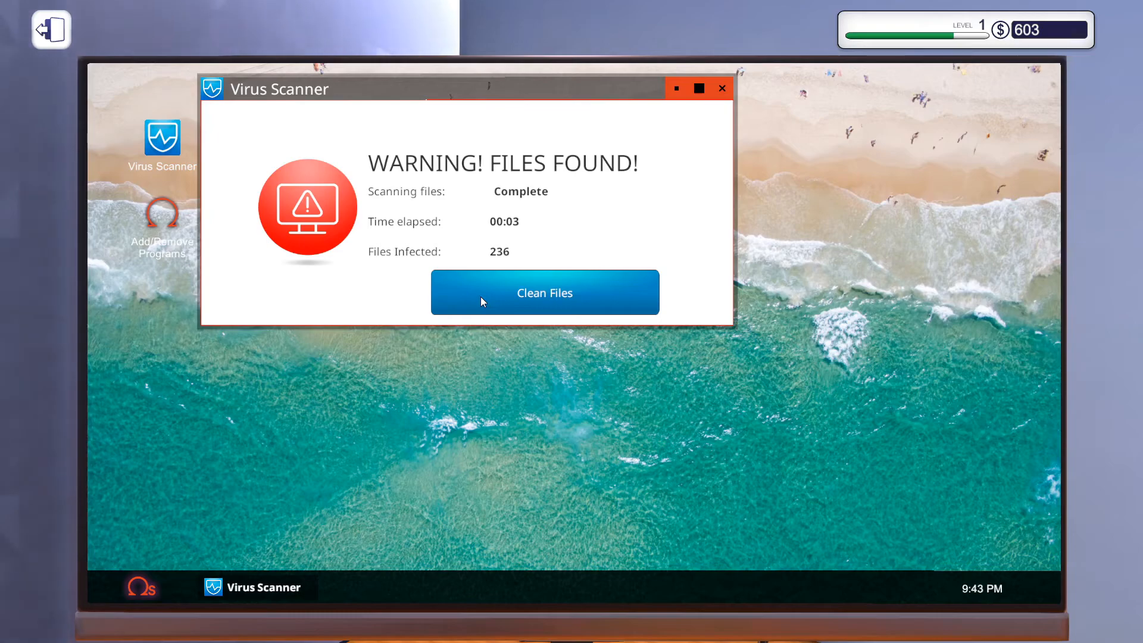
click(544, 293)
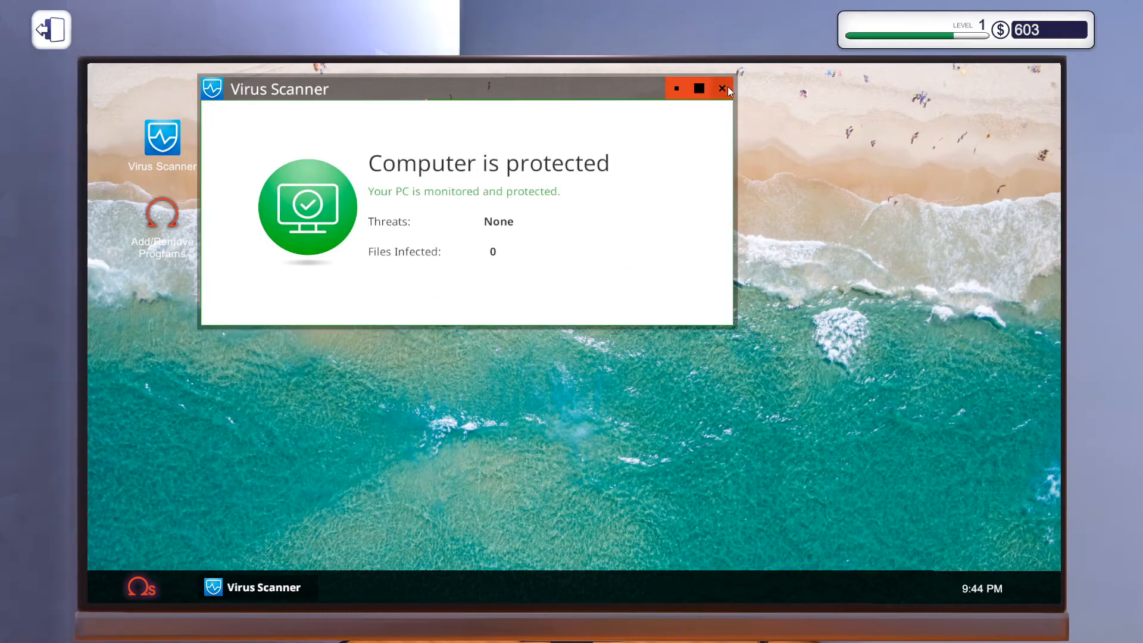
click(722, 88)
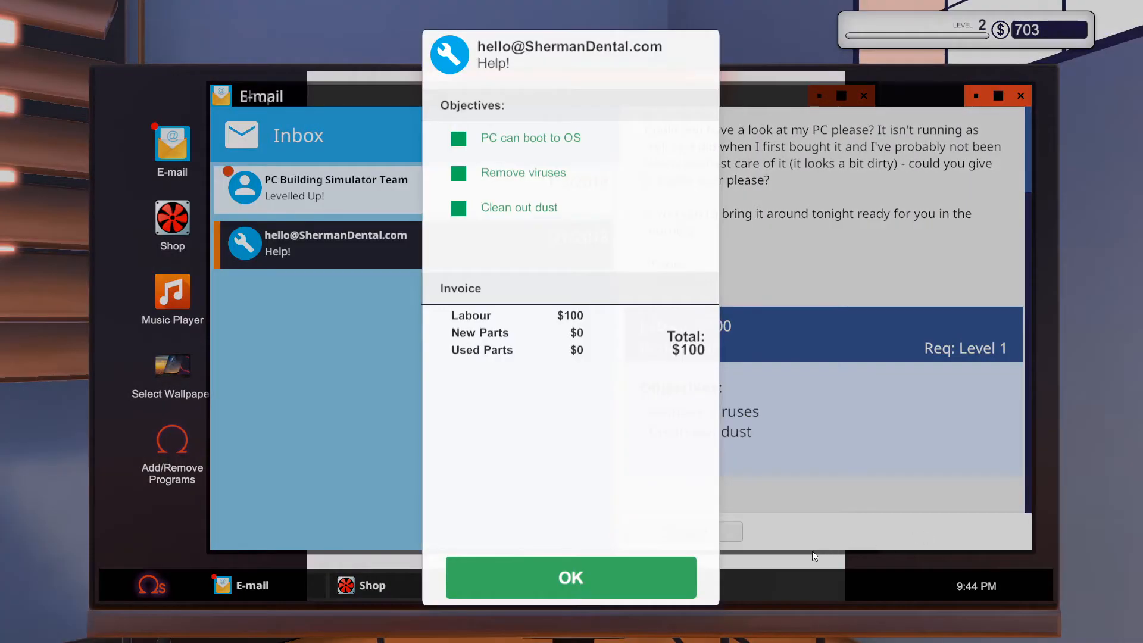
Acknowledge the $100 job invoice and leave the computer for the workshop.
click(571, 577)
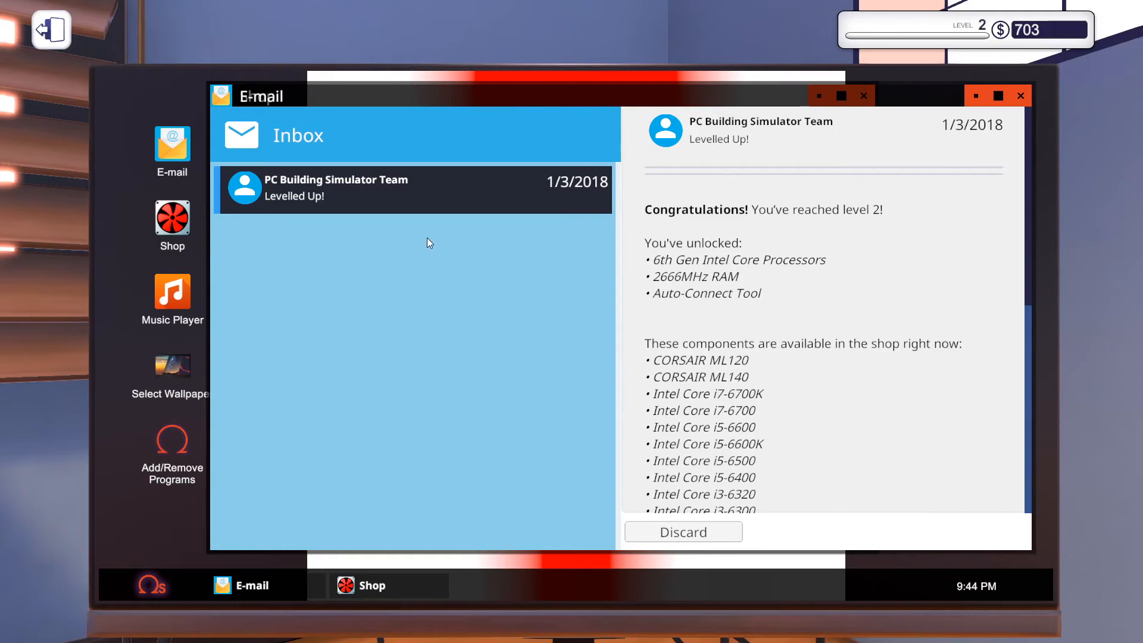
click(682, 531)
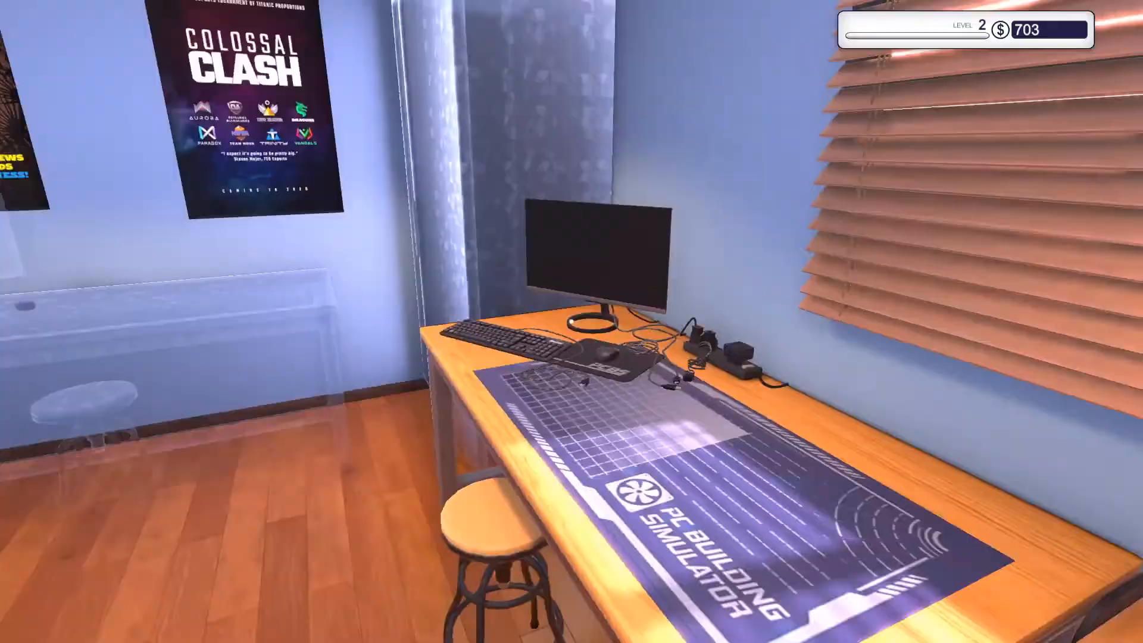
mouse_move(571, 321)
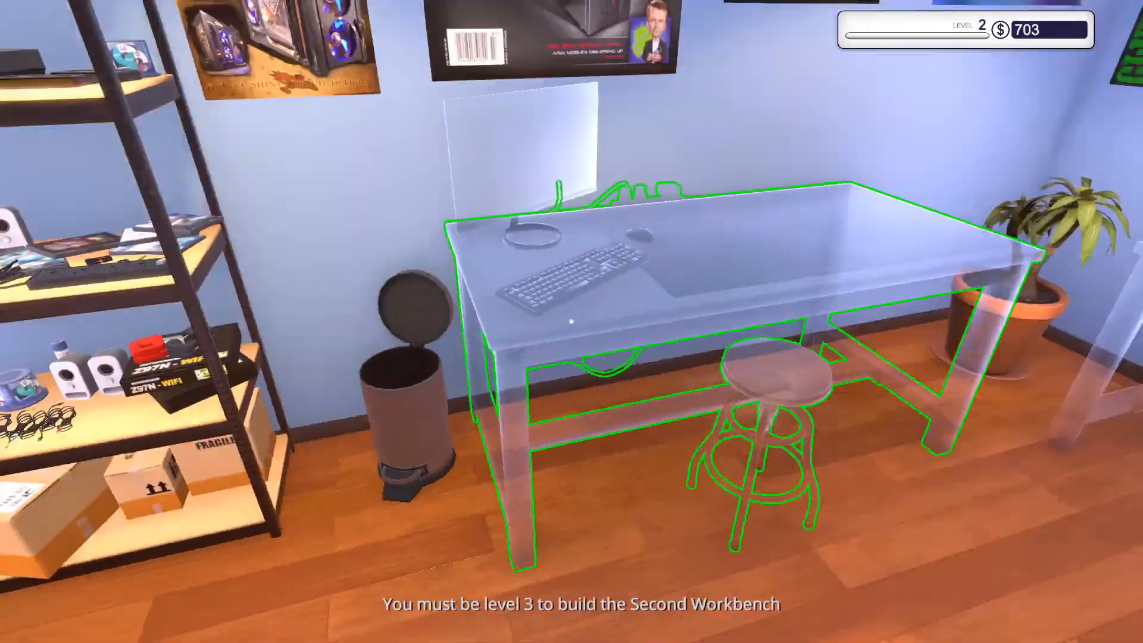
mouse_move(571, 321)
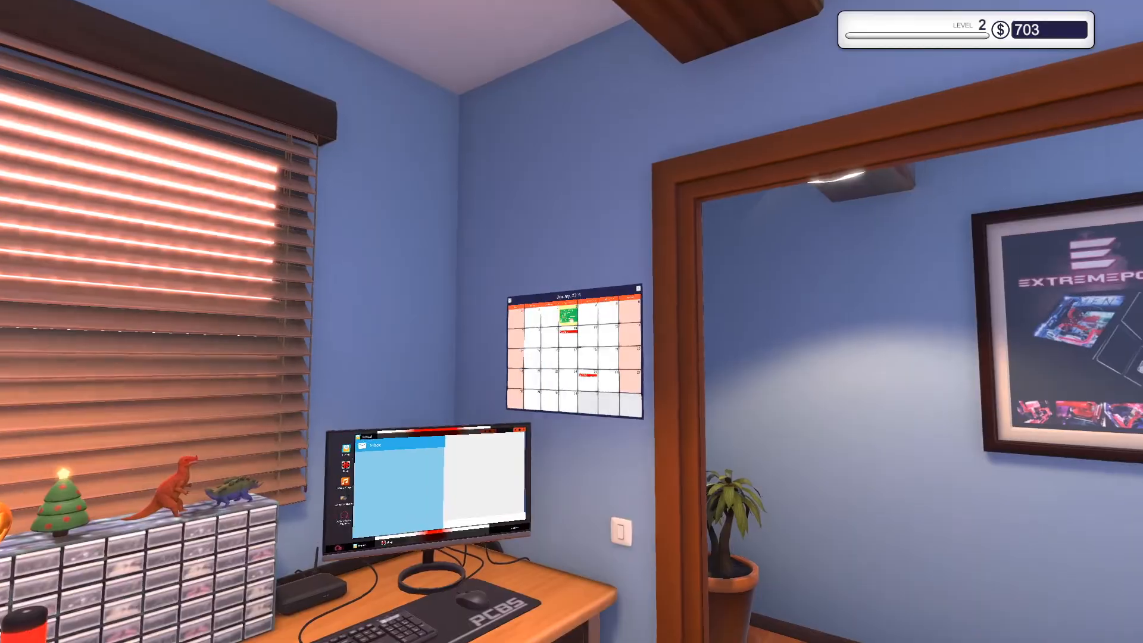
click(575, 350)
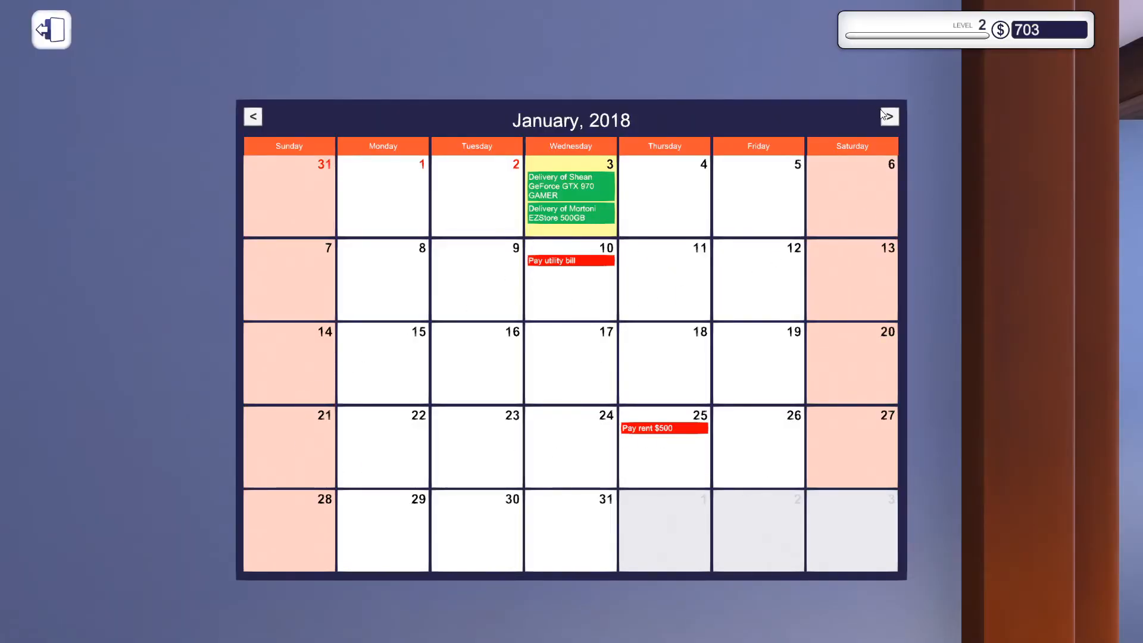
click(50, 29)
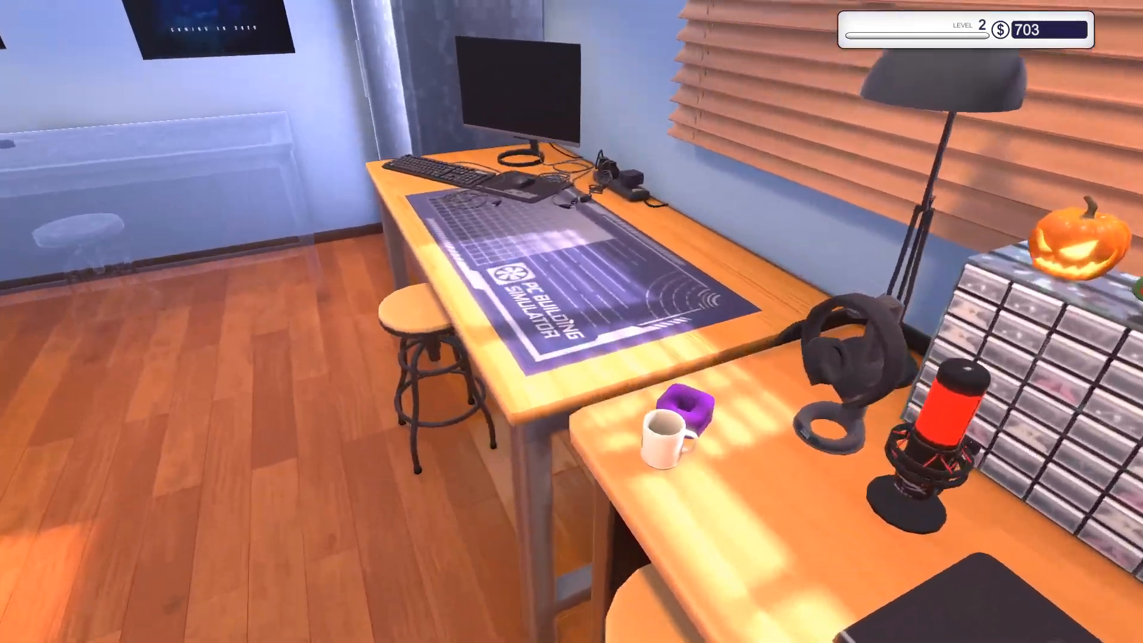
mouse_move(572, 322)
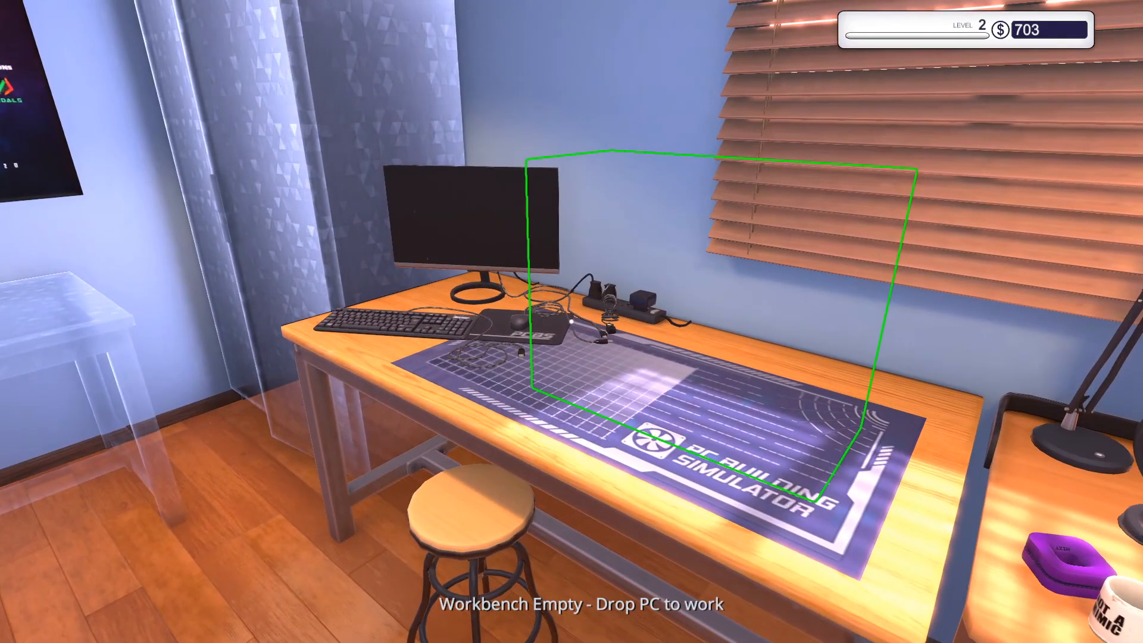